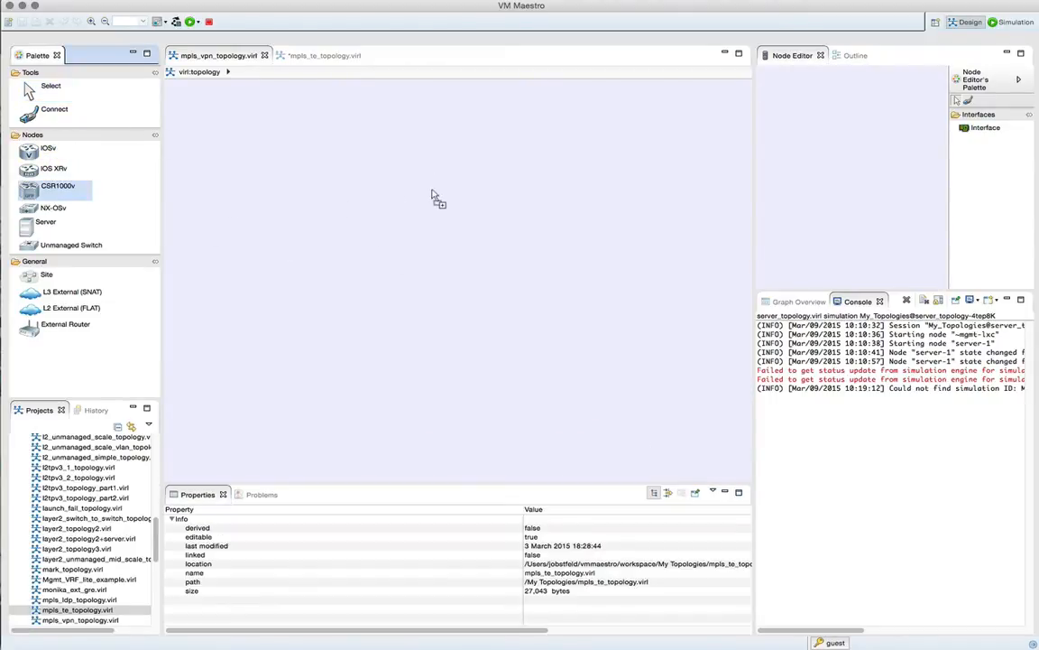
- Drag an IOSv node from the Palette onto a corner of the canvas
{"action": "left_click_drag", "start_coordinate": [58, 186], "coordinate": [445, 220]}
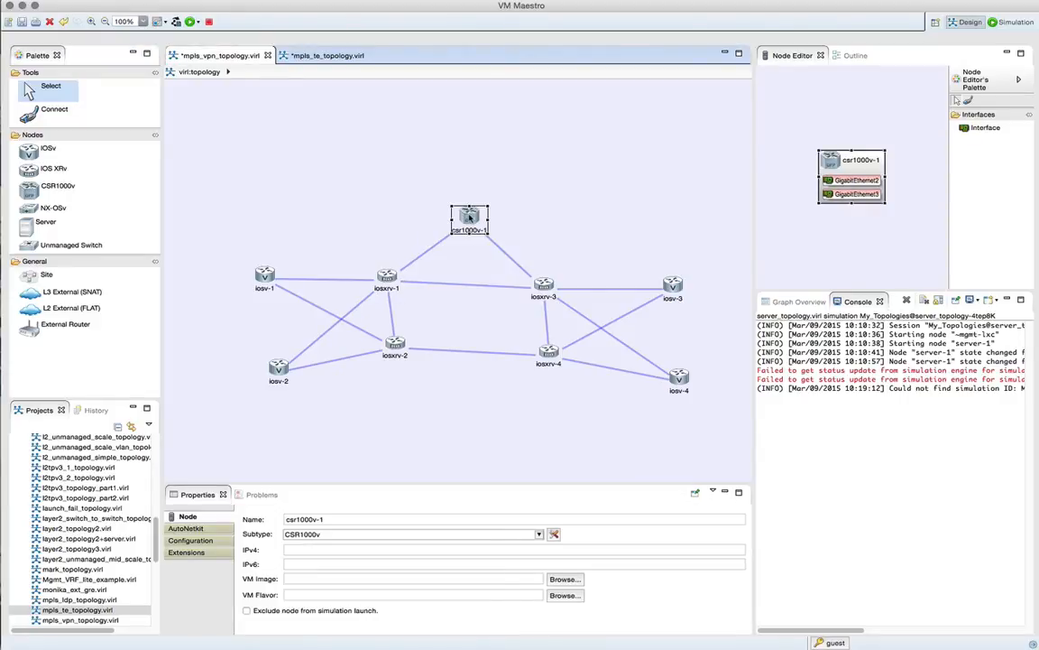
{"action": "mouse_move", "coordinate": [545, 357]}
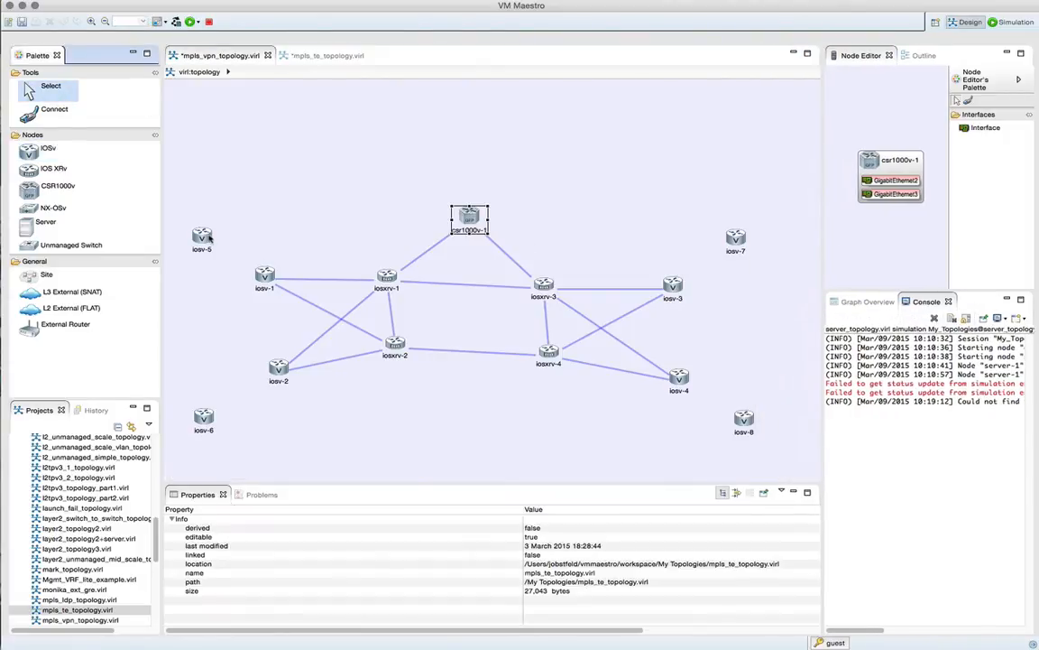
- Select the corner node to link it to a PE router and rename it as a ce node
{"action": "left_click", "coordinate": [202, 236]}
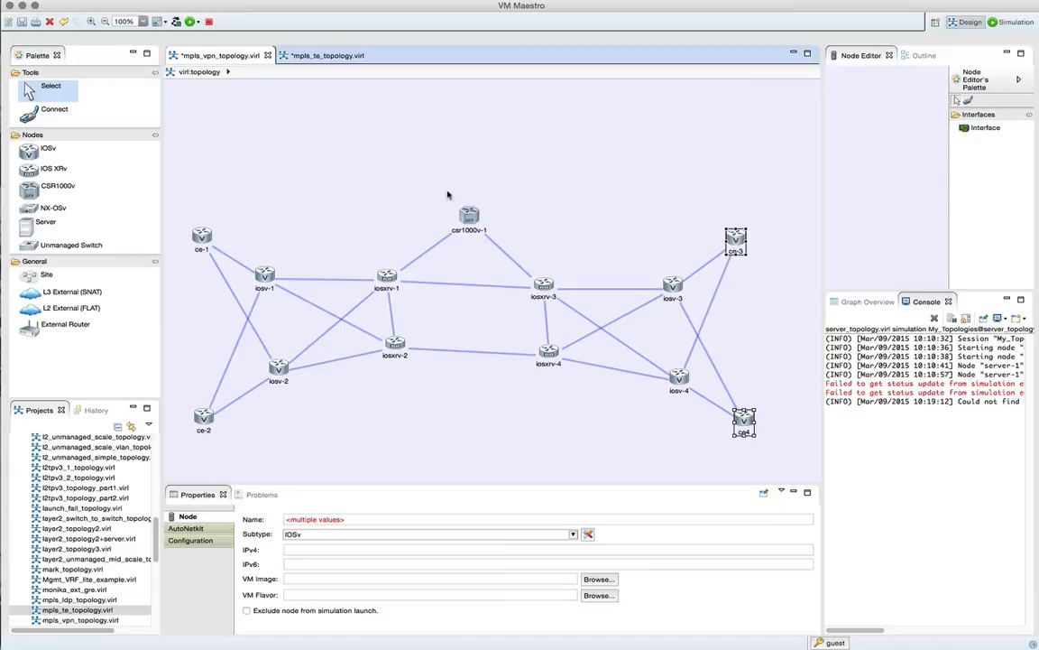
{"action": "mouse_move", "coordinate": [274, 278]}
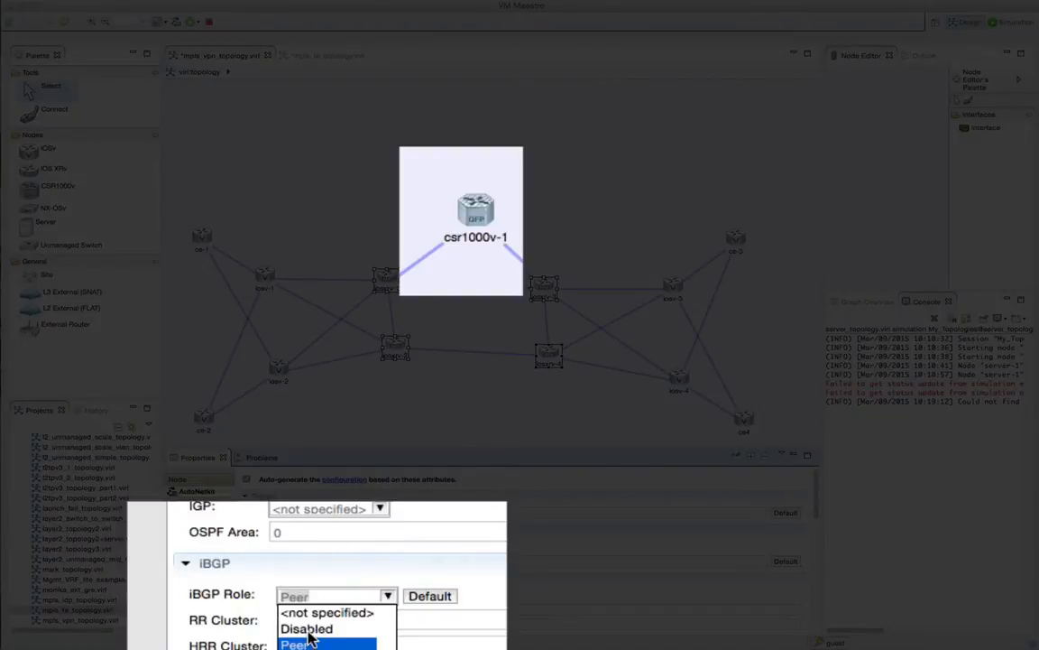
- Set csr1000v-1's iBGP Role to RR with RR Cluster ten
{"action": "left_click", "coordinate": [307, 628]}
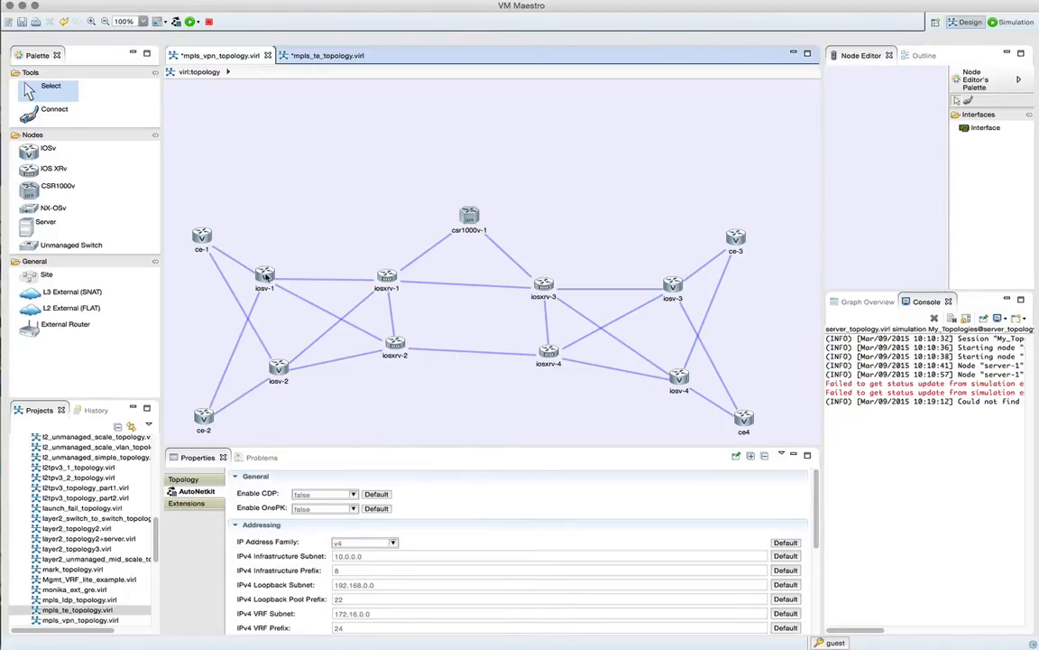
{"action": "left_click", "coordinate": [469, 215]}
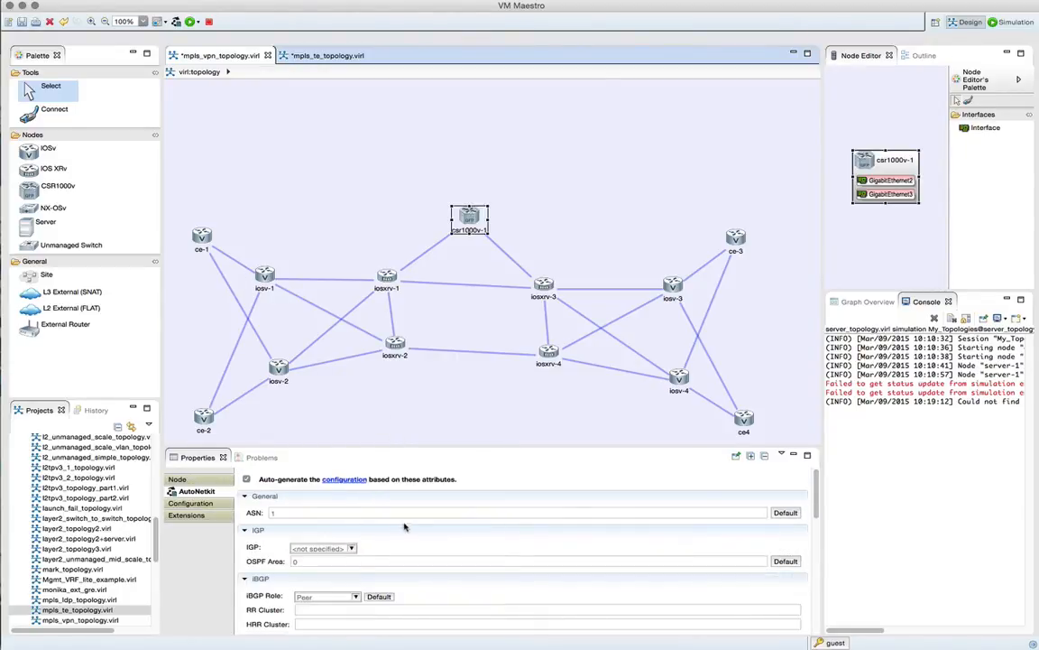
{"action": "left_click", "coordinate": [355, 596]}
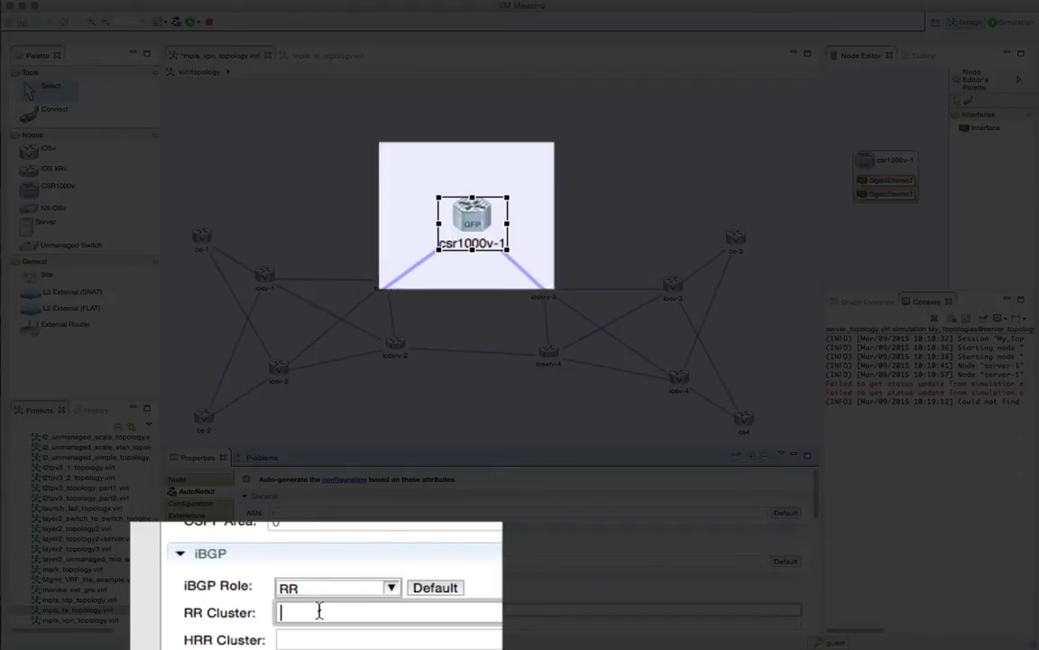
{"action": "type", "text": "ten"}
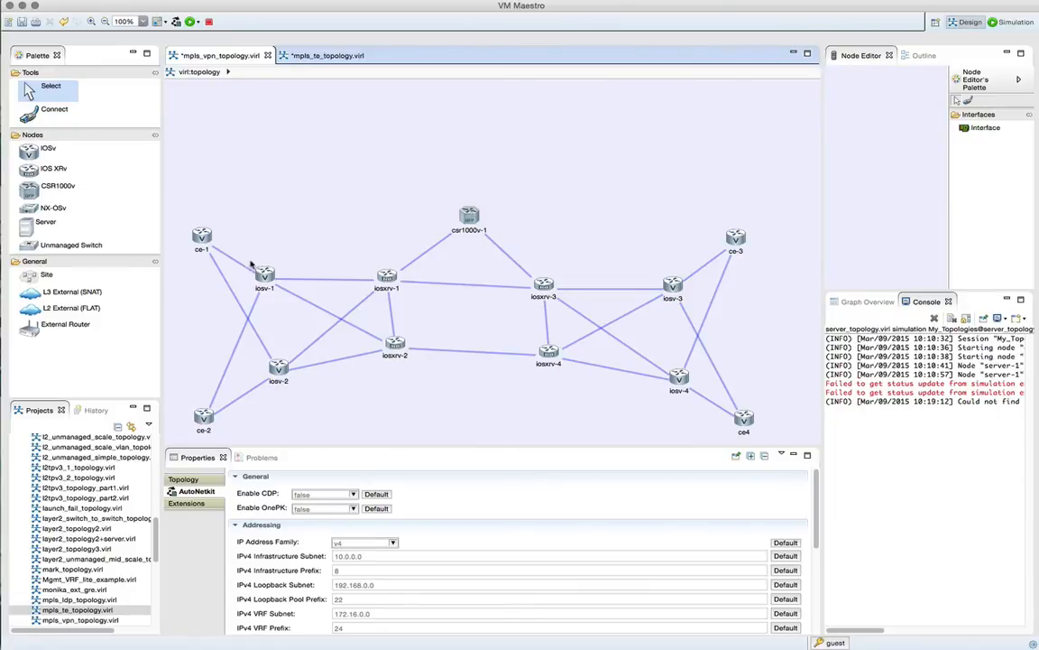
- Set the four provider edge routers to iBGP Role RRC with RR Cluster ten
{"action": "left_click", "coordinate": [278, 368]}
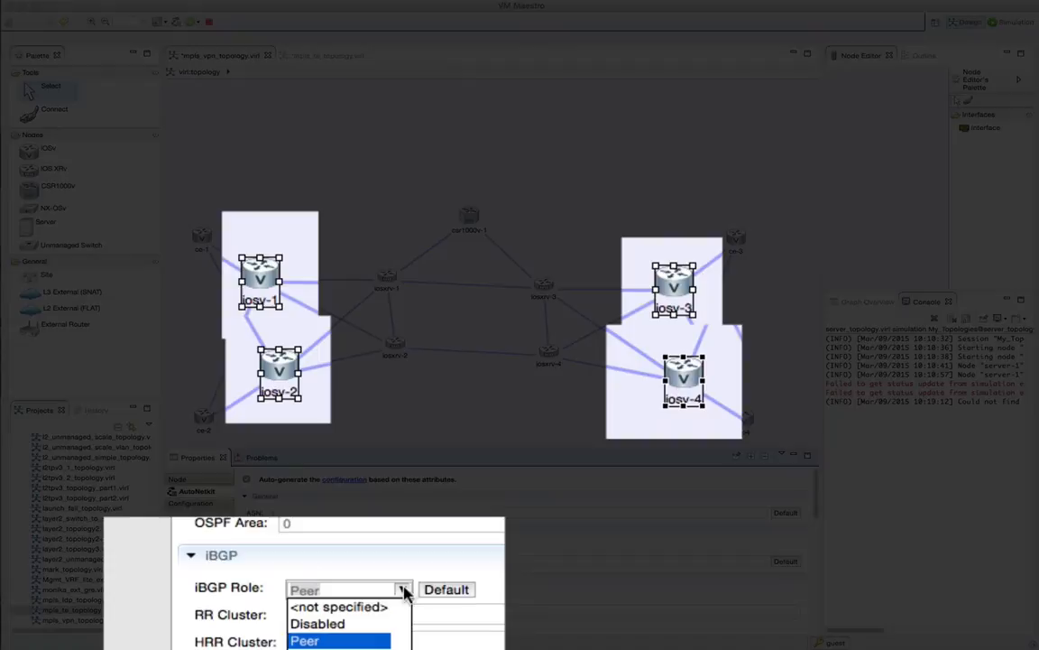
{"action": "left_click", "coordinate": [305, 640]}
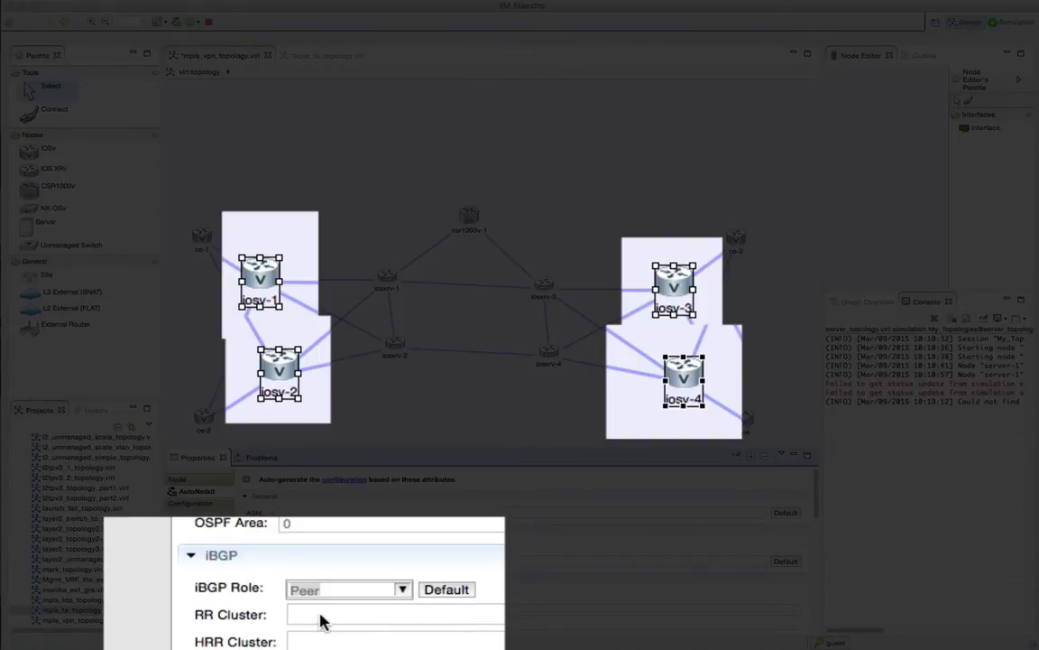
{"action": "type", "text": "te"}
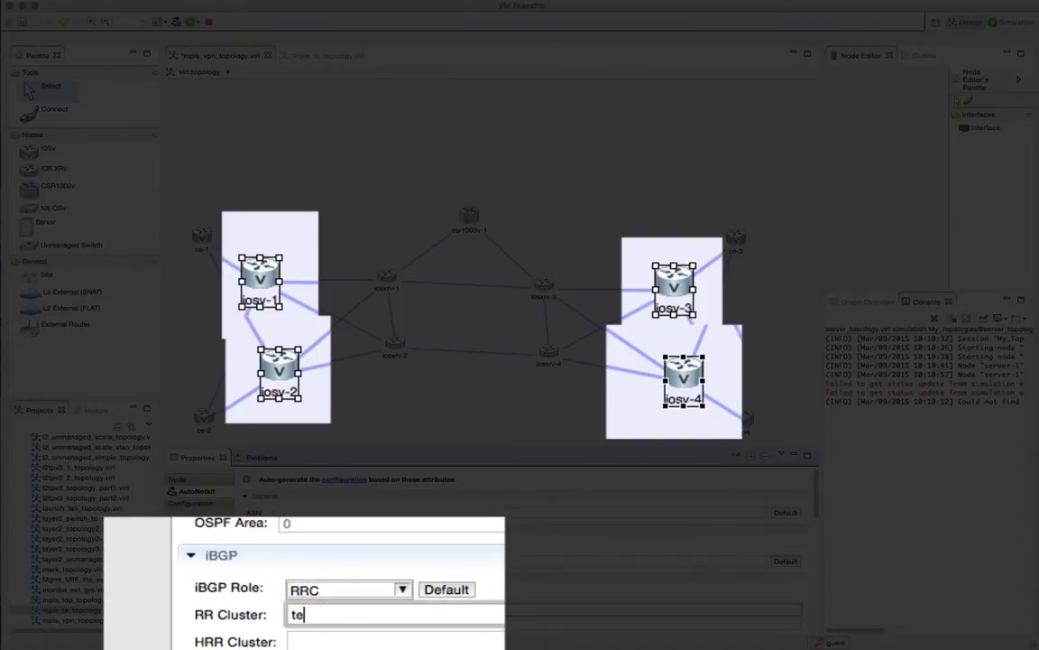
{"action": "type", "text": "n"}
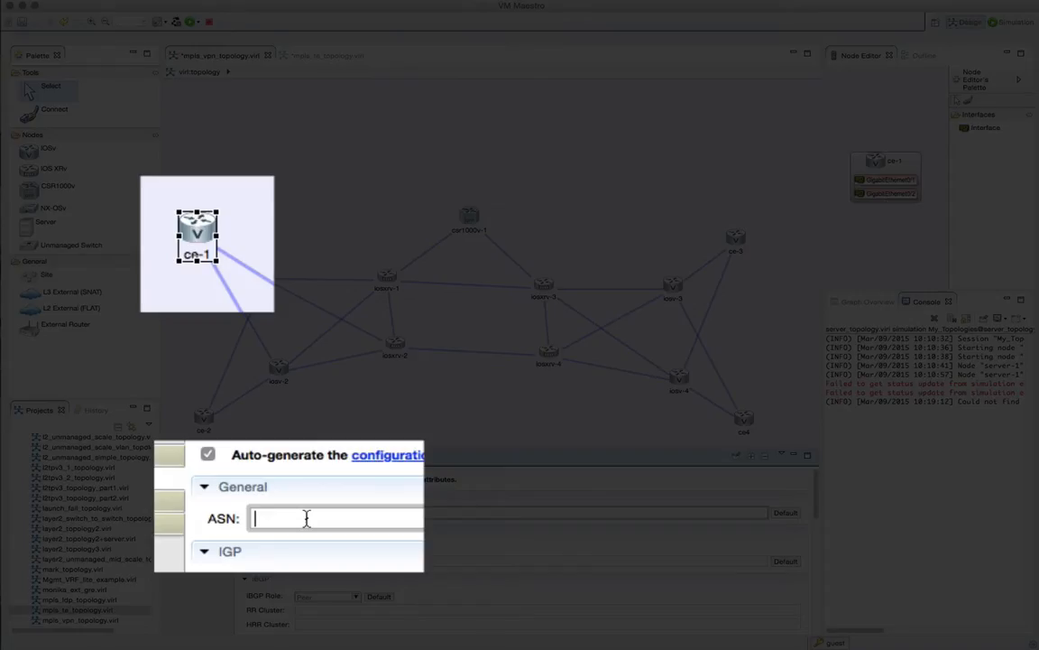
- Give the CE routers their own ASNs: 65000 on ce-1, then 65002, 65003 and the next on the others
{"action": "type", "text": "6500"}
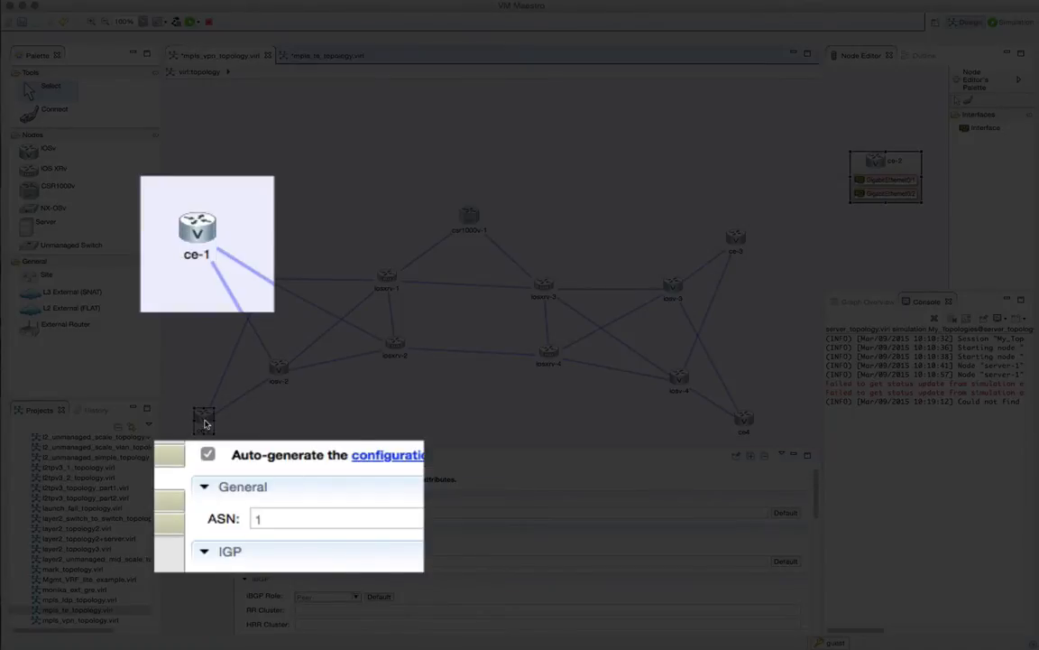
{"action": "type", "text": "65000"}
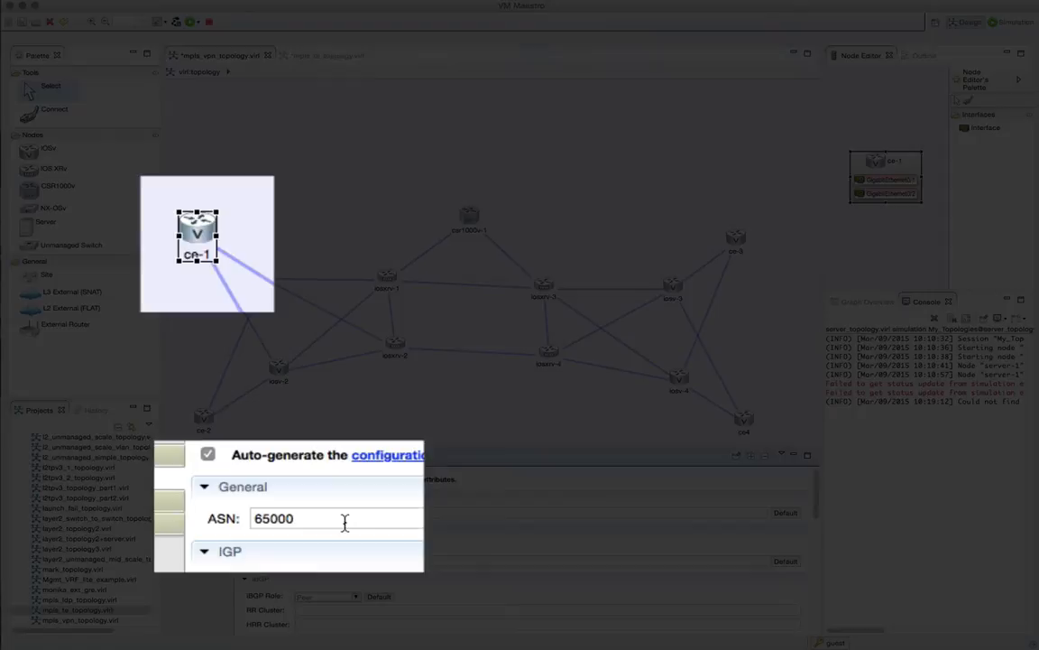
{"action": "key", "text": "Backspace"}
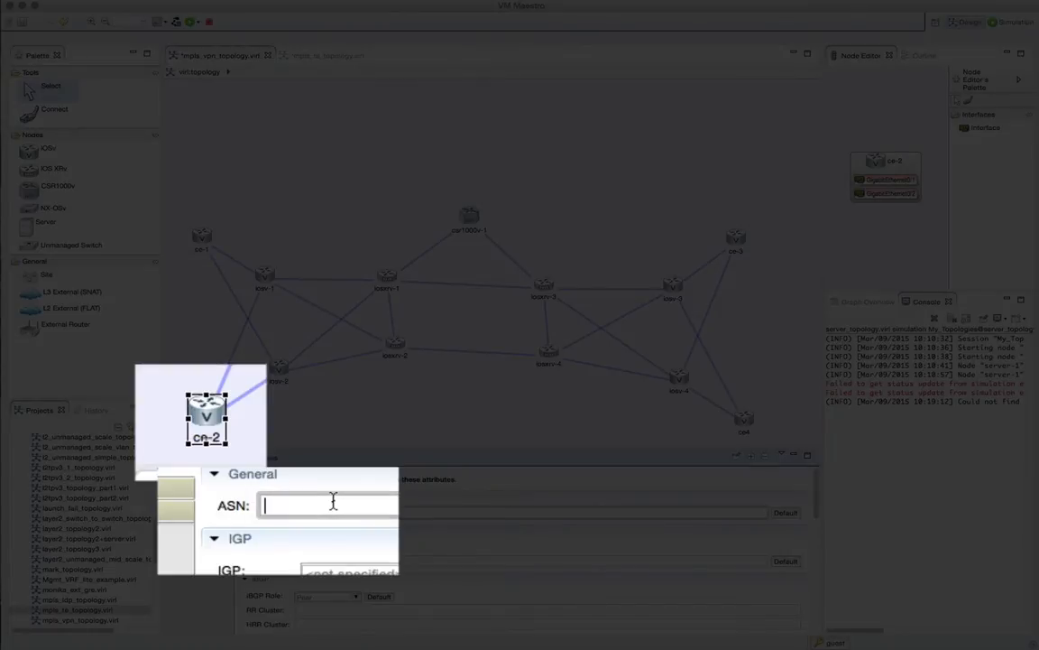
{"action": "type", "text": "65002"}
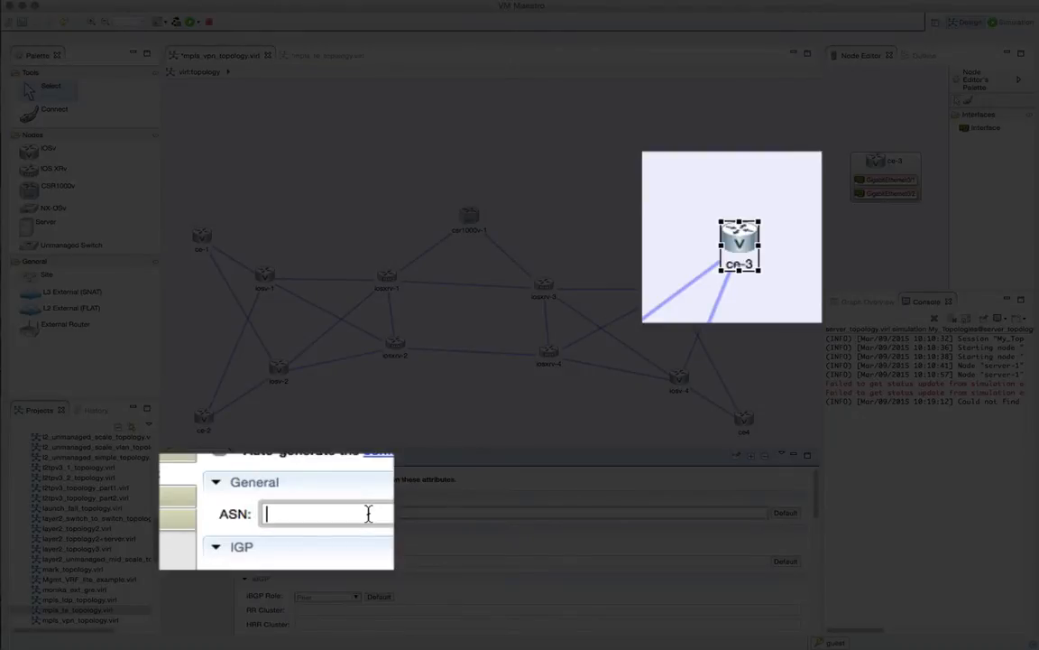
{"action": "type", "text": "65003"}
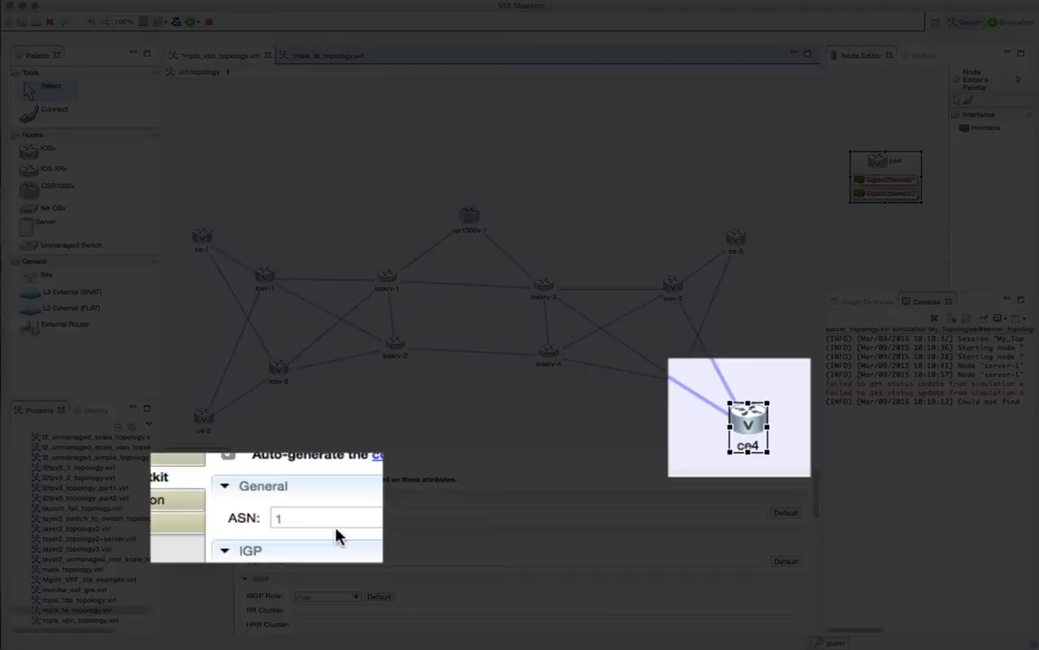
{"action": "type", "text": "65"}
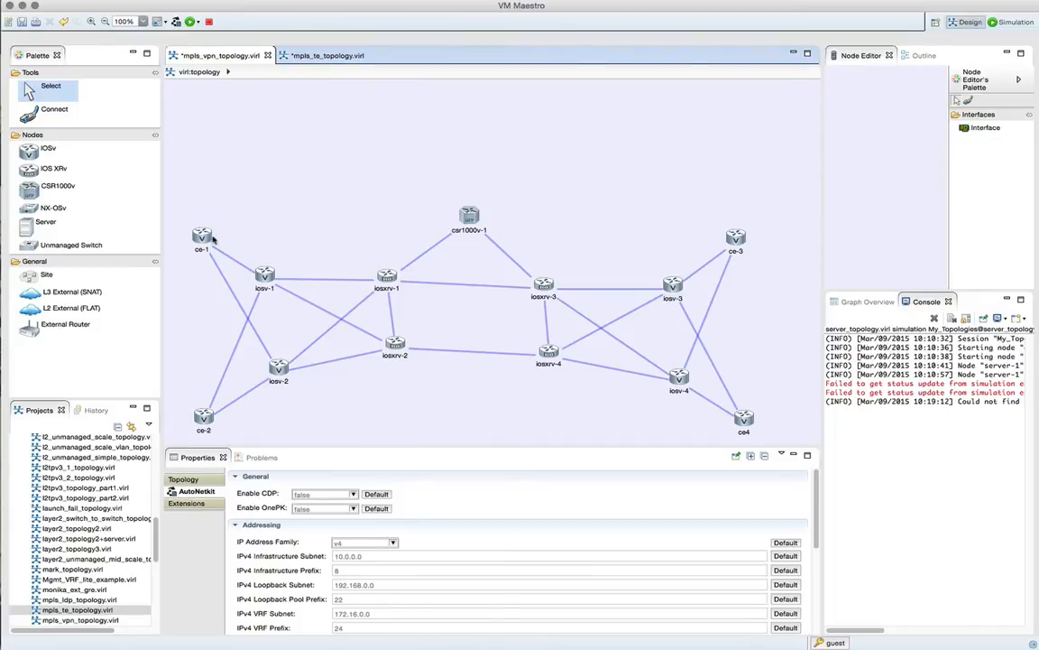
- Set VRF Name red on ce-1 and green on ce-2 and ce-3
{"action": "left_click", "coordinate": [202, 238]}
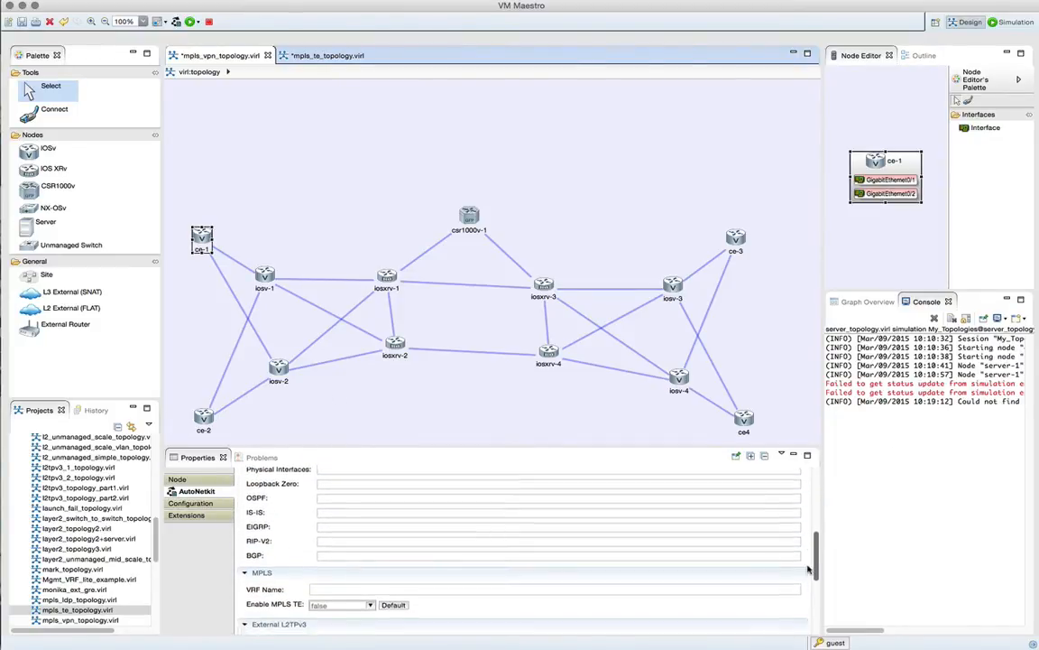
{"action": "left_click", "coordinate": [202, 238]}
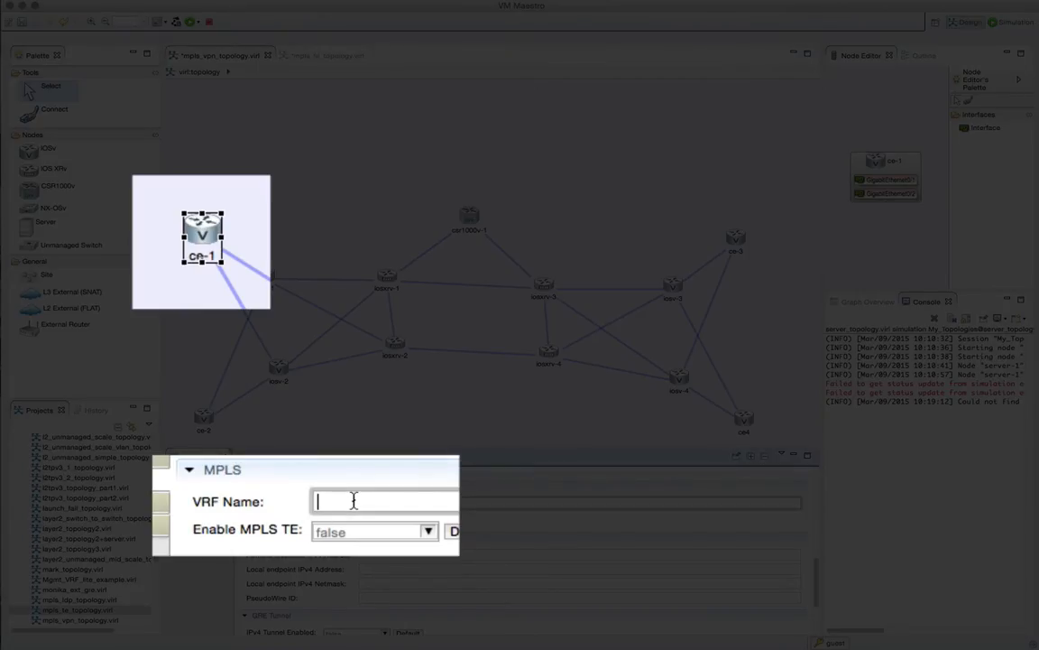
{"action": "type", "text": "red"}
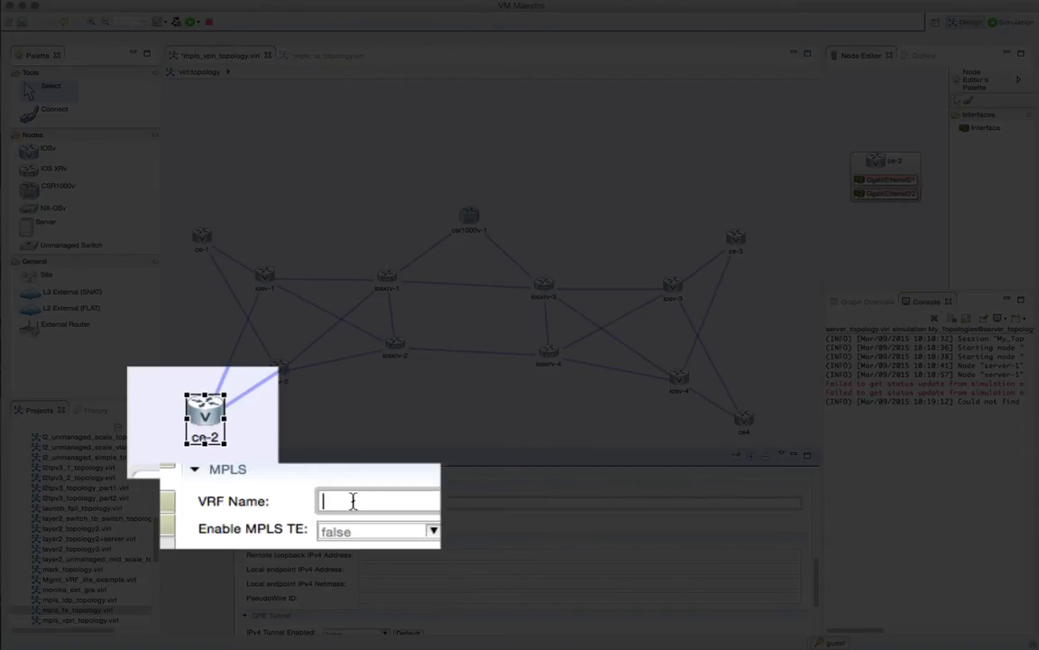
{"action": "type", "text": "green"}
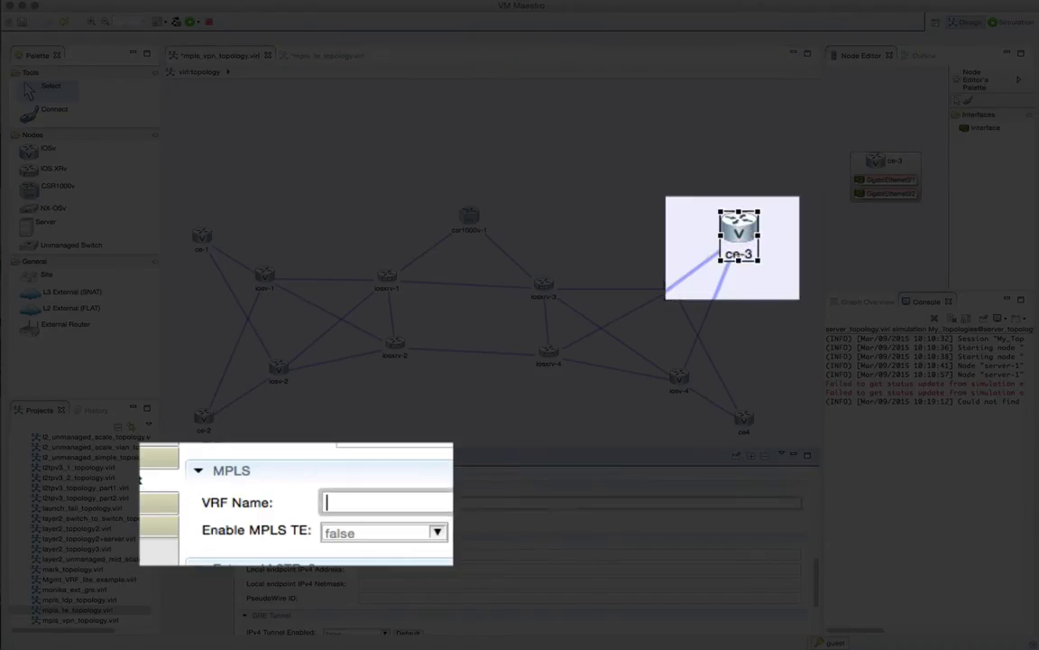
{"action": "type", "text": "green"}
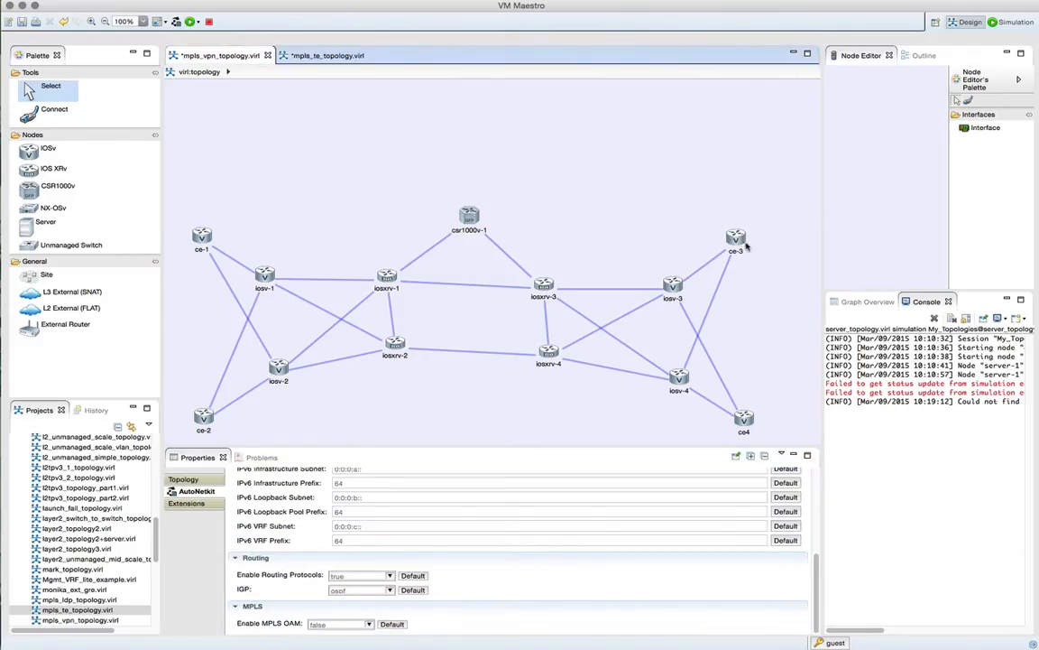
{"action": "mouse_move", "coordinate": [635, 256]}
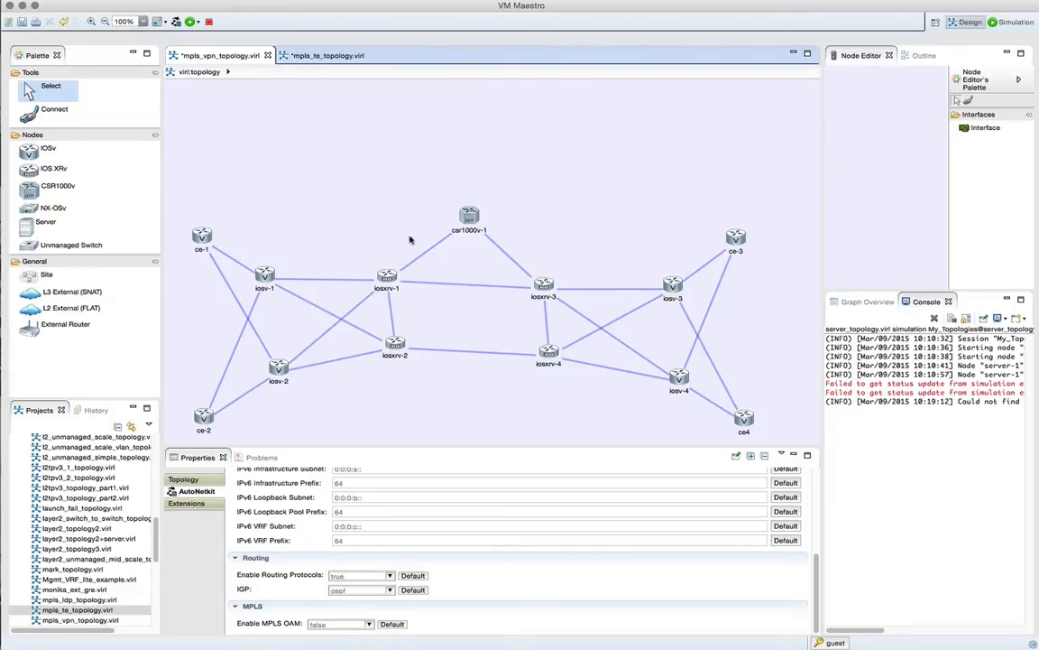
{"action": "mouse_move", "coordinate": [671, 281]}
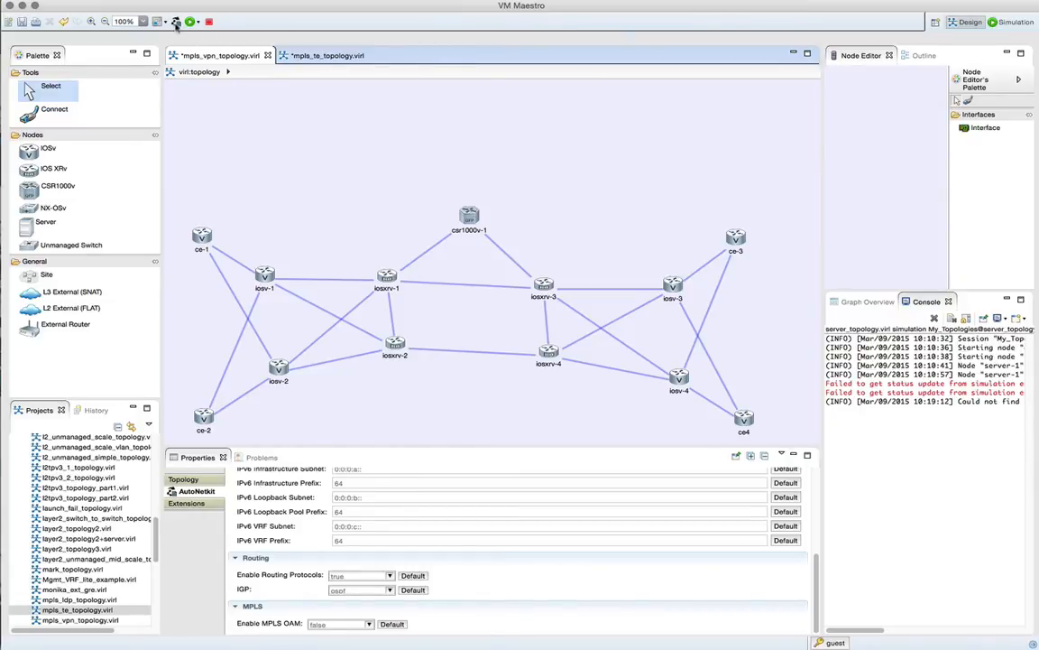
{"action": "mouse_move", "coordinate": [177, 22]}
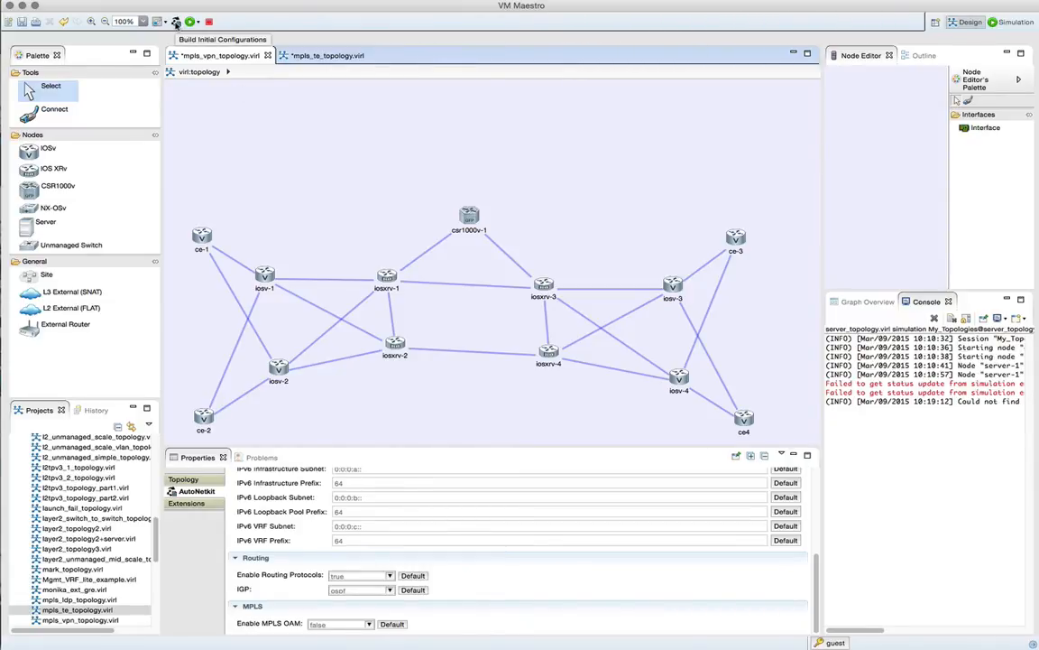
- Generate the initial router configurations and show the AutoNetkit physical visualization
{"action": "left_click", "coordinate": [177, 22]}
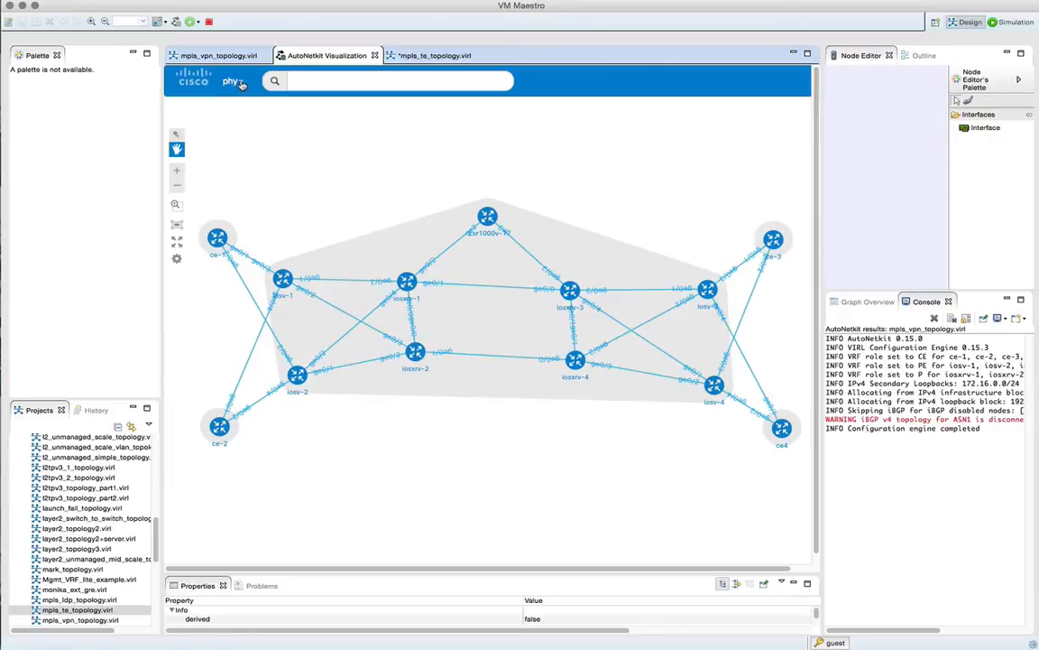
- Step through the ospf, ibgp_v4 and ibgp_vpn_v4 overlays in the visualization
{"action": "left_click", "coordinate": [233, 81]}
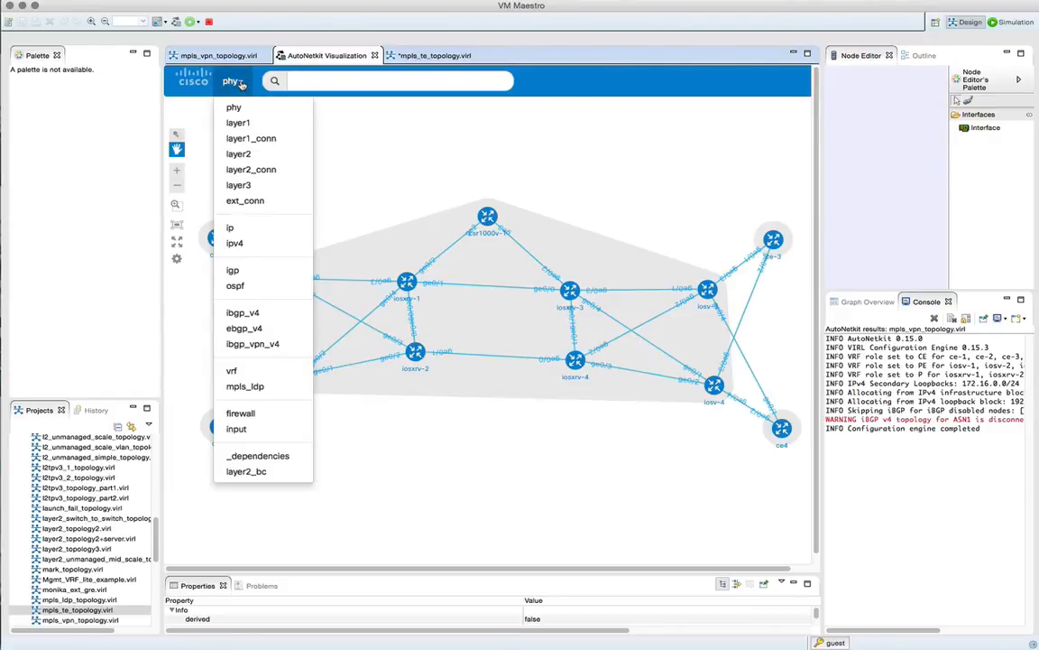
{"action": "left_click", "coordinate": [234, 286]}
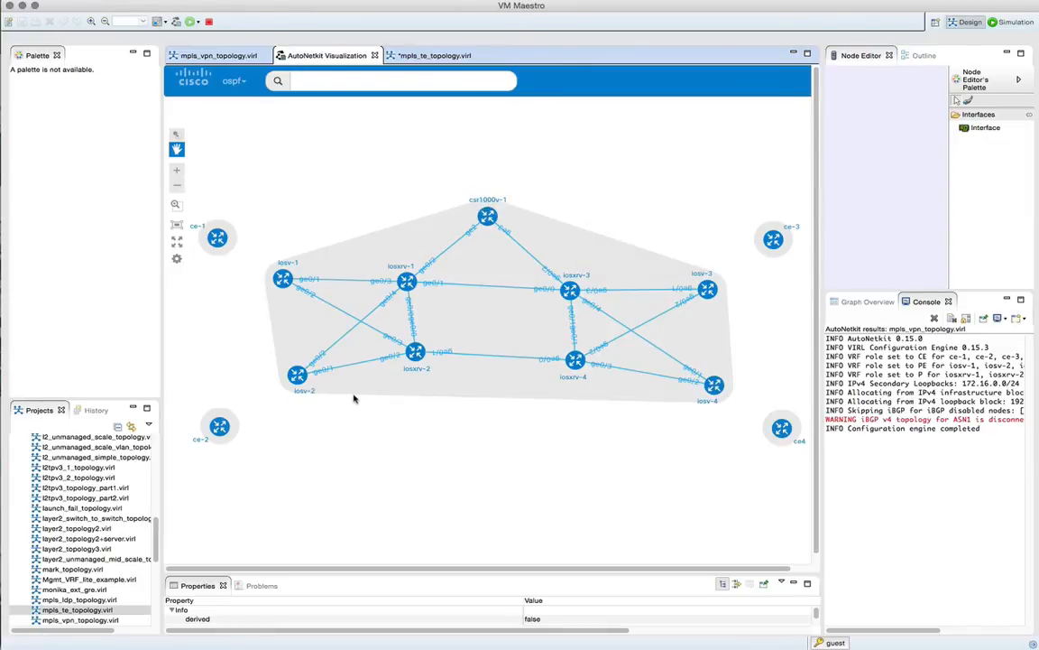
{"action": "left_click", "coordinate": [235, 79]}
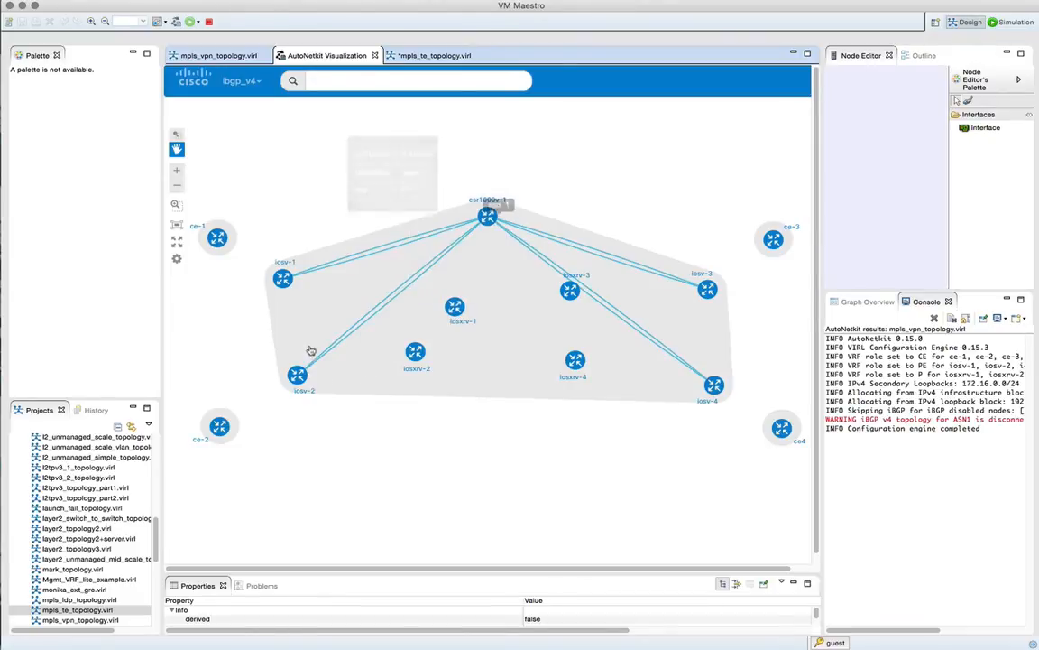
{"action": "mouse_move", "coordinate": [714, 386]}
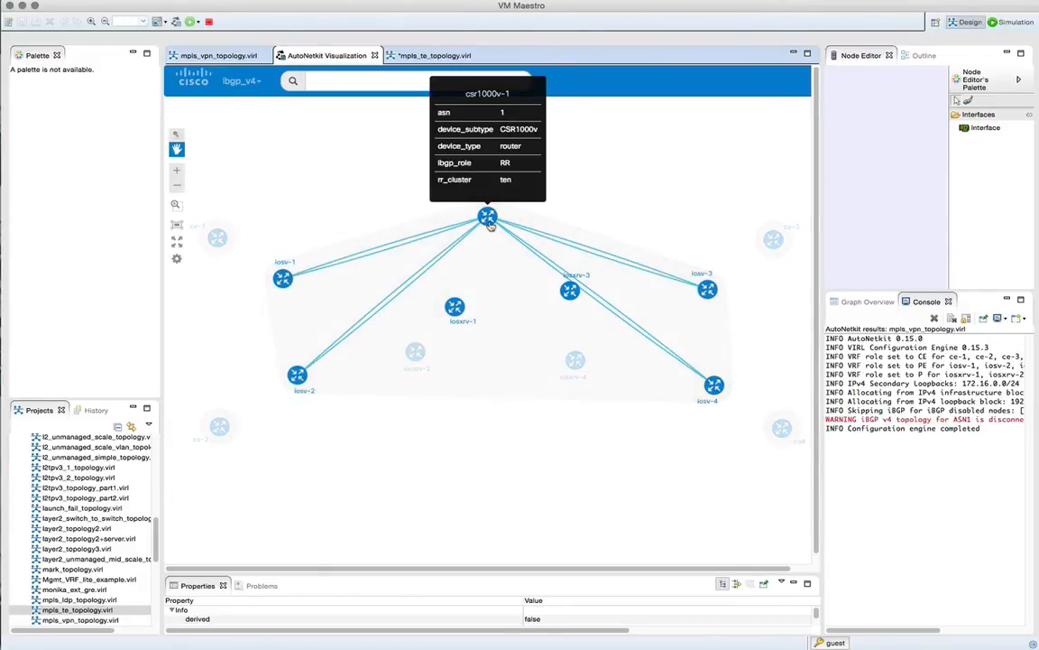
{"action": "left_click", "coordinate": [241, 80]}
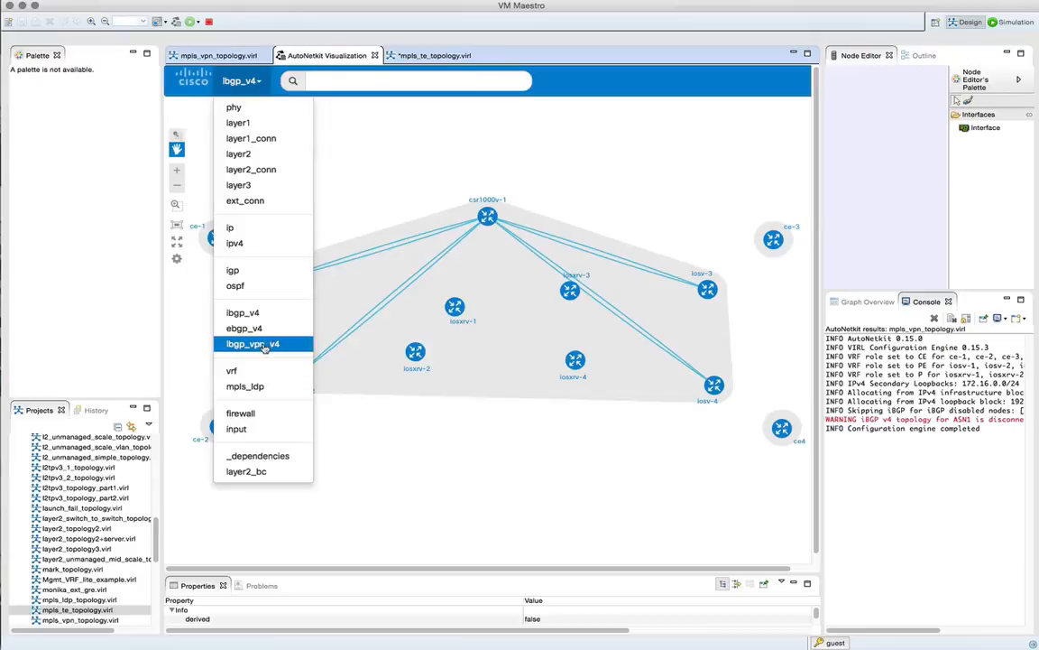
{"action": "left_click", "coordinate": [252, 343]}
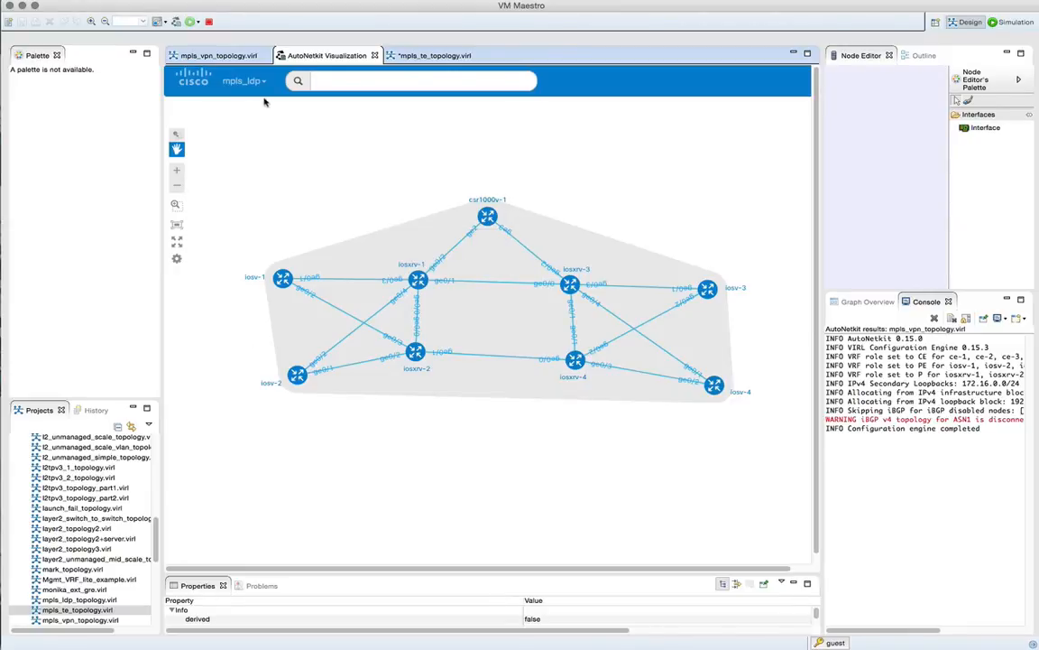
- Show the vrf overlay and highlight the routers matching vrf=green
{"action": "left_click", "coordinate": [244, 80]}
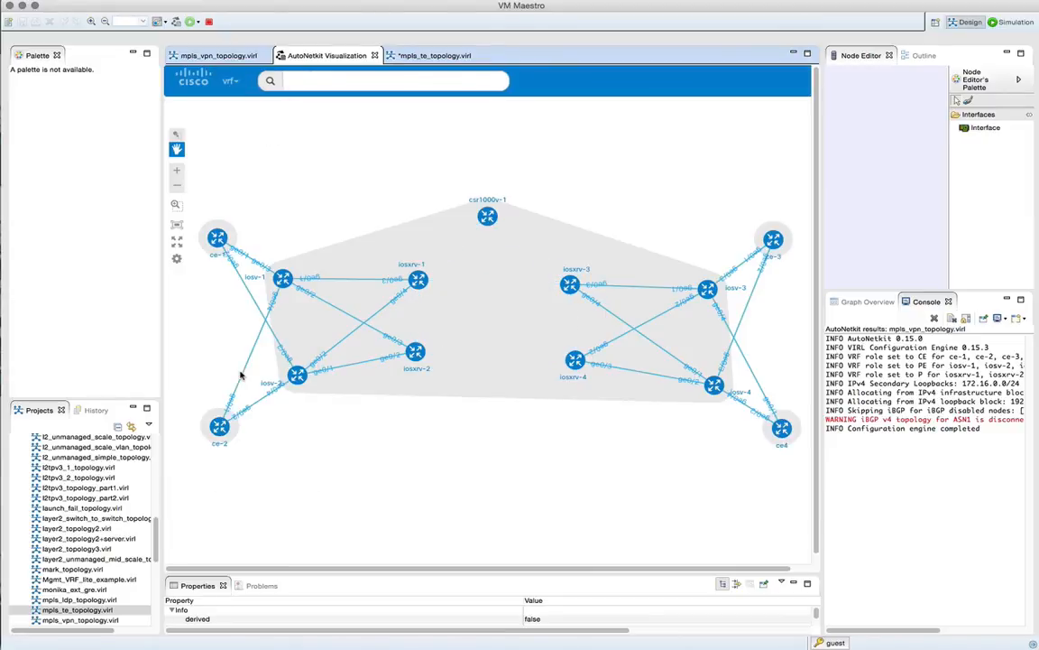
{"action": "type", "text": "vrf=green"}
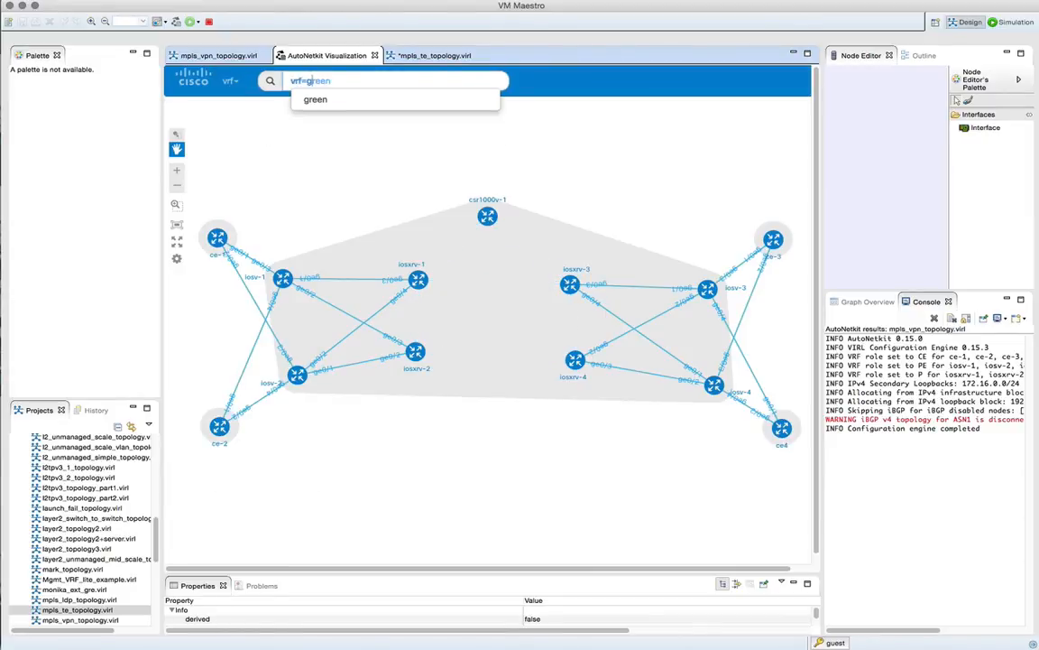
{"action": "left_click", "coordinate": [314, 99]}
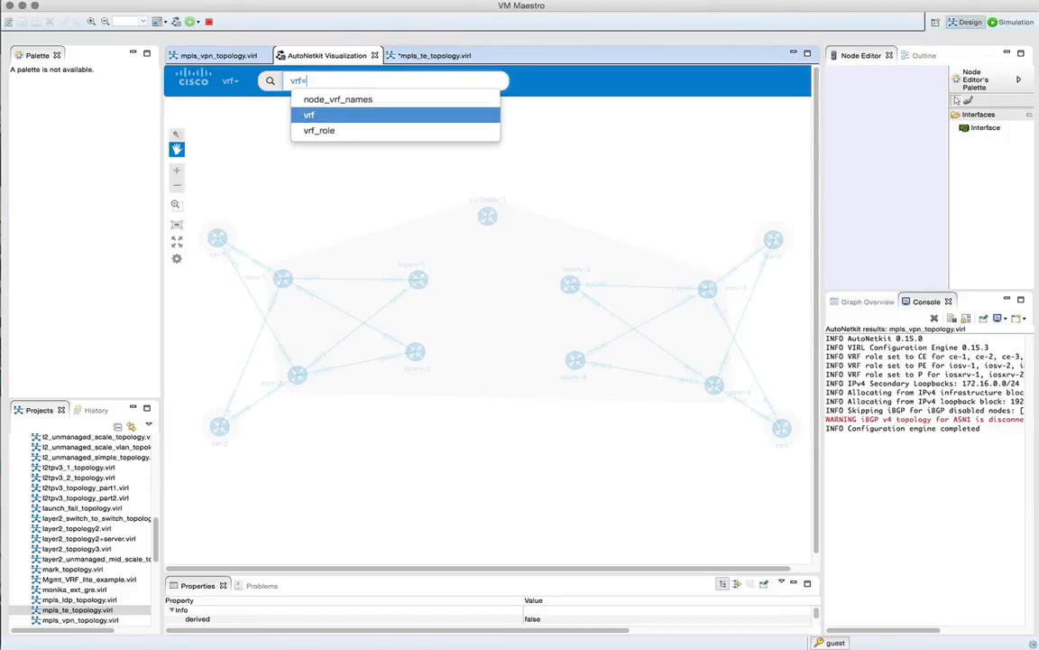
- Change the query to vrf=red and highlight the red VRF routers
{"action": "type", "text": "r"}
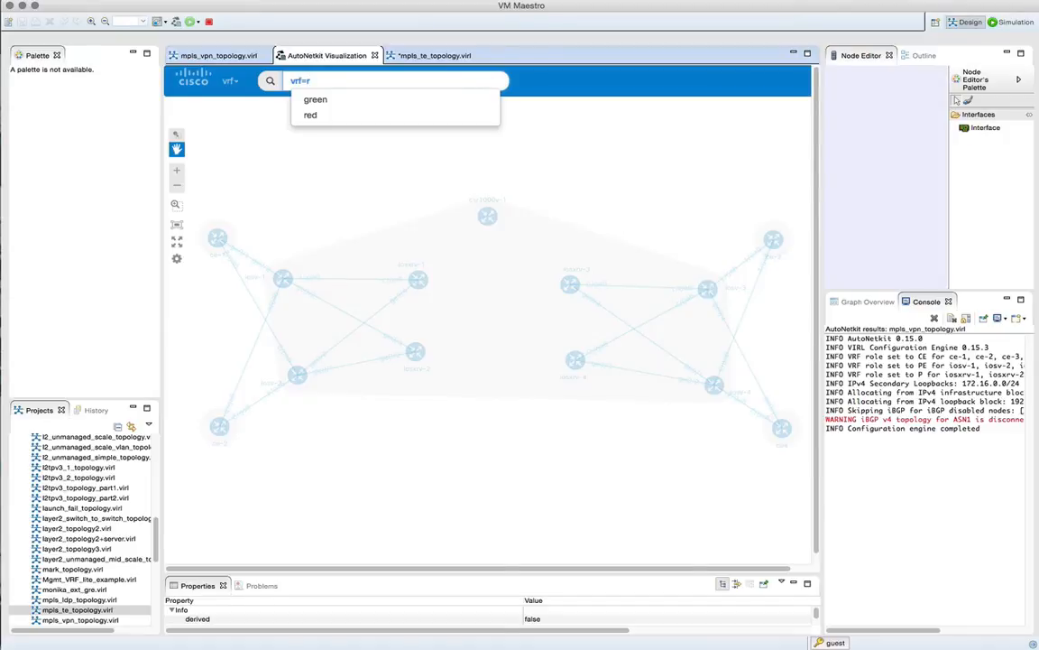
{"action": "type", "text": "red"}
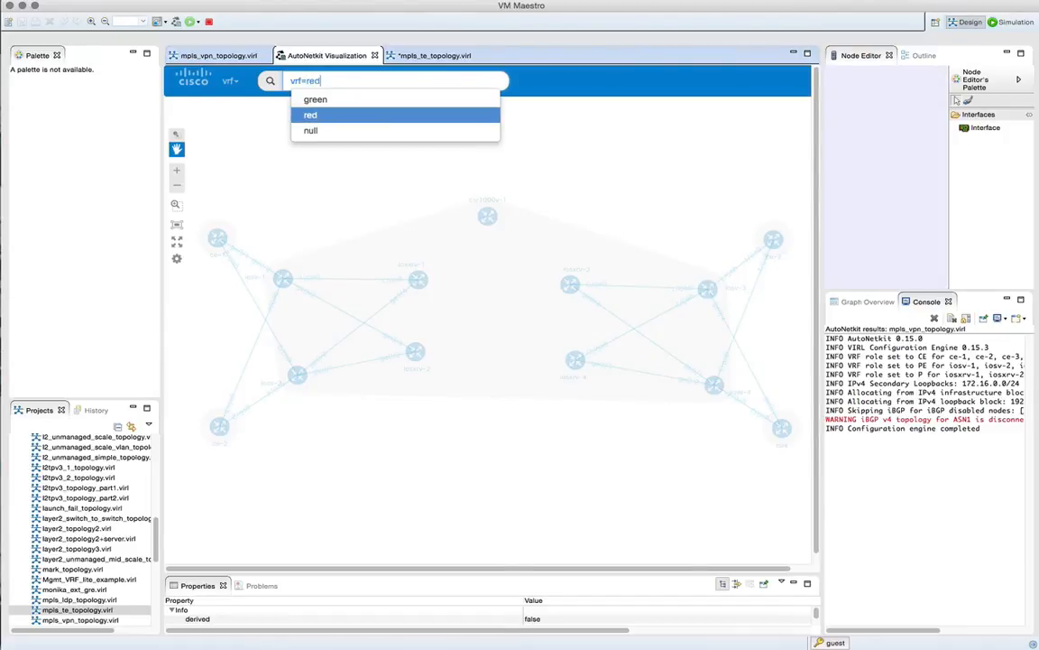
{"action": "left_click", "coordinate": [310, 116]}
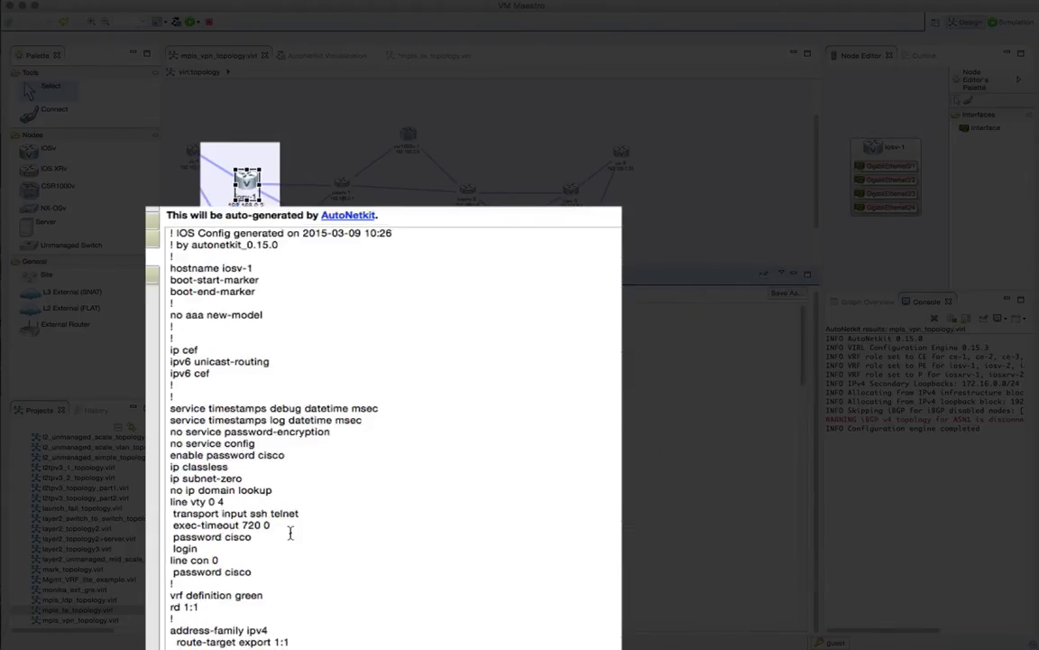
- Scroll iosv-1's generated configuration and highlight the green and red VRF definitions
{"action": "scroll", "scroll_direction": "down", "scroll_amount": 3}
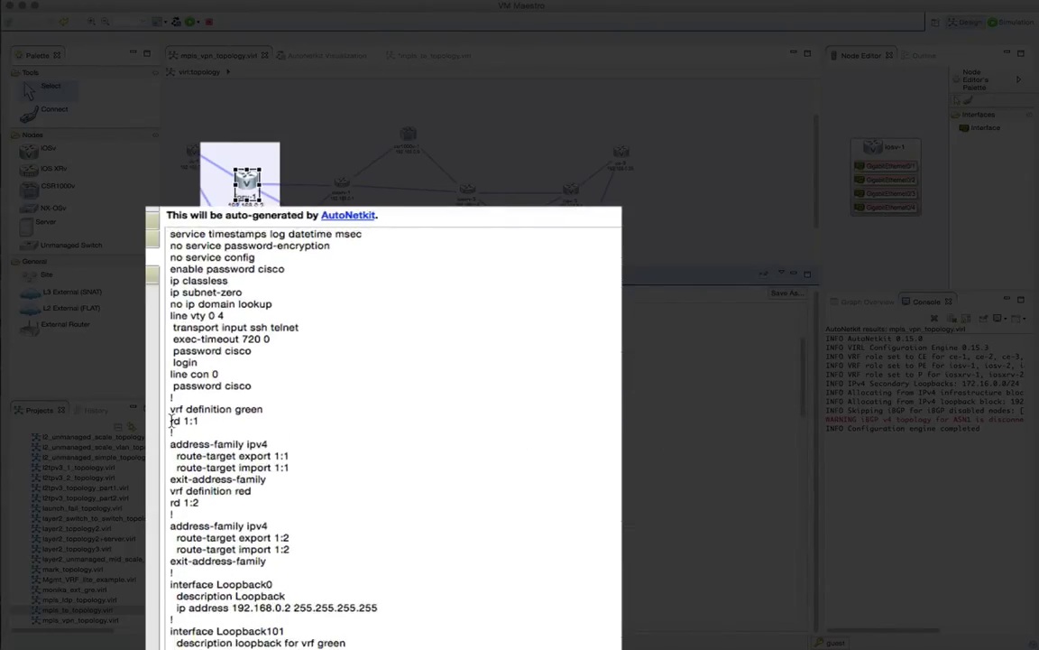
{"action": "scroll", "scroll_direction": "down", "scroll_amount": 3}
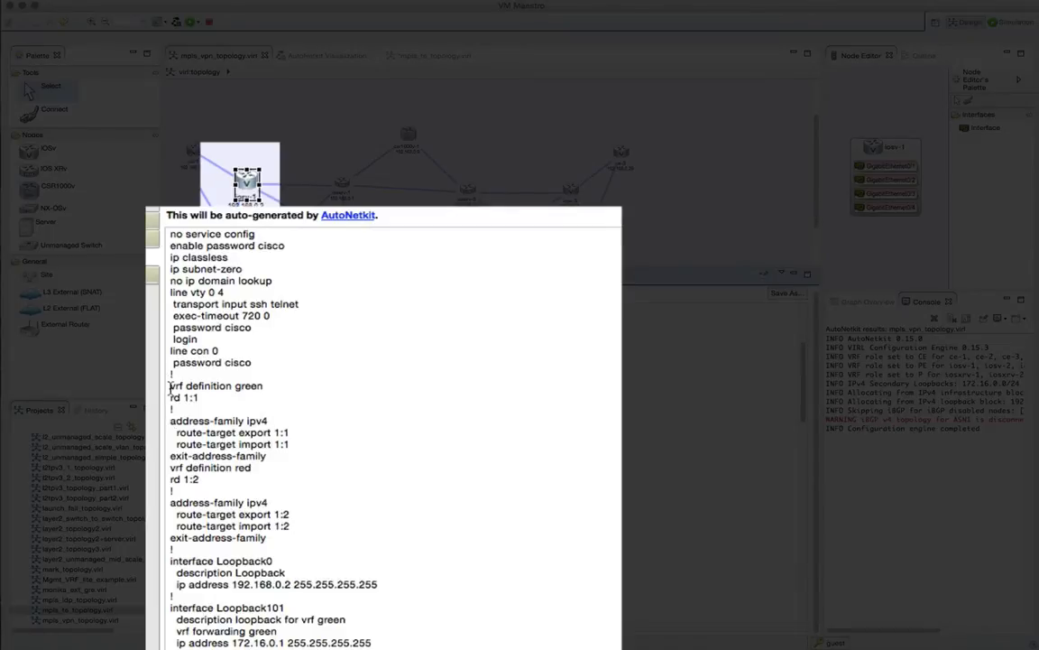
{"action": "left_click_drag", "start_coordinate": [170, 386], "coordinate": [220, 485]}
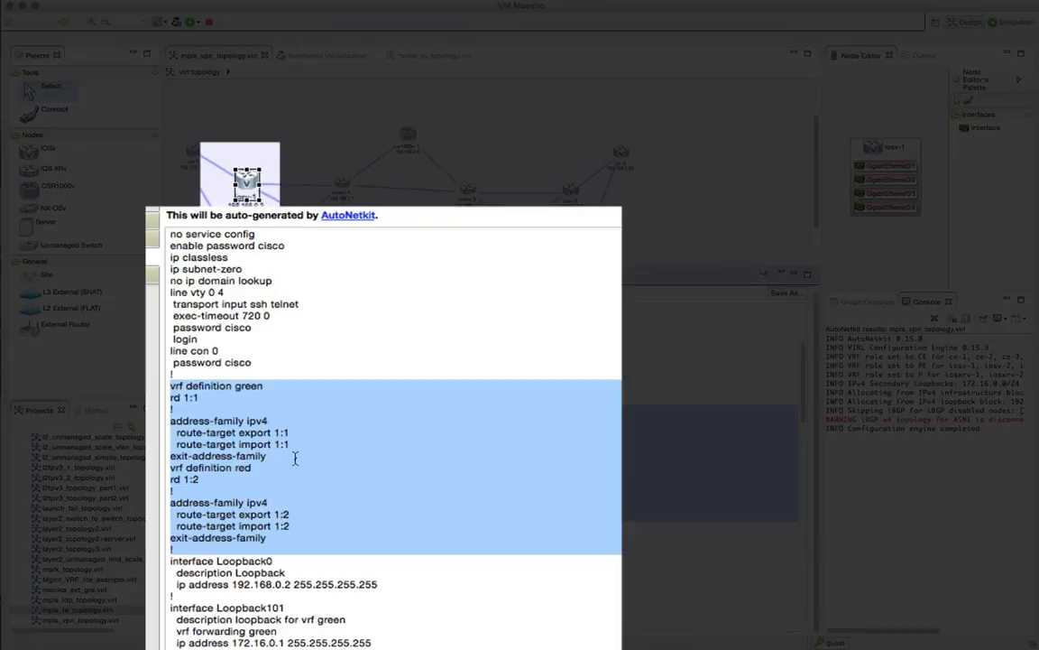
{"action": "mouse_move", "coordinate": [253, 499]}
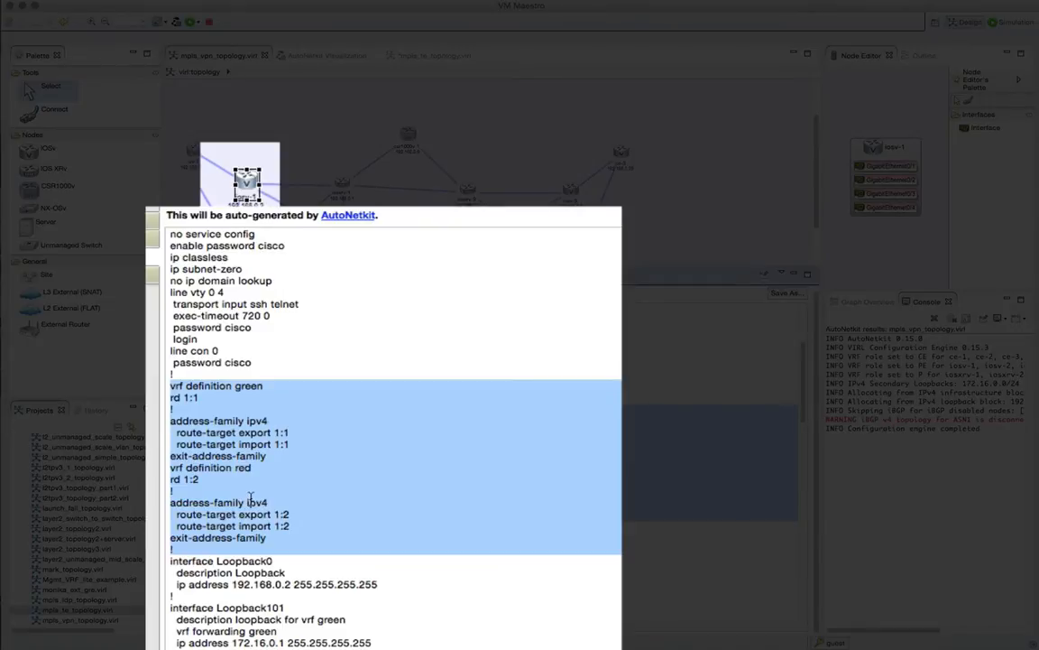
- Scroll through the interfaces, OSPF, LDP and VPNv4 BGP sections of the configuration
{"action": "scroll", "scroll_direction": "down", "scroll_amount": 3}
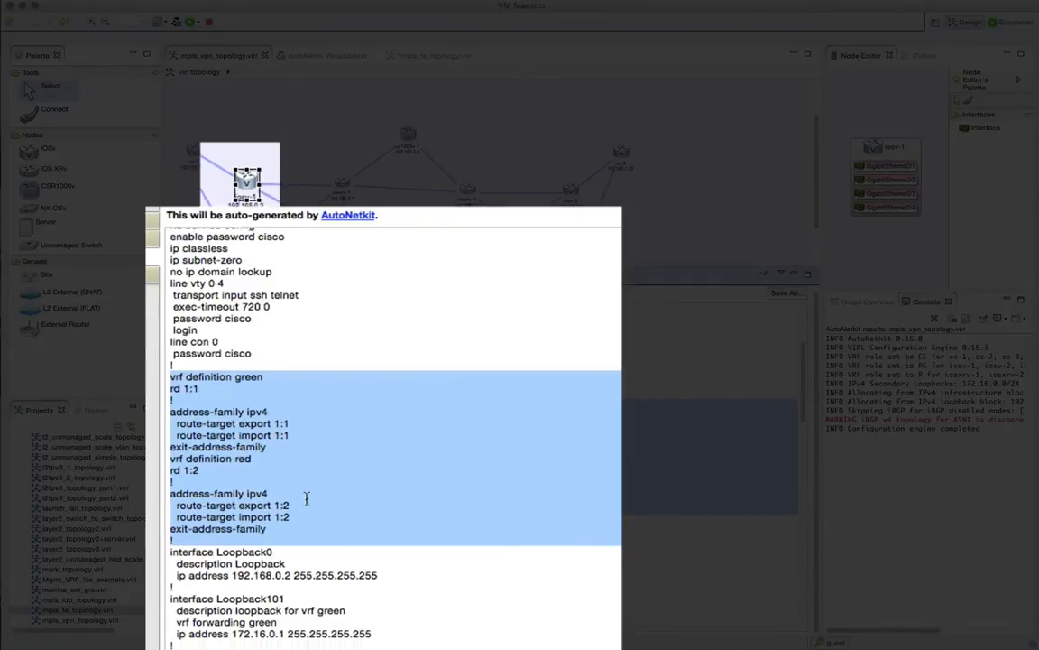
{"action": "scroll", "scroll_direction": "down", "scroll_amount": 3}
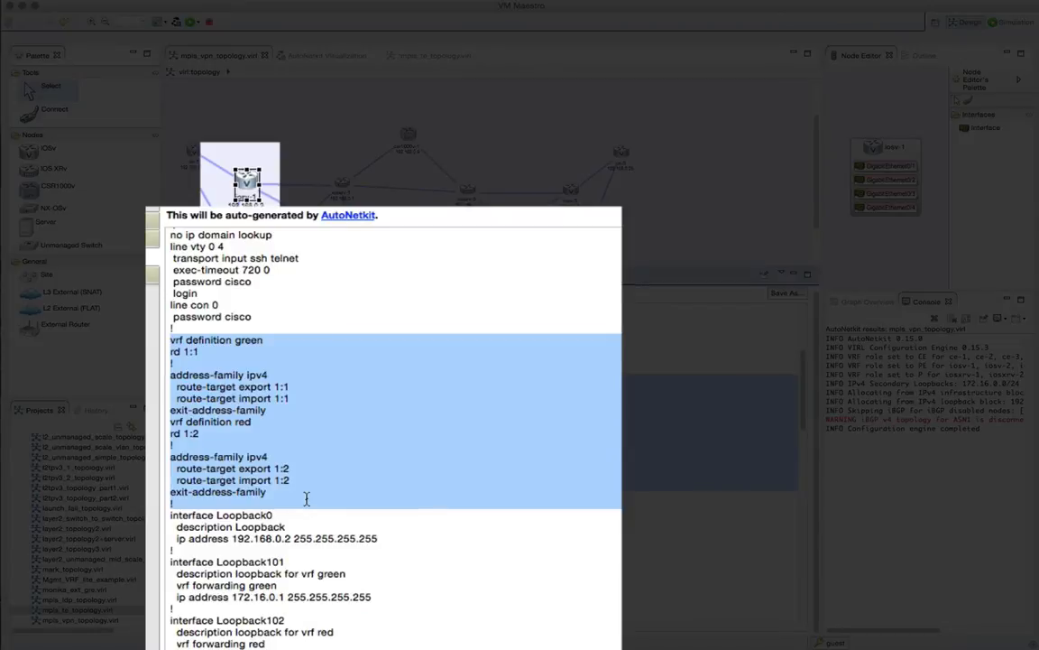
{"action": "scroll", "scroll_direction": "down", "scroll_amount": 3}
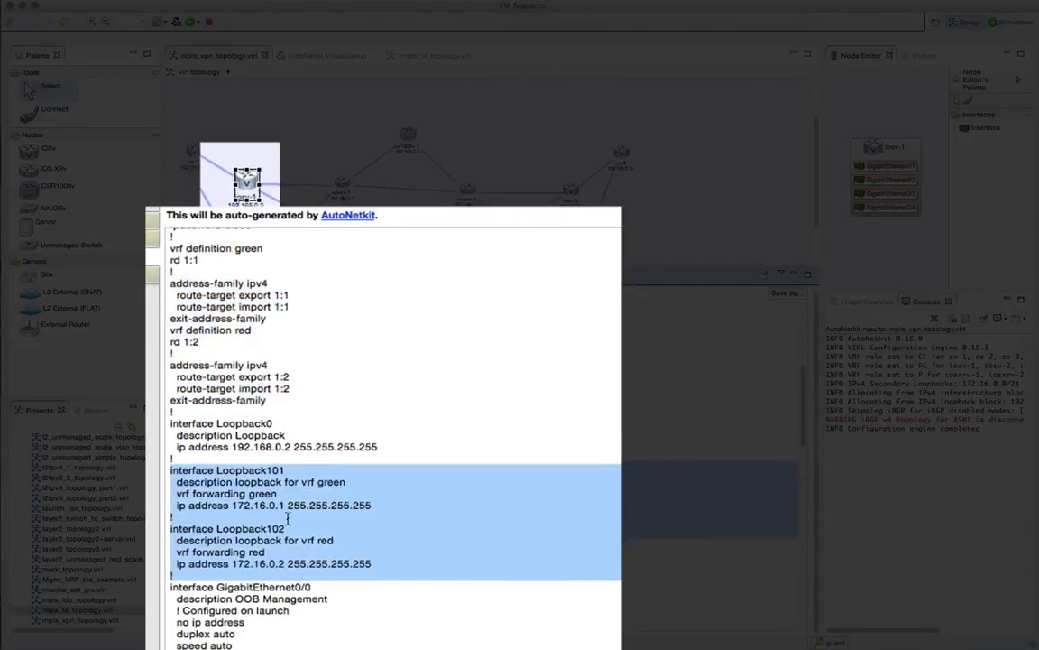
{"action": "scroll", "scroll_direction": "down", "scroll_amount": 3}
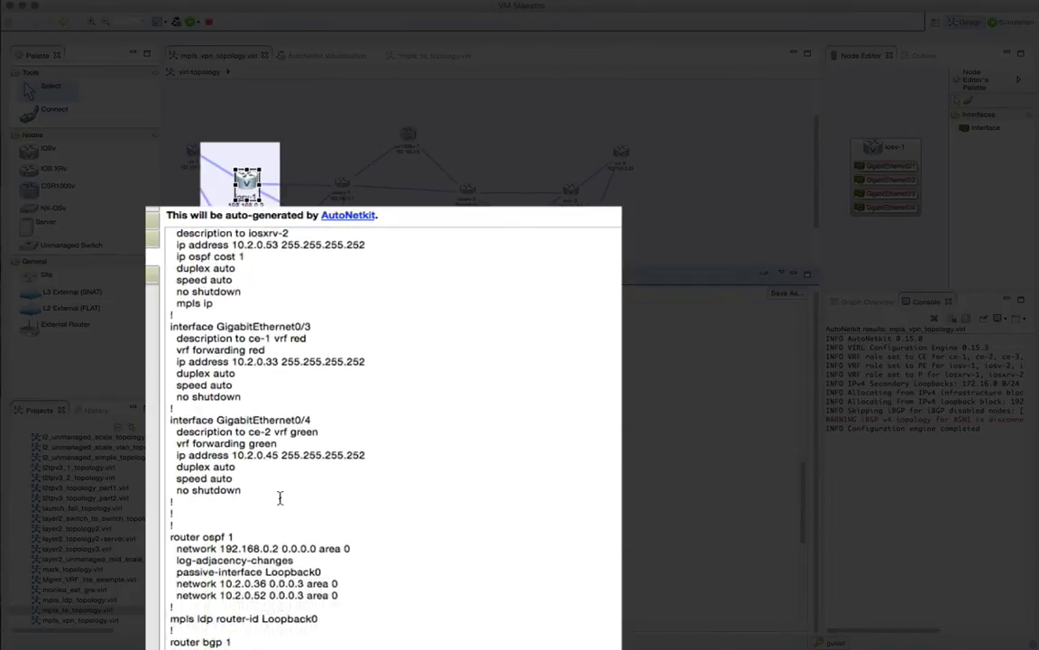
{"action": "scroll", "scroll_direction": "down", "scroll_amount": 3}
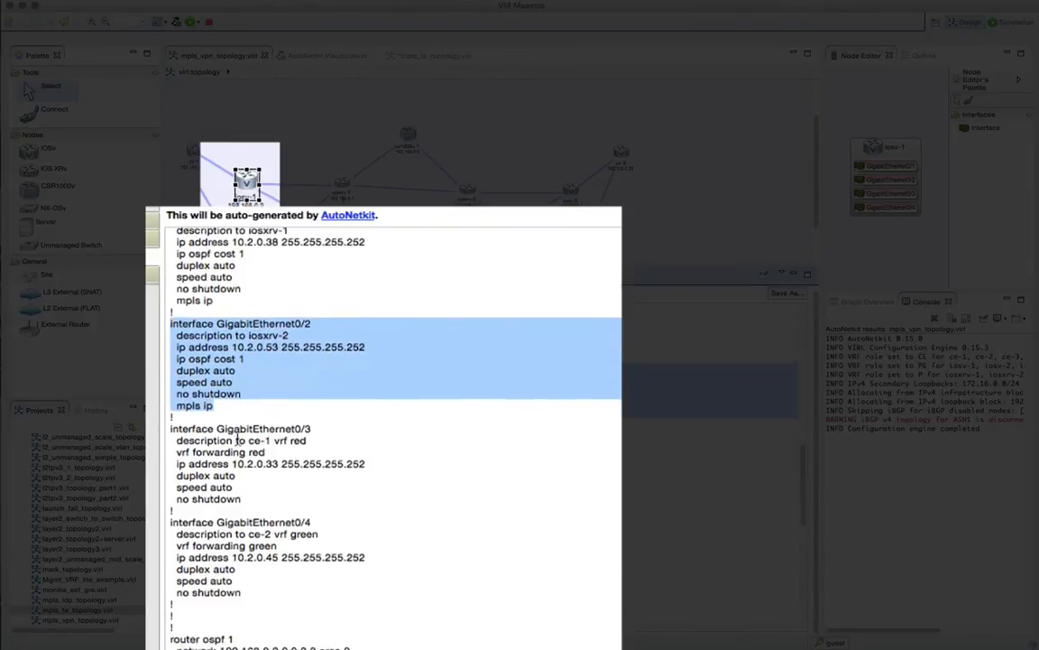
{"action": "scroll", "scroll_direction": "down", "scroll_amount": 3}
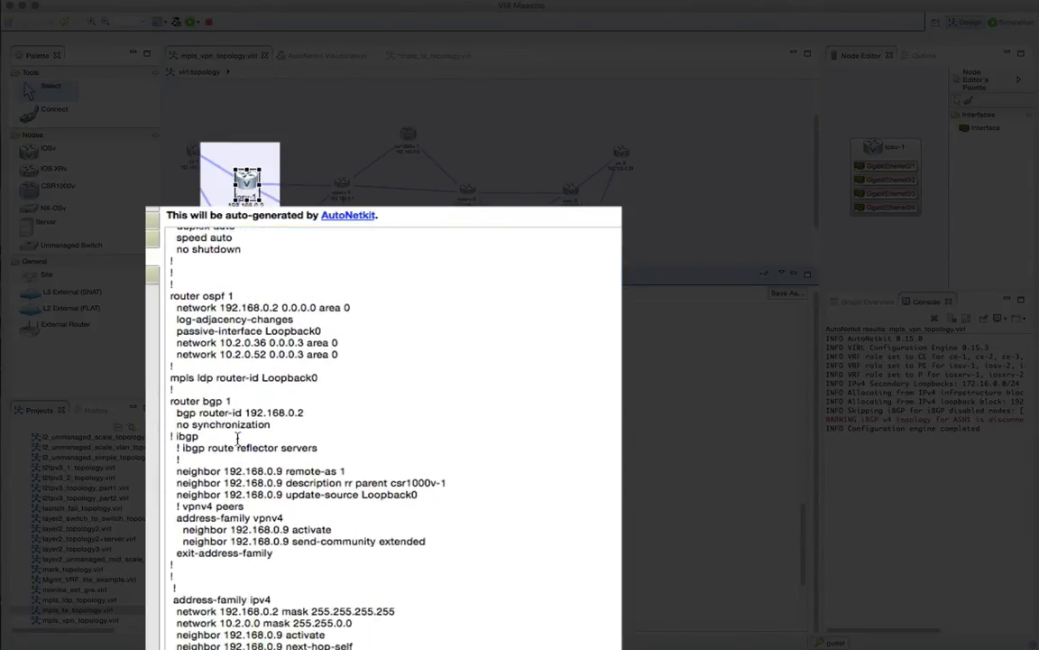
{"action": "scroll", "scroll_direction": "down", "scroll_amount": 3}
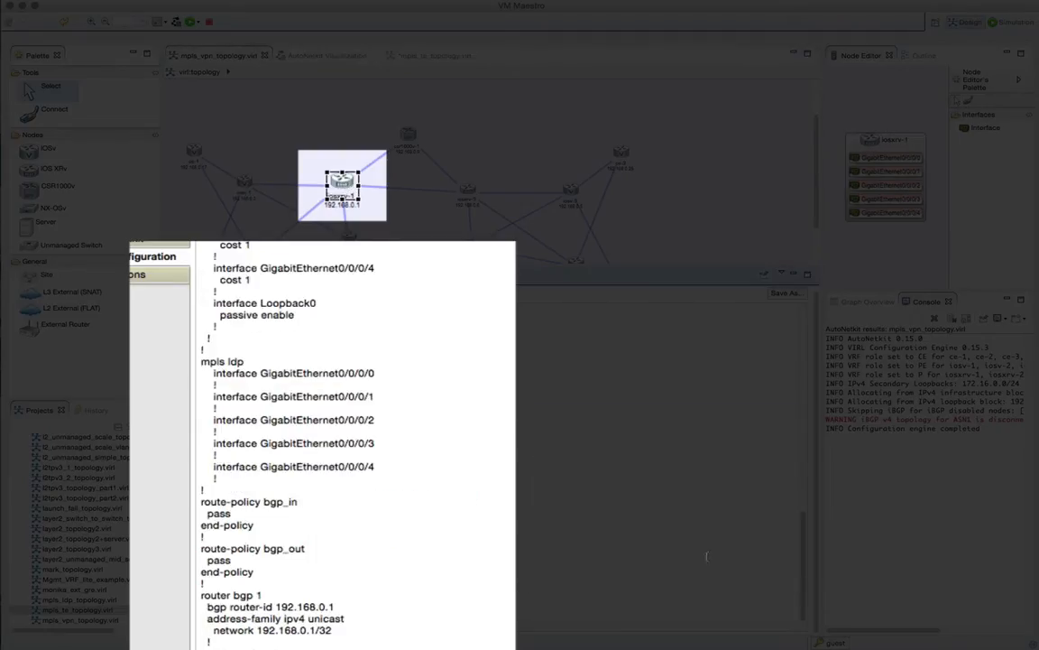
- Scroll the IOS XR configuration to the mpls ldp and route-policy sections
{"action": "scroll", "scroll_direction": "down", "scroll_amount": 3}
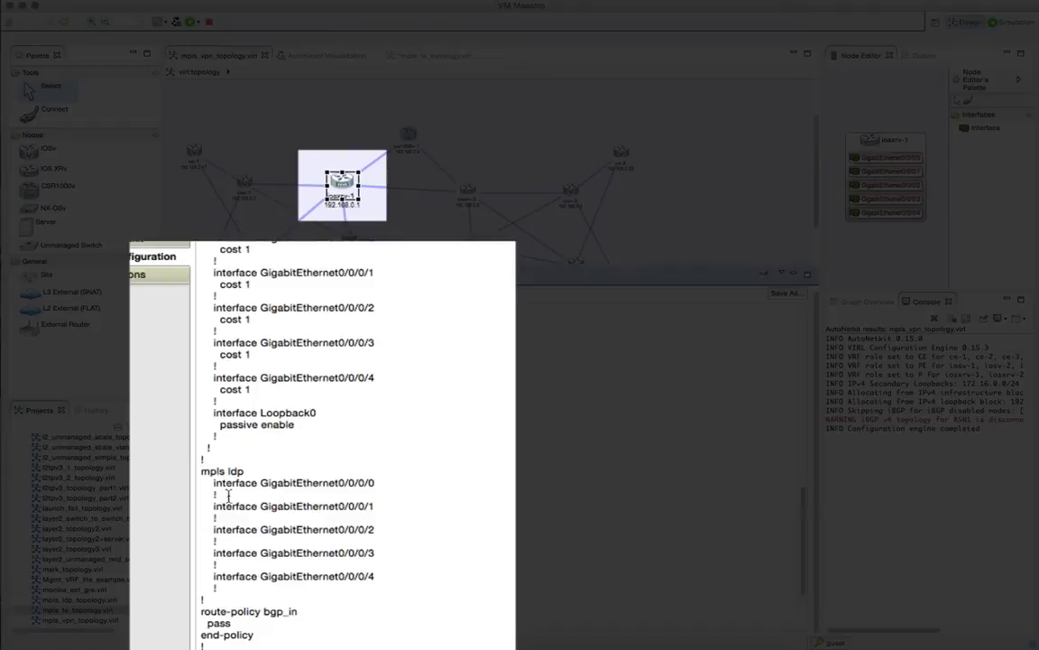
{"action": "scroll", "scroll_direction": "down", "scroll_amount": 3}
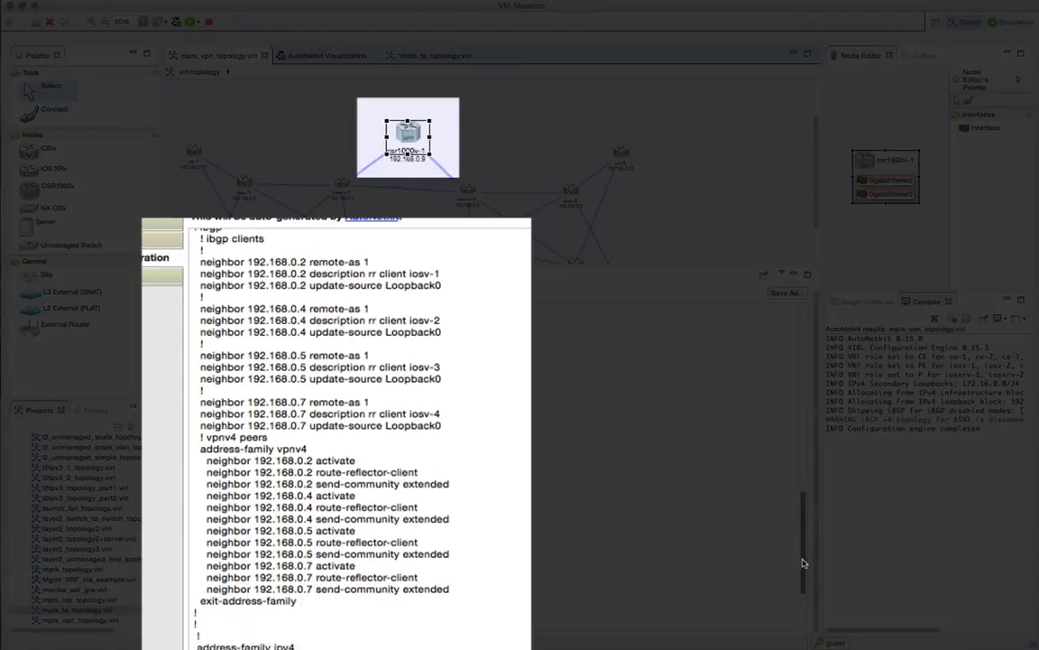
- Scroll the csr1000v-1 config preview to the router bgp VPNv4 route-reflector client section
{"action": "scroll", "scroll_direction": "down", "scroll_amount": 3}
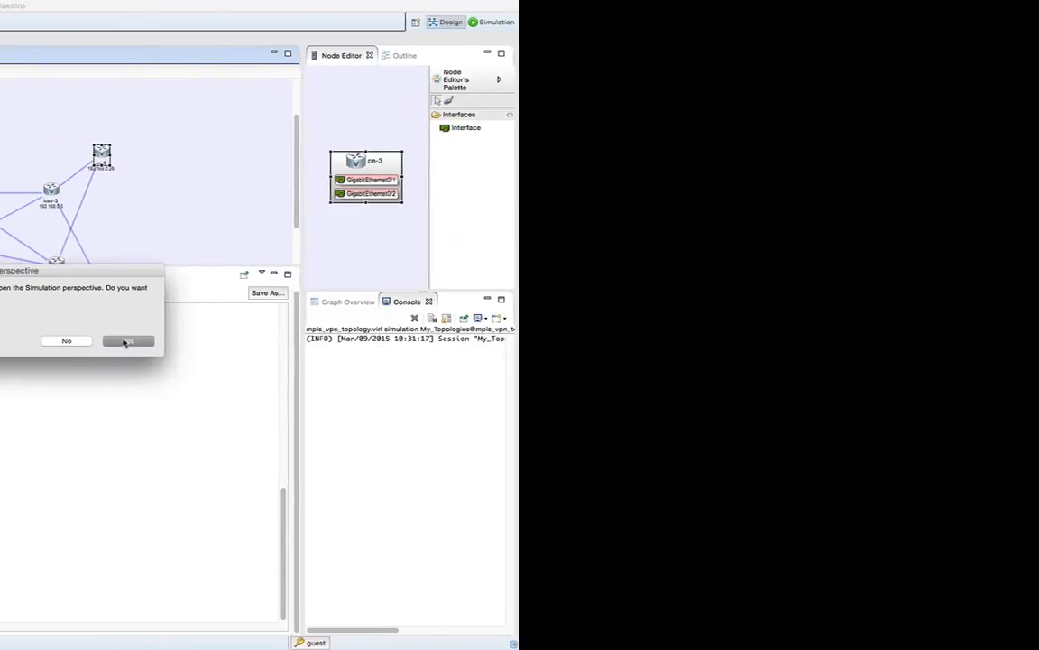
- Switch to the Simulation perspective and bring up csr1000v-1's connection options
{"action": "left_click", "coordinate": [128, 339]}
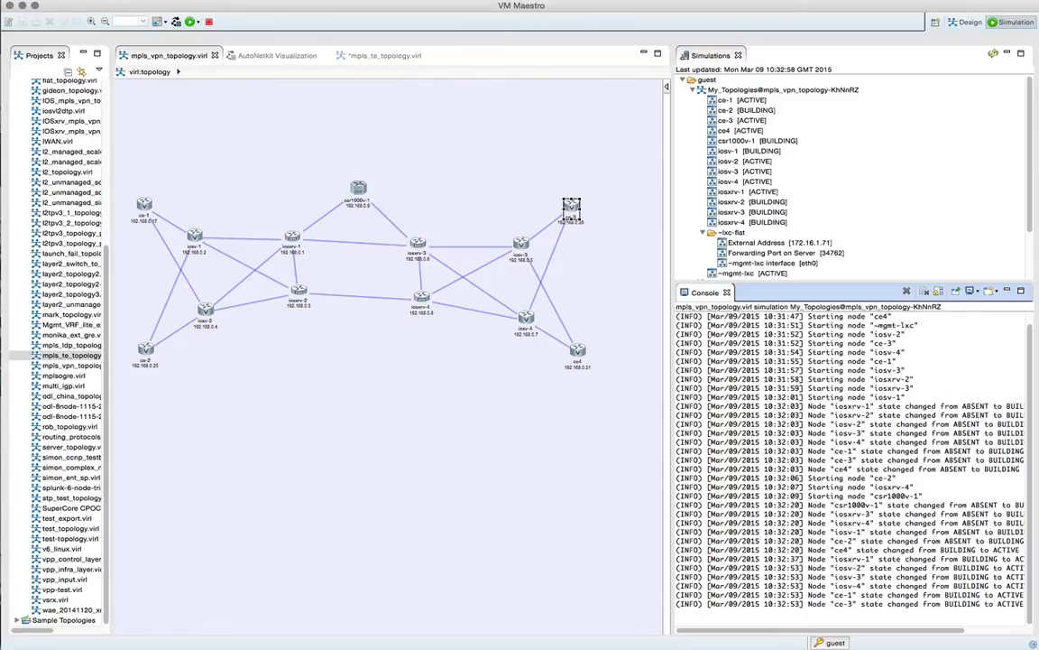
{"action": "left_click", "coordinate": [758, 140]}
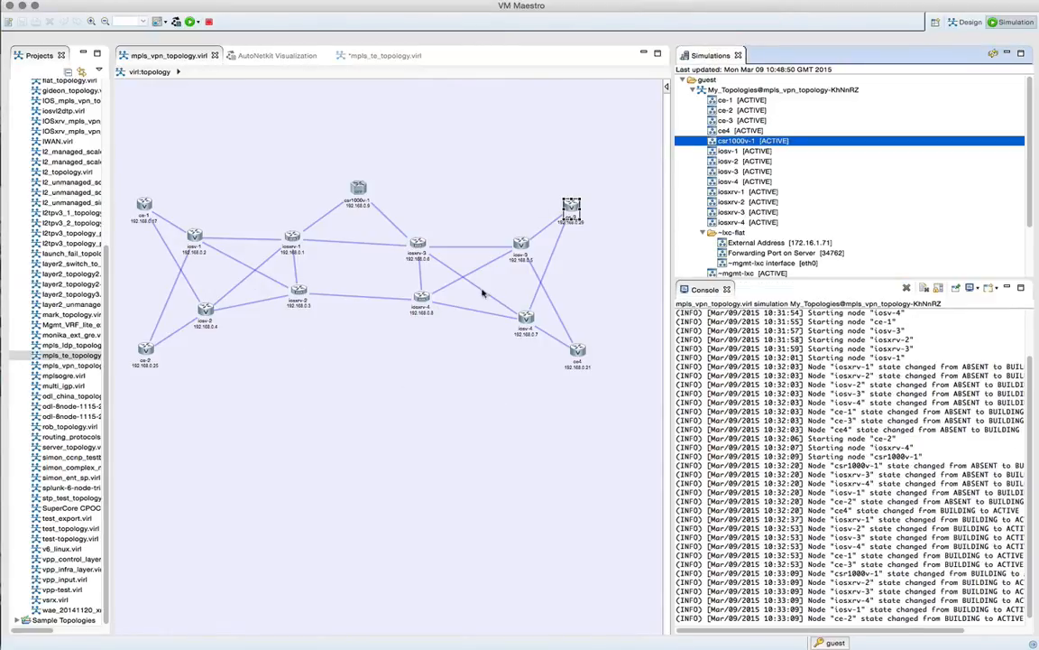
{"action": "mouse_move", "coordinate": [258, 191]}
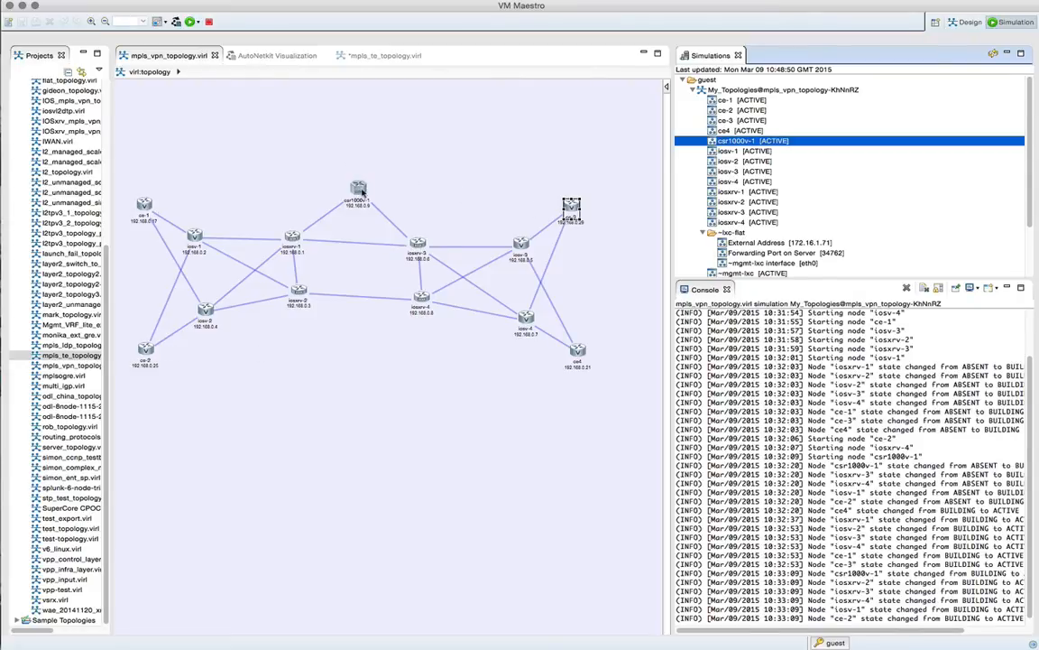
{"action": "right_click", "coordinate": [749, 141]}
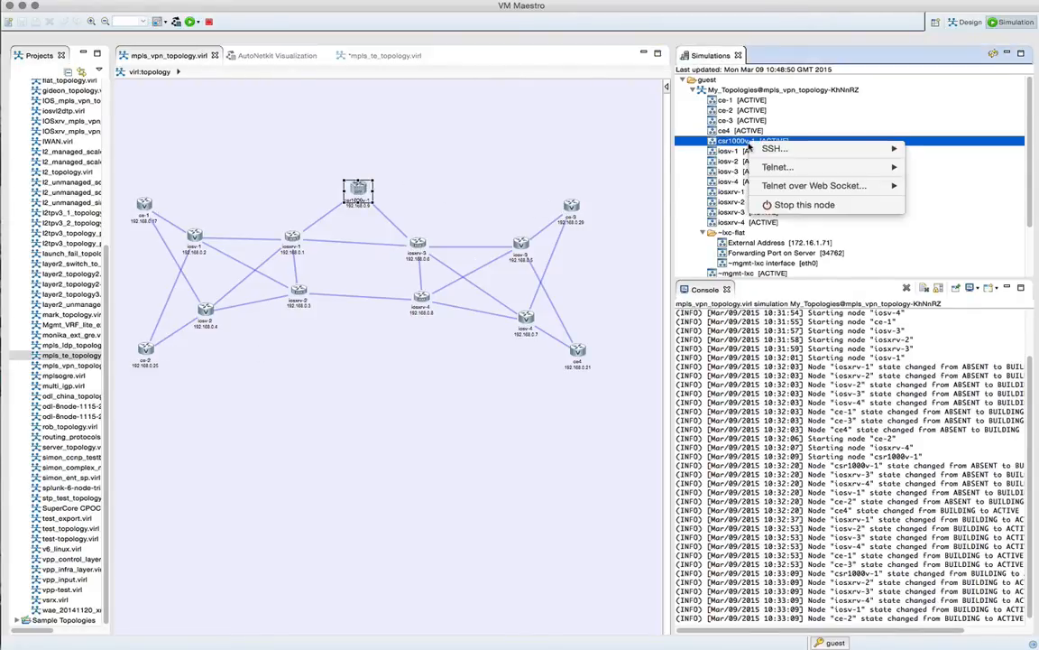
- Telnet to csr1000v-1 and run show ip bgp summary, vpnv4 all summary, vpnv4 all and vpnv4 all 192.168.0.25
{"action": "left_click", "coordinate": [774, 148]}
{"action": "type", "text": "show ip bgp sum"}
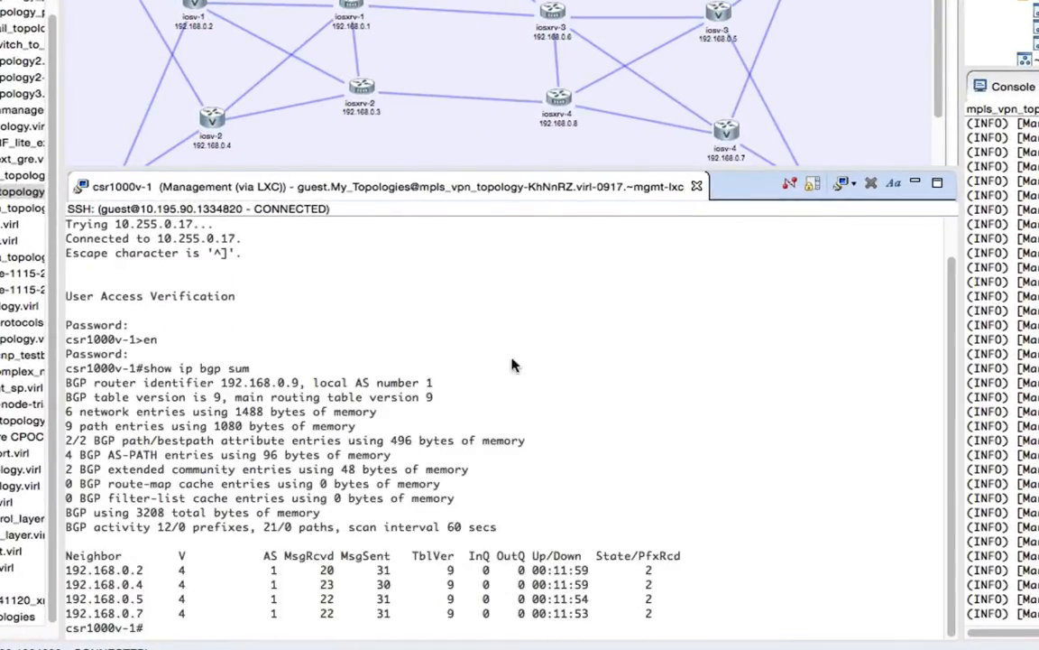
{"action": "mouse_move", "coordinate": [541, 393]}
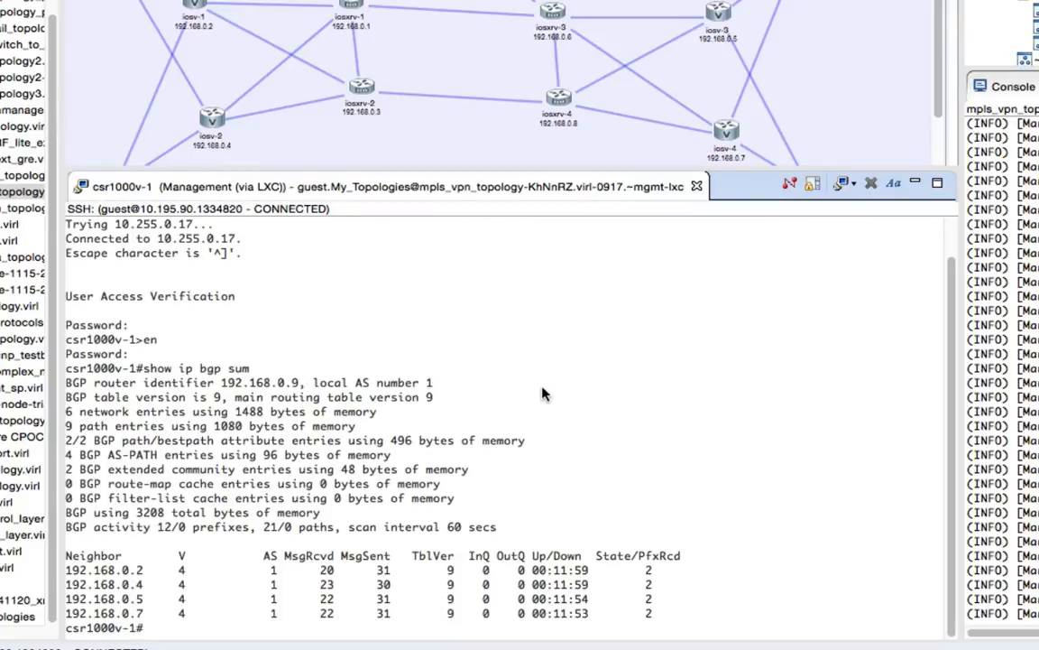
{"action": "type", "text": "show ipbgp vpnv4 all"}
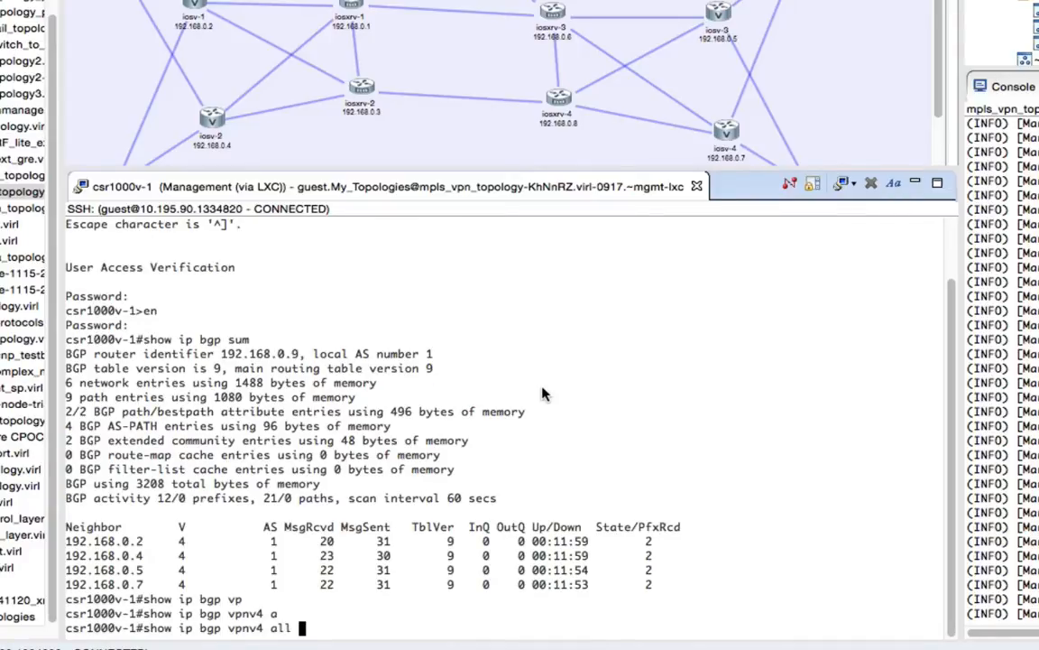
{"action": "type", "text": "summary"}
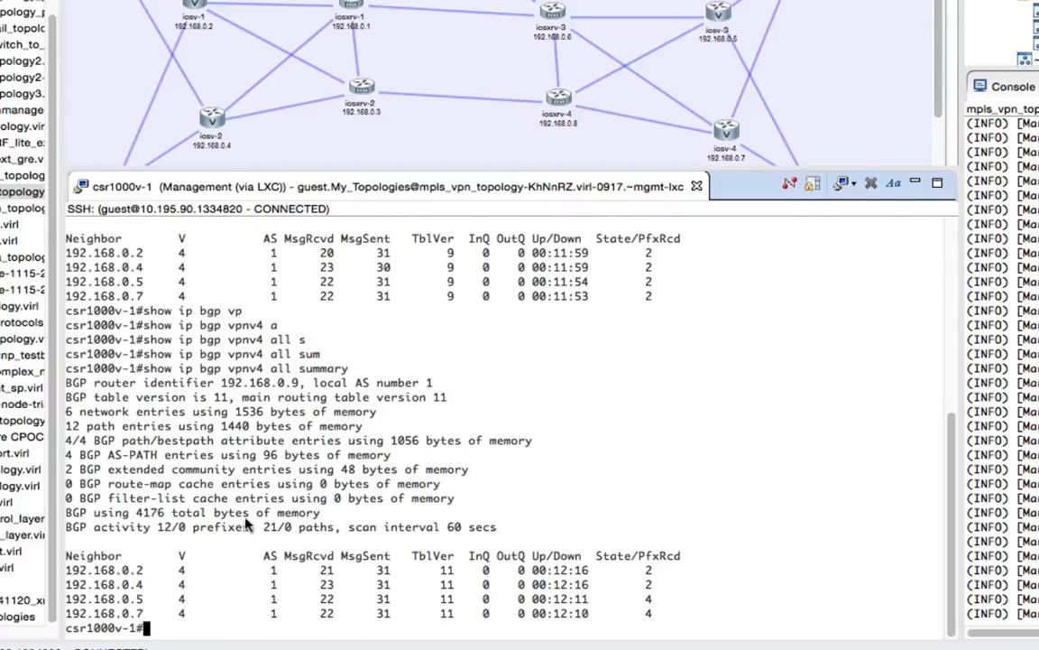
{"action": "type", "text": "show ip bgp vpnv4 all s"}
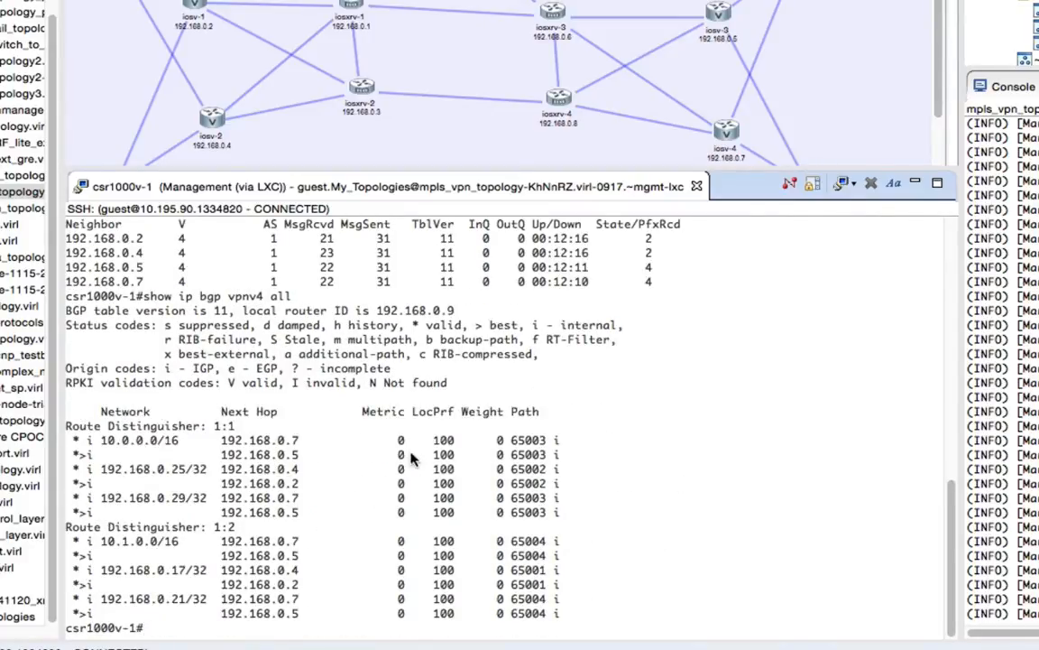
{"action": "type", "text": "show ip bgp vpnv4 all"}
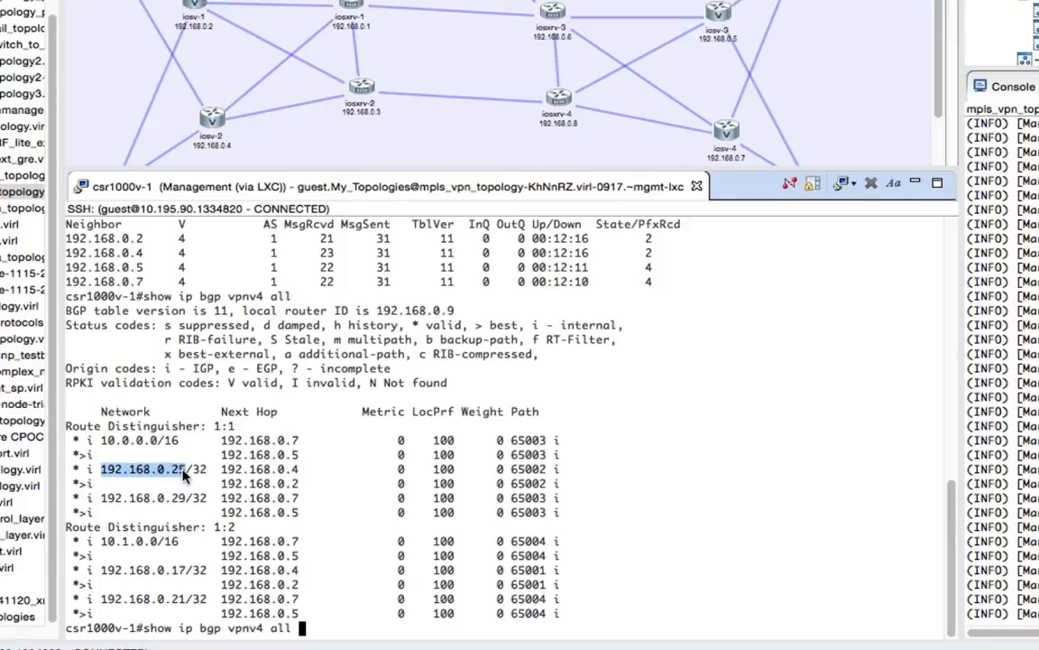
{"action": "type", "text": "192.168.0.25"}
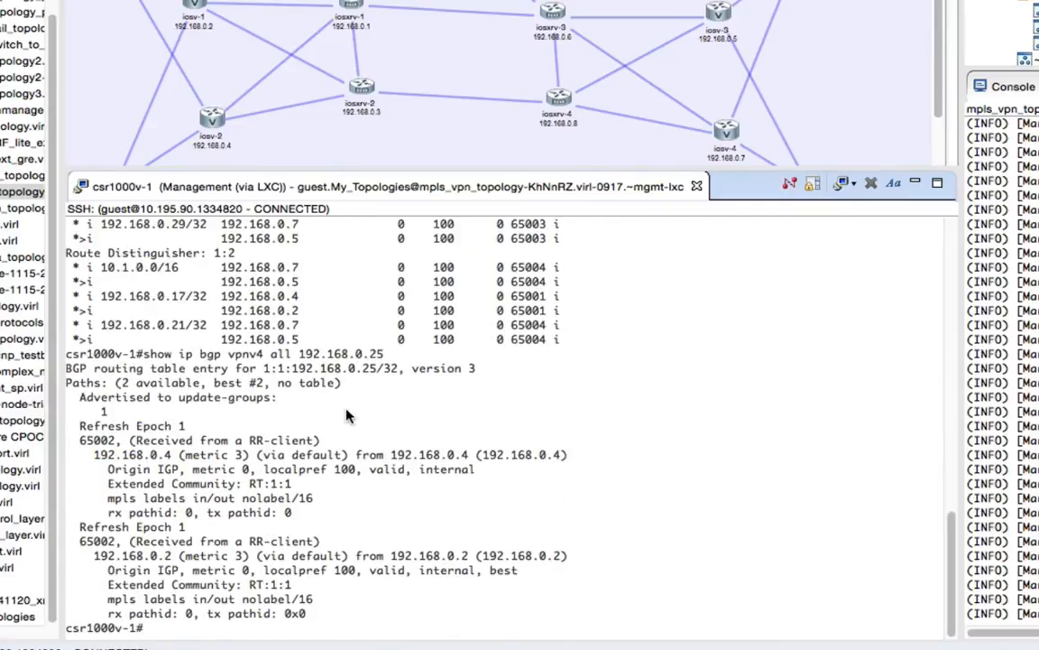
{"action": "mouse_move", "coordinate": [281, 444]}
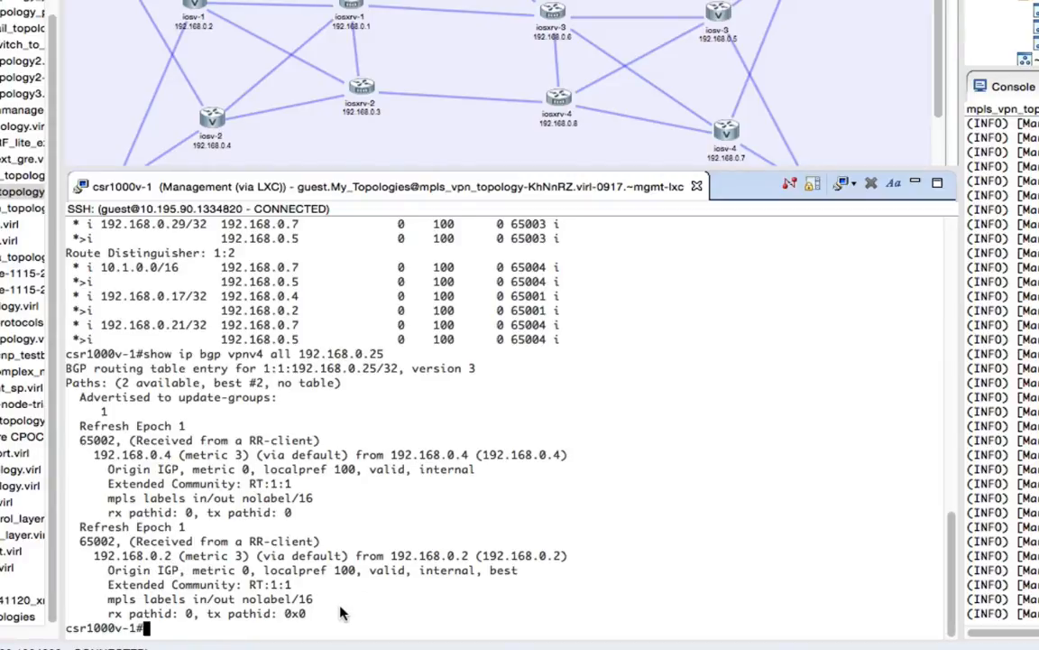
{"action": "mouse_move", "coordinate": [514, 576]}
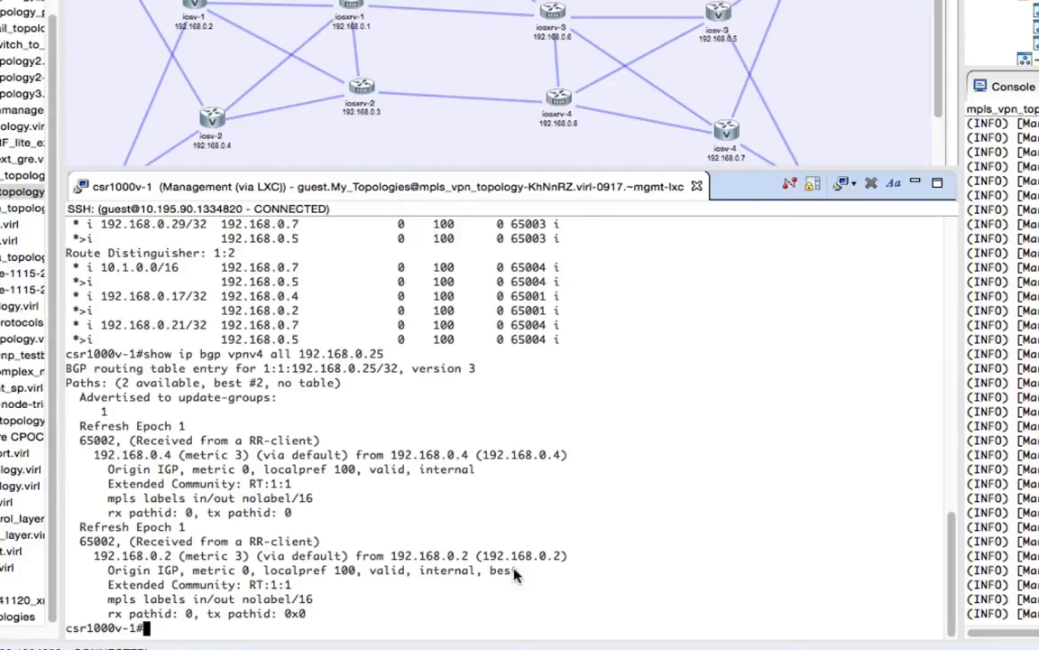
{"action": "mouse_move", "coordinate": [635, 426]}
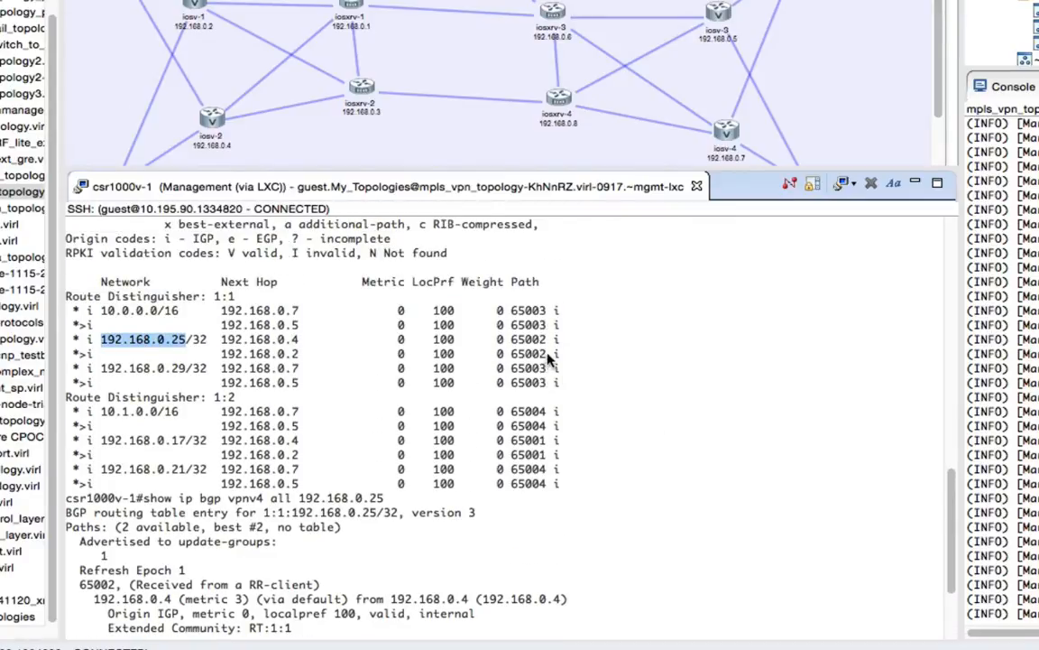
{"action": "scroll", "scroll_direction": "down", "scroll_amount": 3}
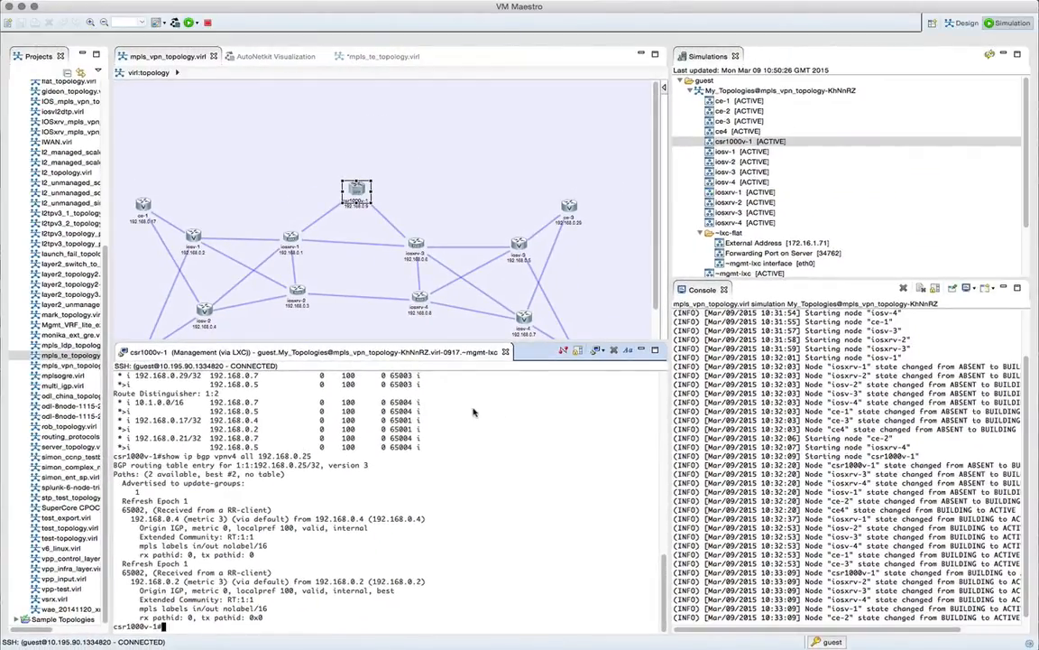
- Close the csr1000v-1 console, telnet to iosv-3, enable and run show ip bgp vpnv4 all summary and all
{"action": "left_click", "coordinate": [613, 350]}
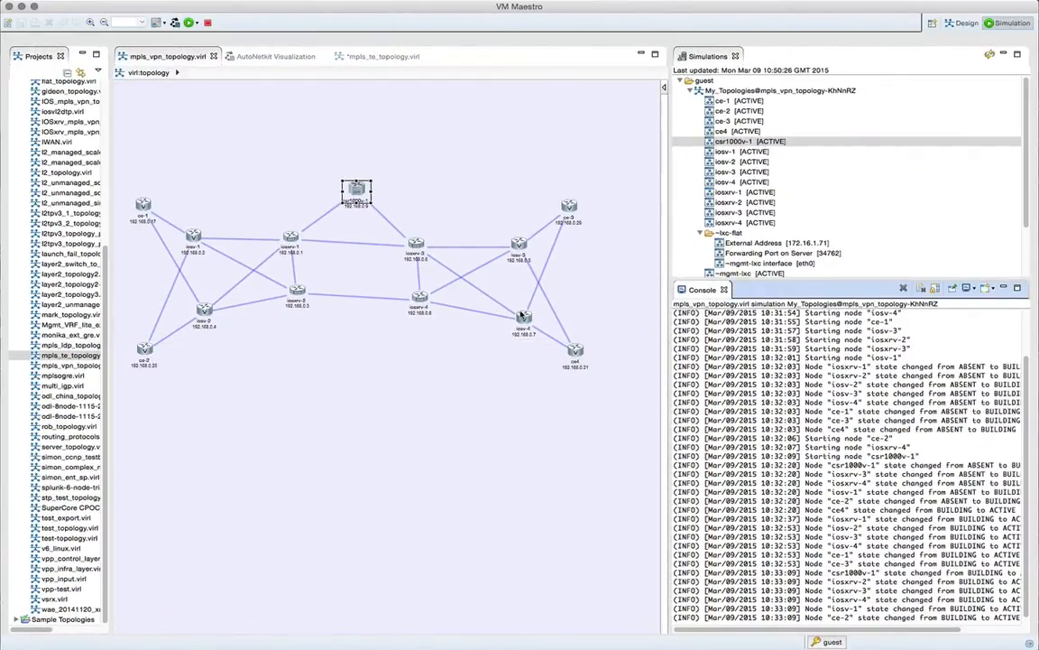
{"action": "right_click", "coordinate": [726, 173]}
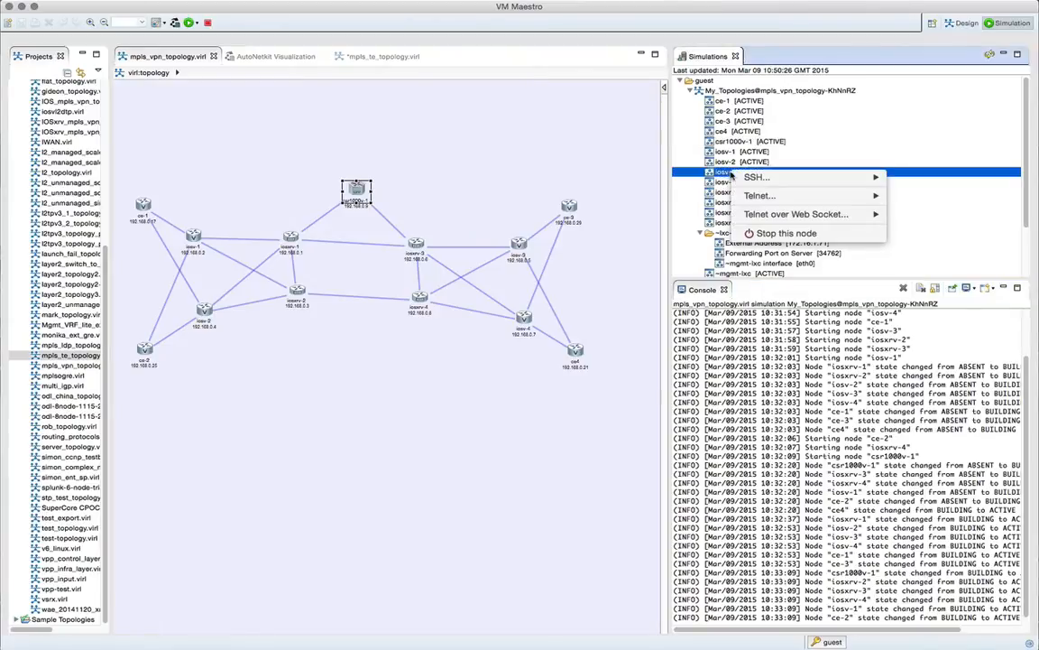
{"action": "left_click", "coordinate": [756, 177]}
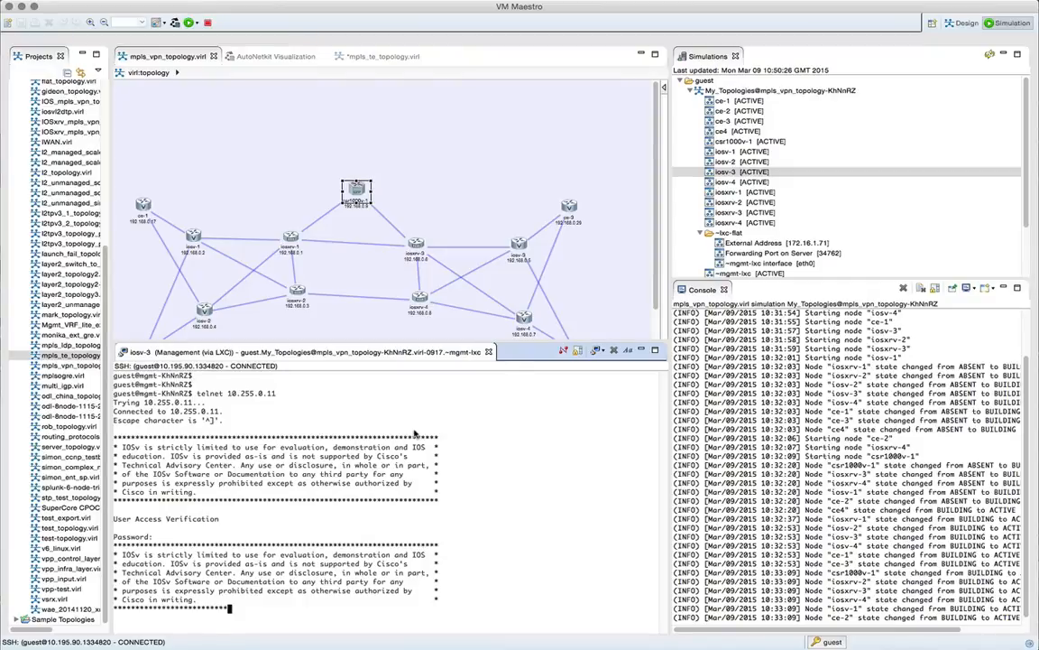
{"action": "type", "text": "en"}
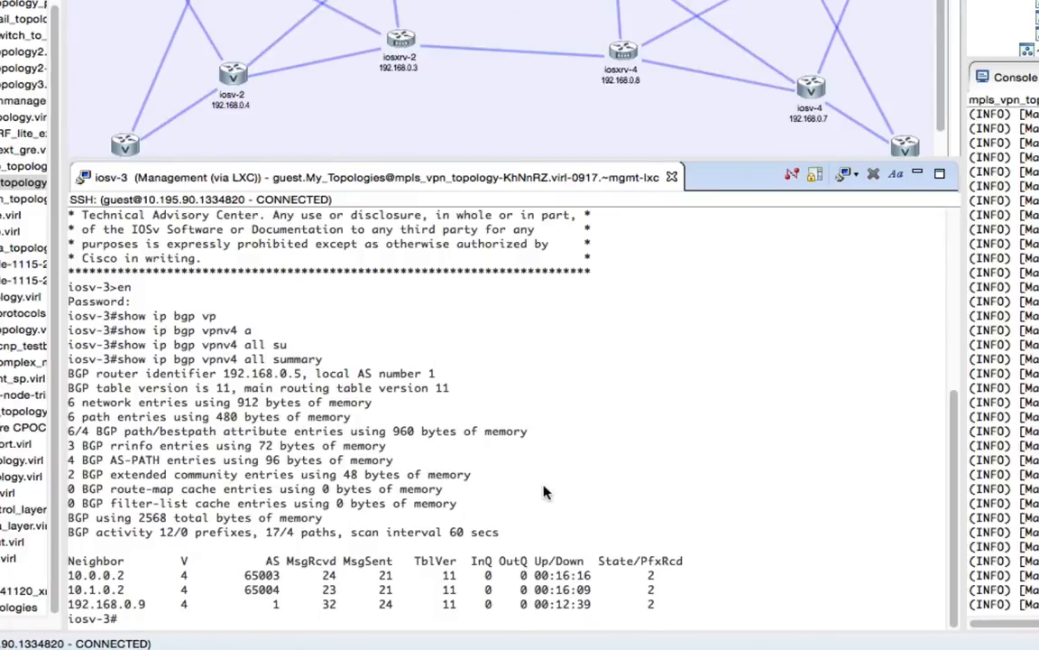
{"action": "type", "text": "show ip bgp vpnv4 all"}
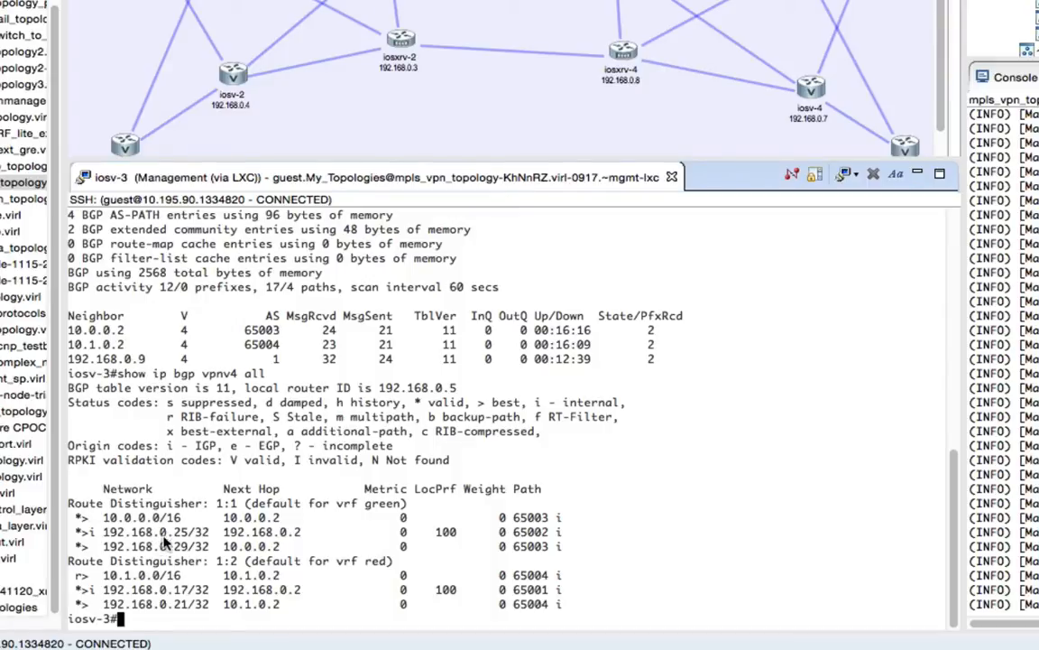
{"action": "mouse_move", "coordinate": [556, 559]}
{"action": "type", "text": "s"}
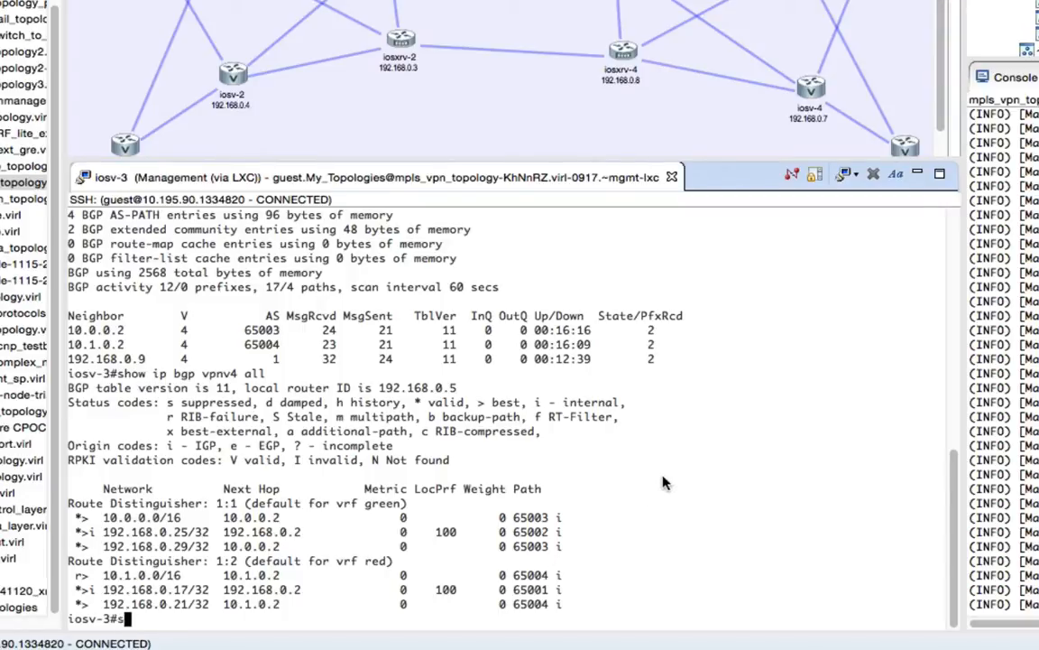
- On iosv-3 run show mpls ldp neighbor and show mpls ldp bindings, then attempt an MPLS traceroute
{"action": "type", "text": "how mpls ldp neighbor"}
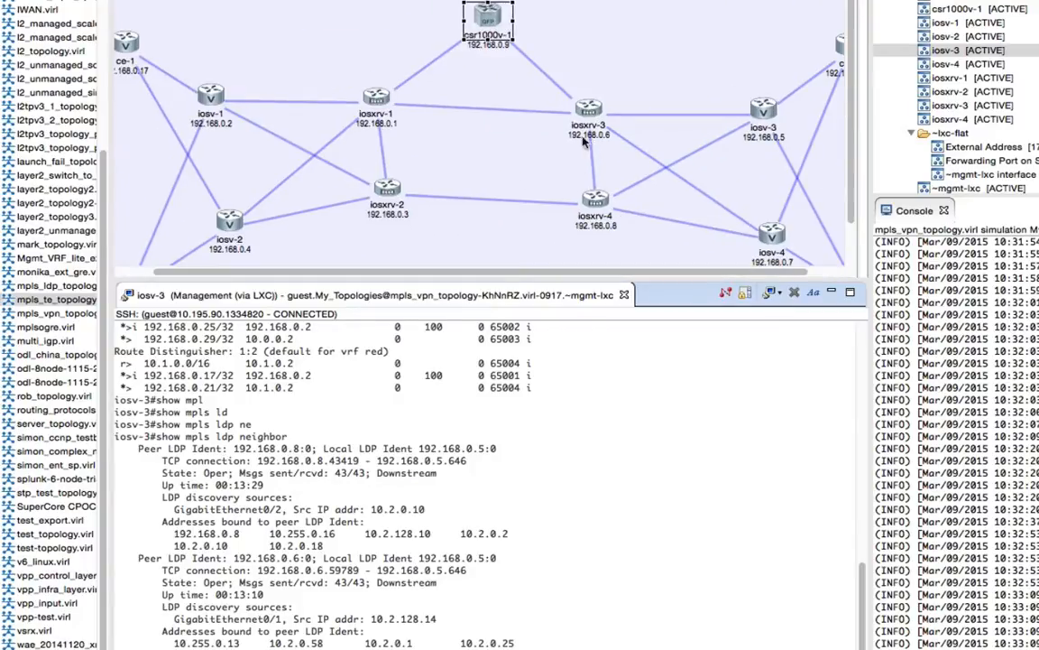
{"action": "mouse_move", "coordinate": [292, 567]}
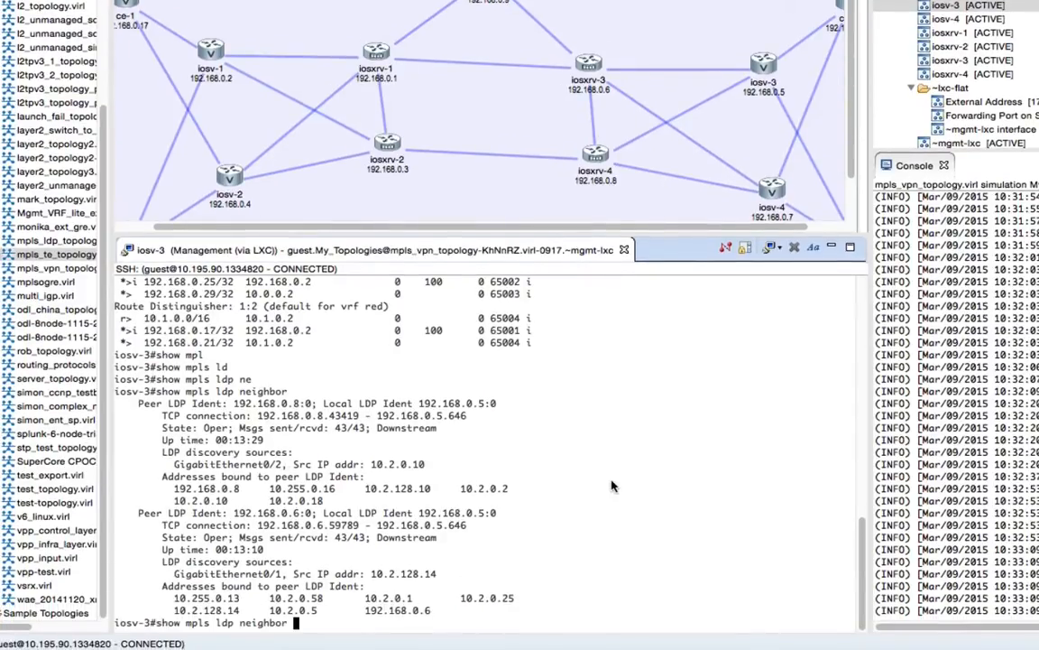
{"action": "type", "text": "bi"}
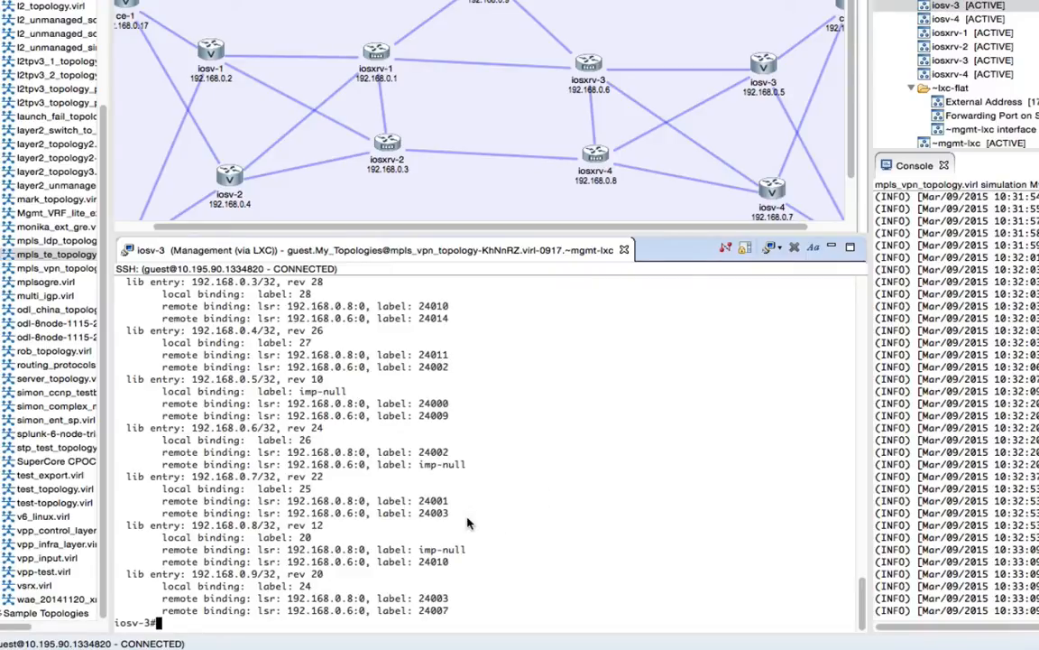
{"action": "mouse_move", "coordinate": [260, 209]}
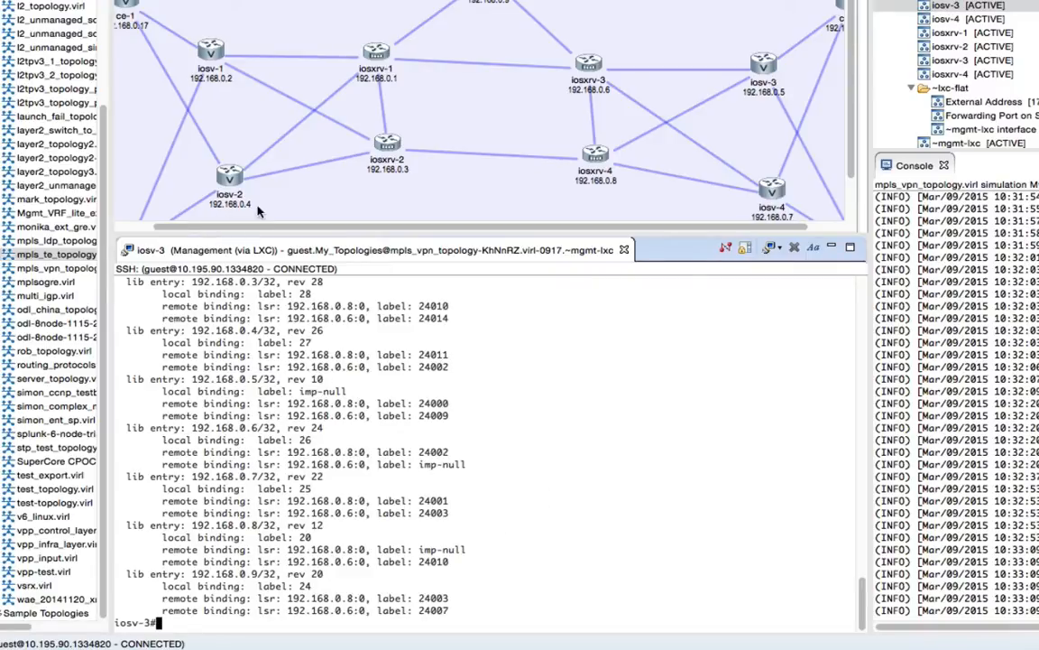
{"action": "type", "text": "traceroute mpls 192.168.0.2/32"}
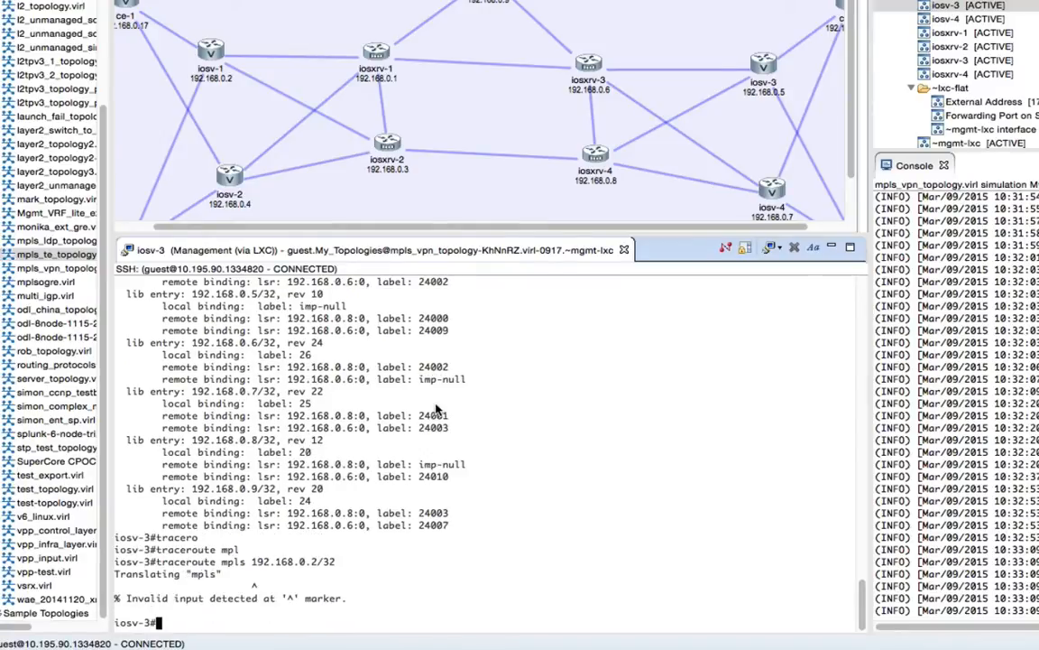
- Run traceroute mpls ipv4 192.168.0.2/32 from iosv-3
{"action": "type", "text": "traceroute mpls 192.1"}
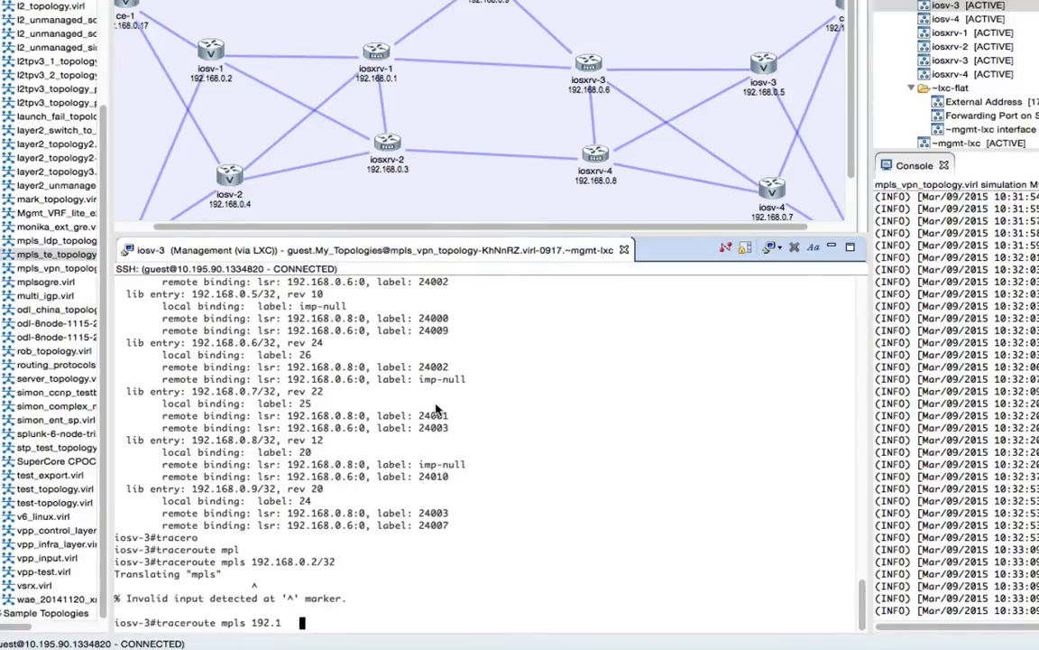
{"action": "type", "text": "ipv"}
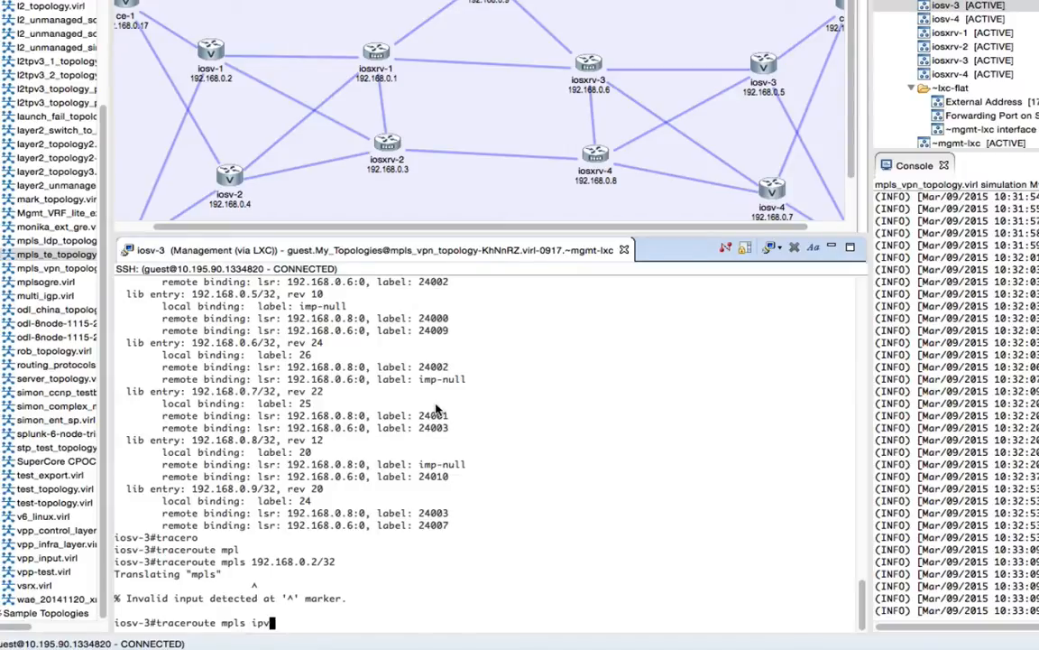
{"action": "type", "text": "ipv4"}
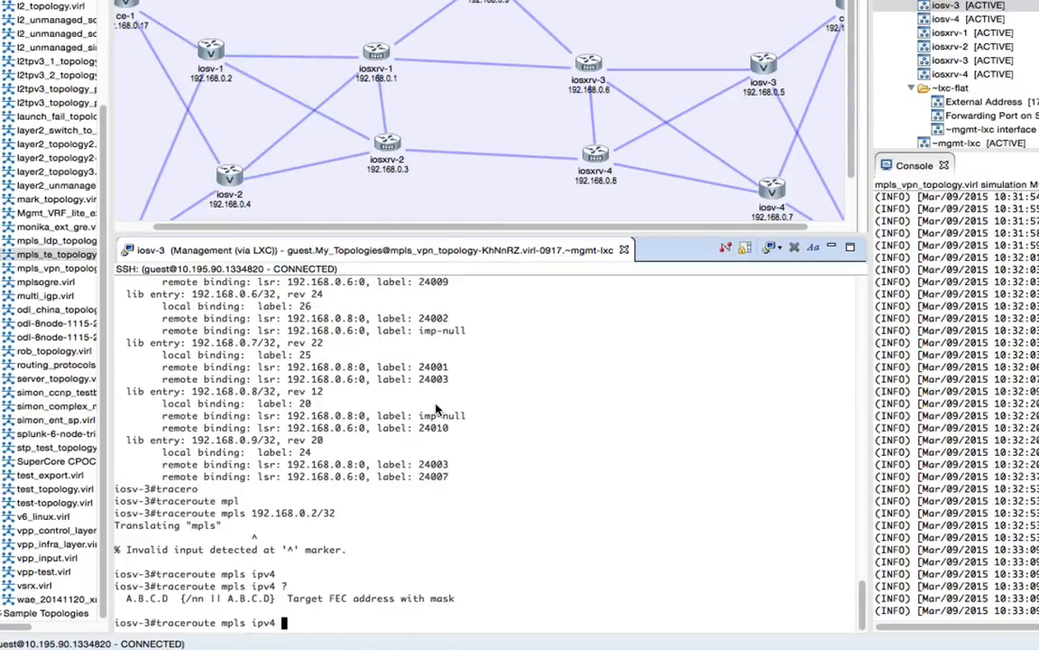
{"action": "type", "text": "192.168.0.32/"}
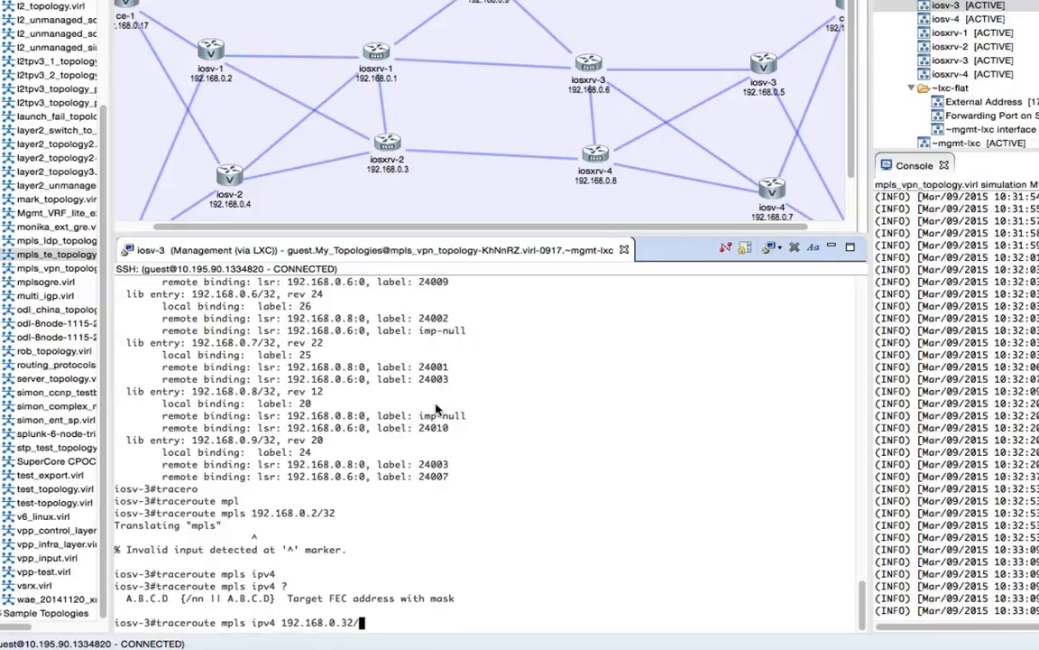
{"action": "key", "text": "BackSpace"}
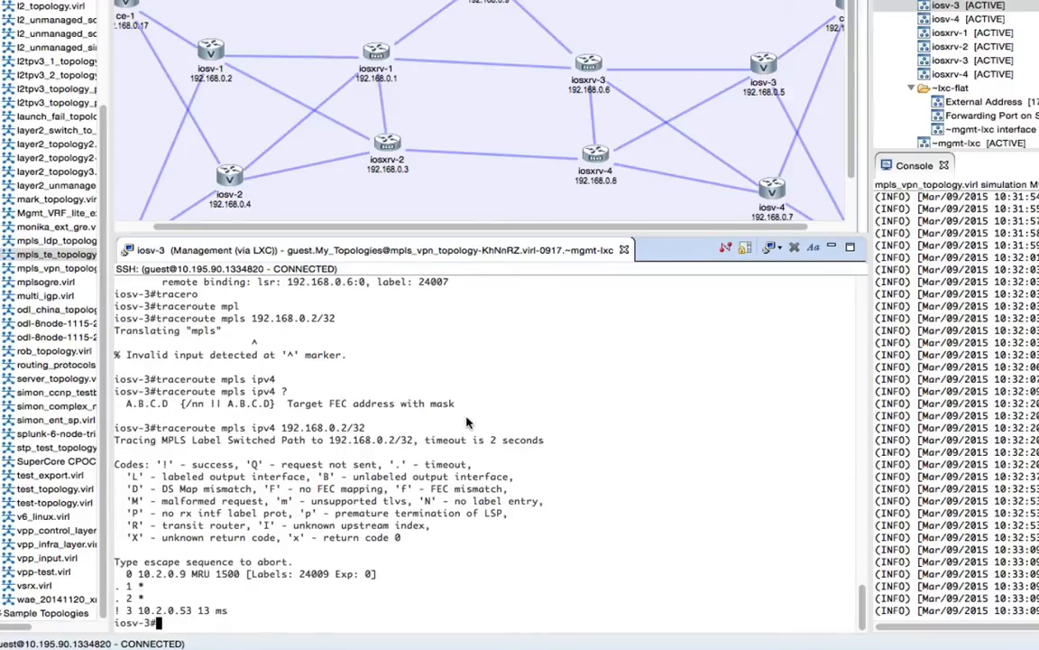
{"action": "mouse_move", "coordinate": [124, 606]}
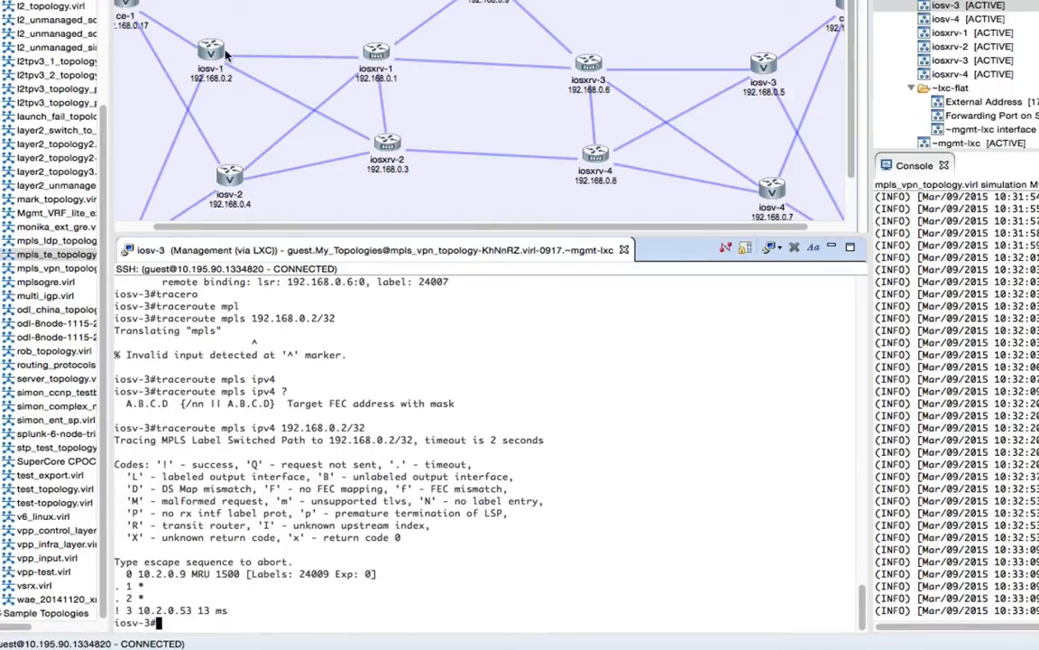
{"action": "mouse_move", "coordinate": [646, 87]}
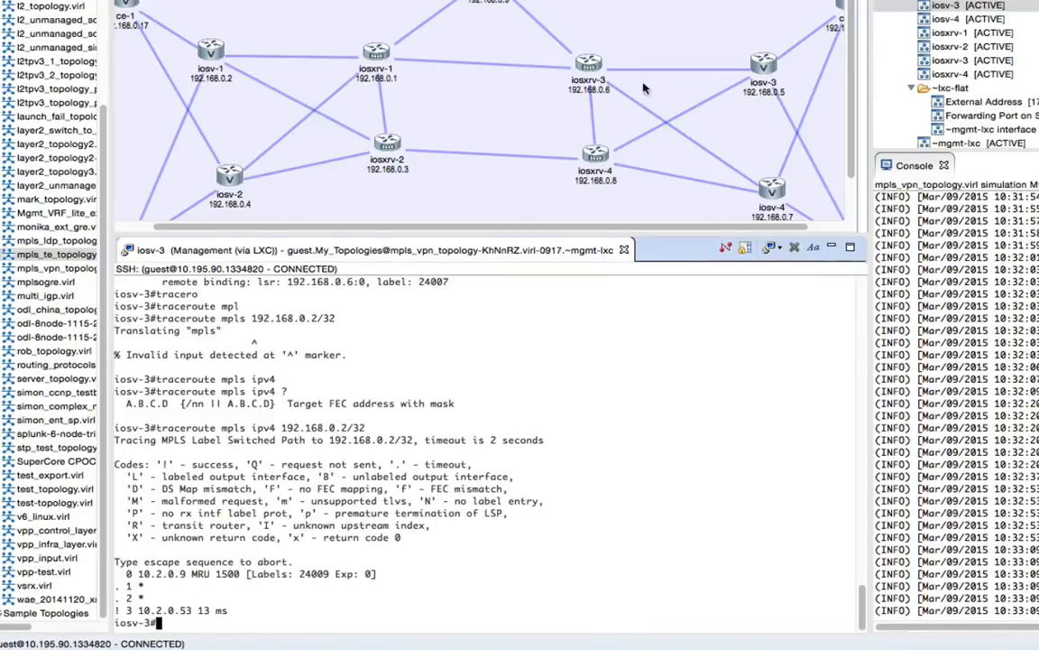
{"action": "mouse_move", "coordinate": [574, 364]}
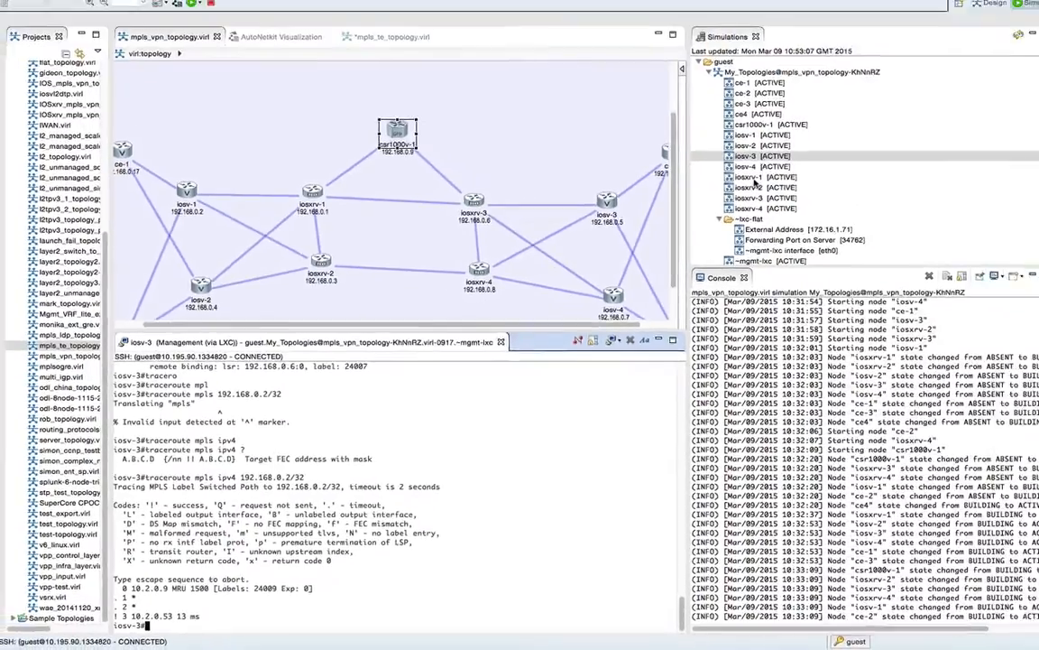
- Open a Terminal Multiplexer to the routers and send conf t and mpls oam to all sessions
{"action": "right_click", "coordinate": [740, 213]}
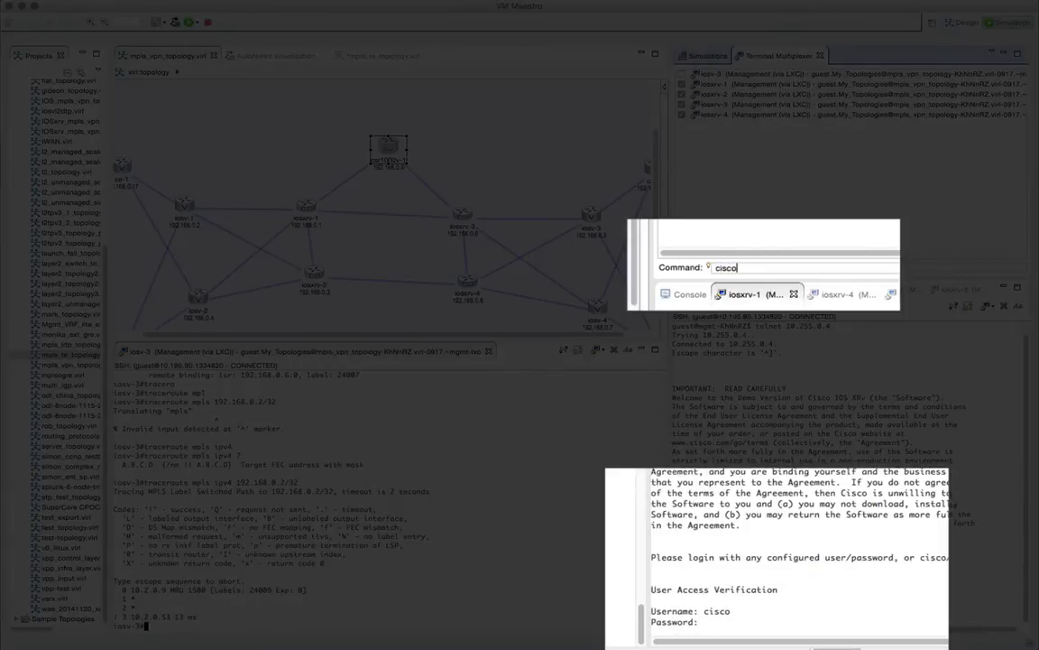
{"action": "type", "text": "conf t"}
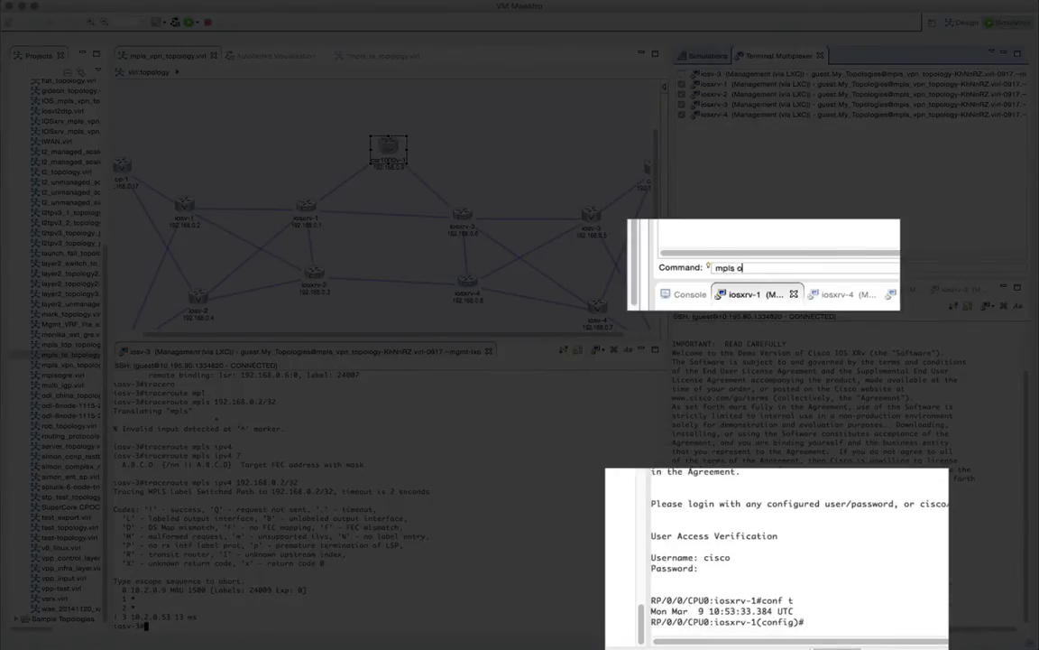
{"action": "key", "text": "ctrl+a"}
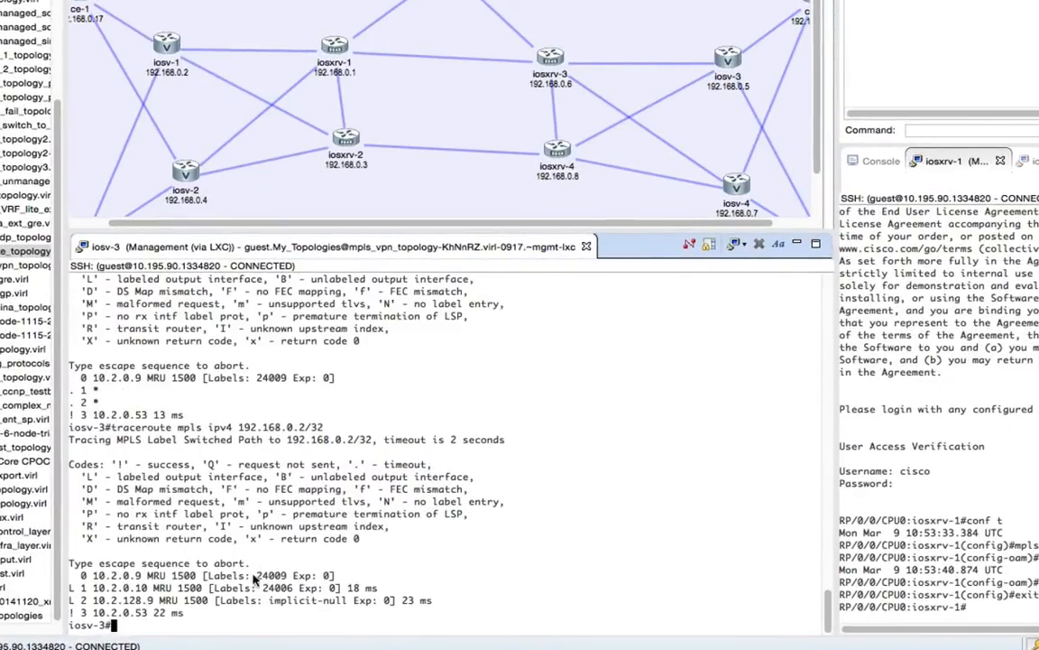
{"action": "mouse_move", "coordinate": [555, 134]}
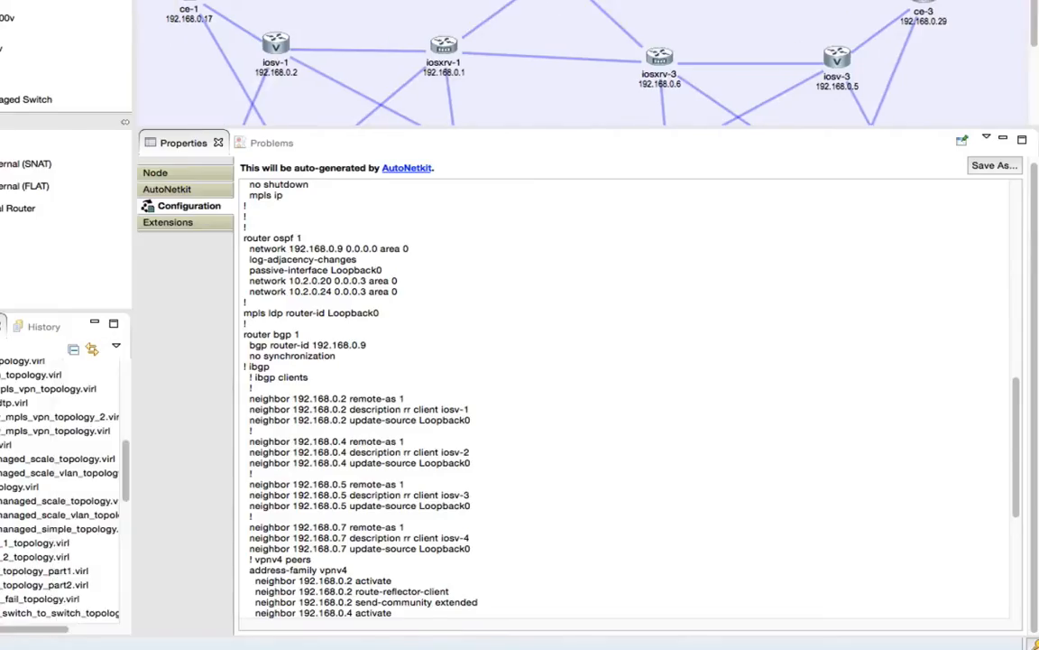
- Check the topology's AutoNetkit Enable MPLS OAM setting under MPLS
{"action": "left_click", "coordinate": [162, 174]}
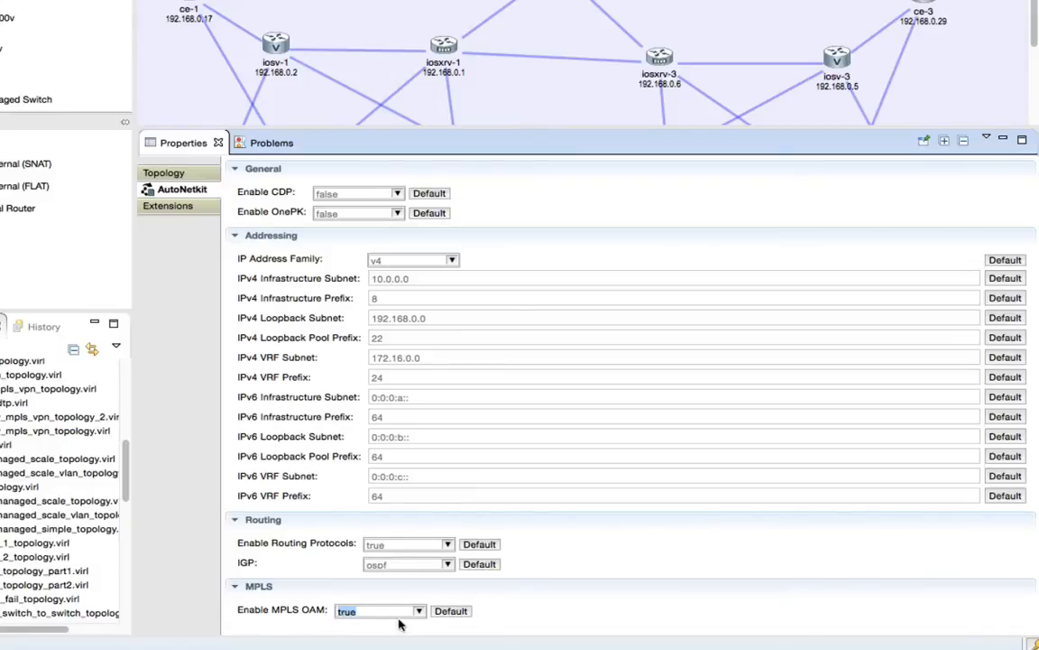
{"action": "left_click", "coordinate": [379, 610]}
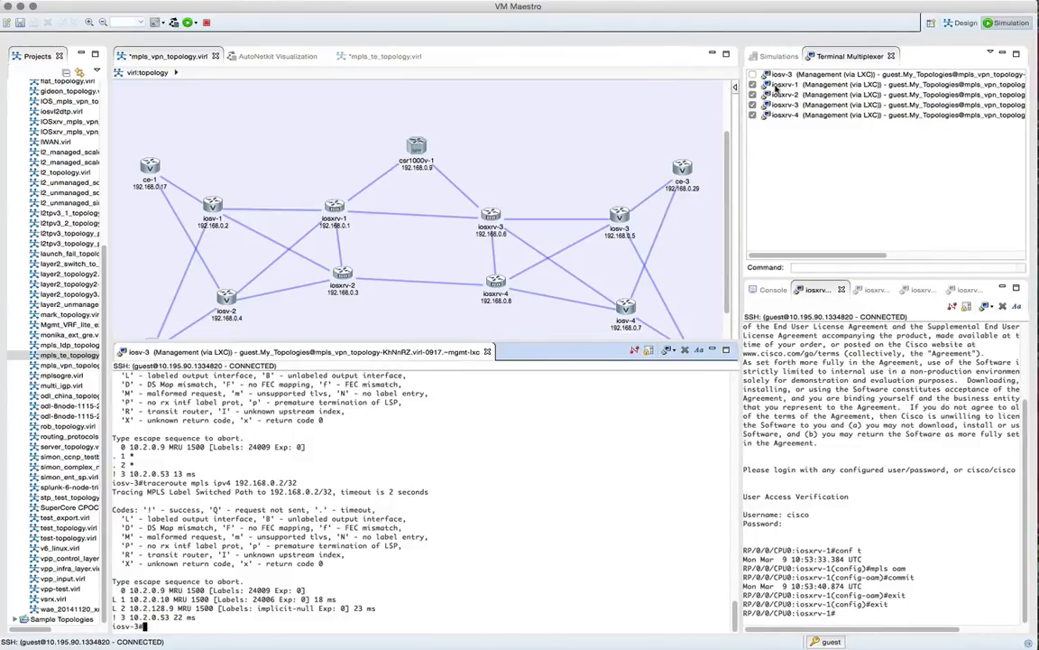
- Open an SSH session to ce-3's Management interface
{"action": "right_click", "coordinate": [802, 191]}
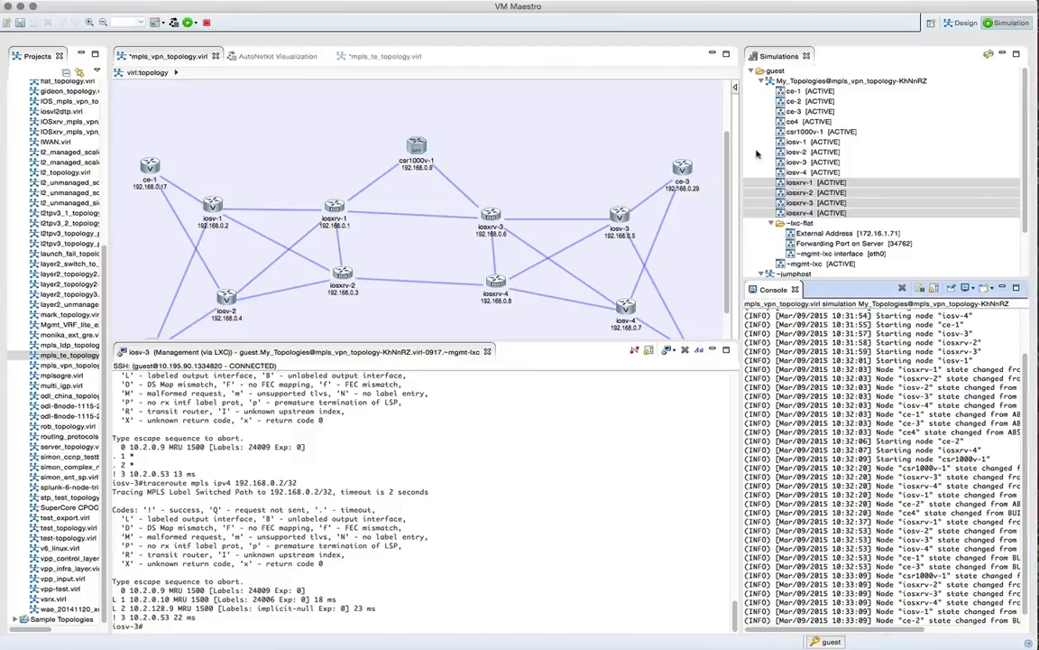
{"action": "right_click", "coordinate": [794, 122]}
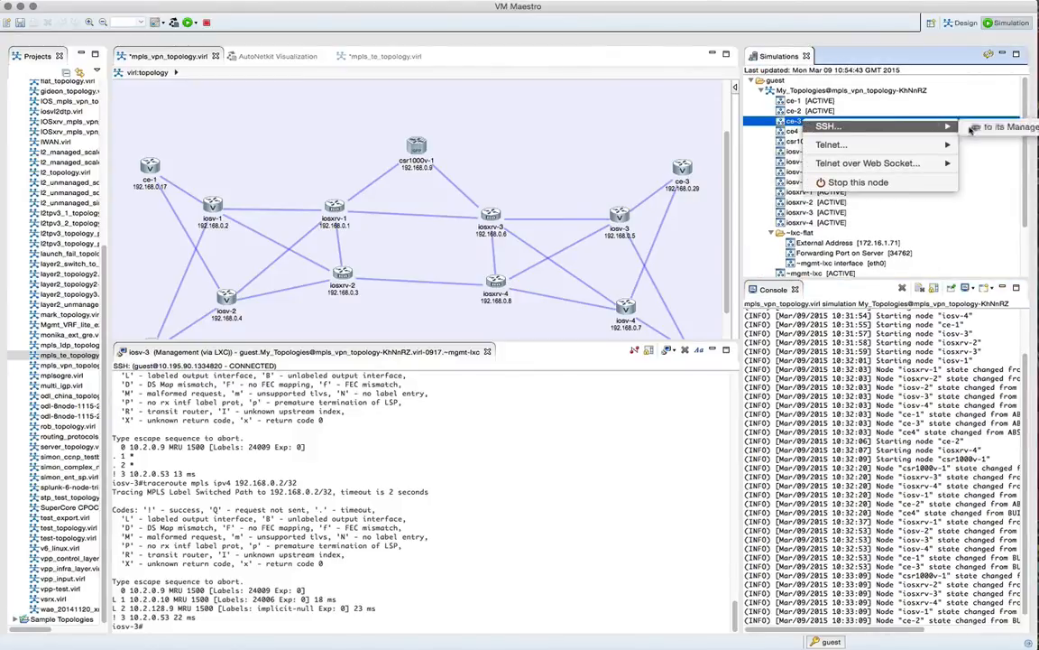
{"action": "left_click", "coordinate": [826, 126]}
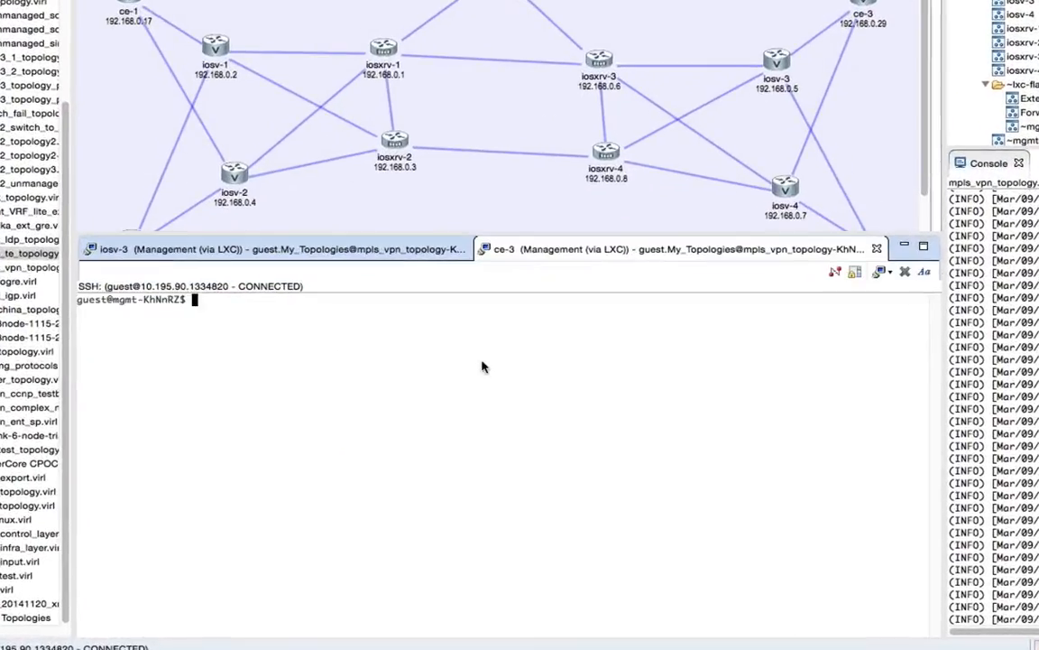
- Telnet 10.255.0.8 into ce-3, run show ip bgp summary and show ip route, then trace to 192.168.0.25
{"action": "type", "text": "telnet 10.255.0.8"}
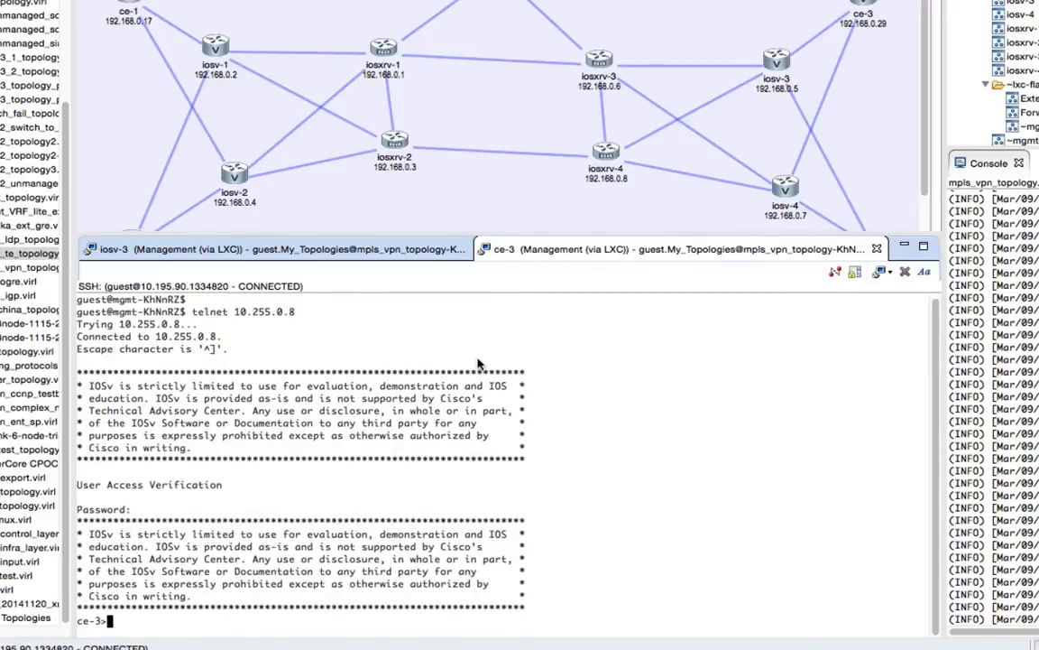
{"action": "type", "text": "show"}
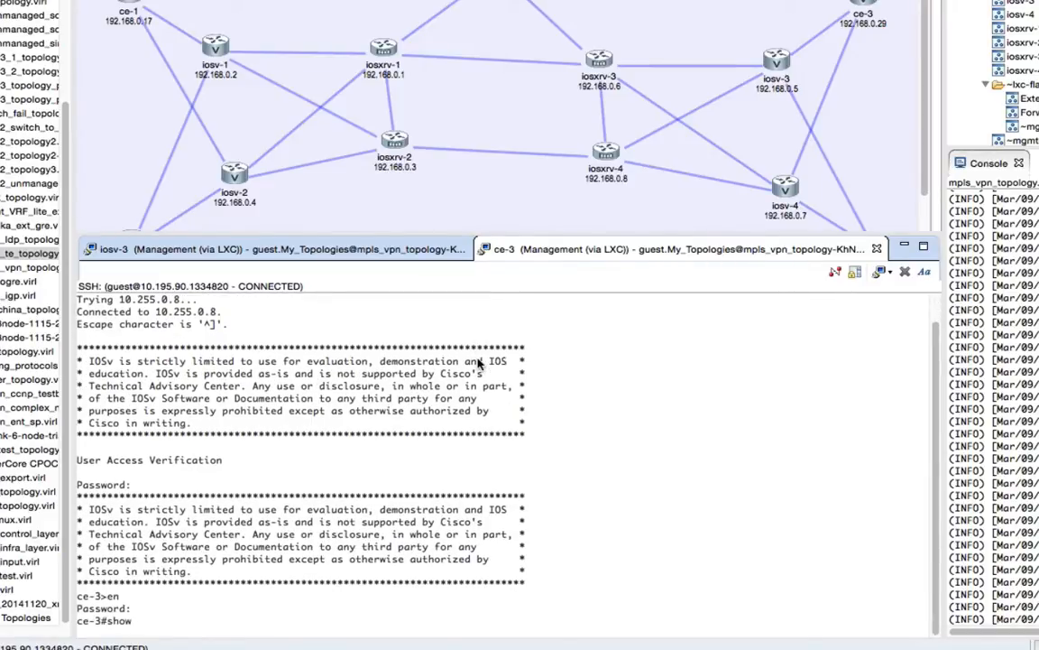
{"action": "type", "text": "ip bgp sum"}
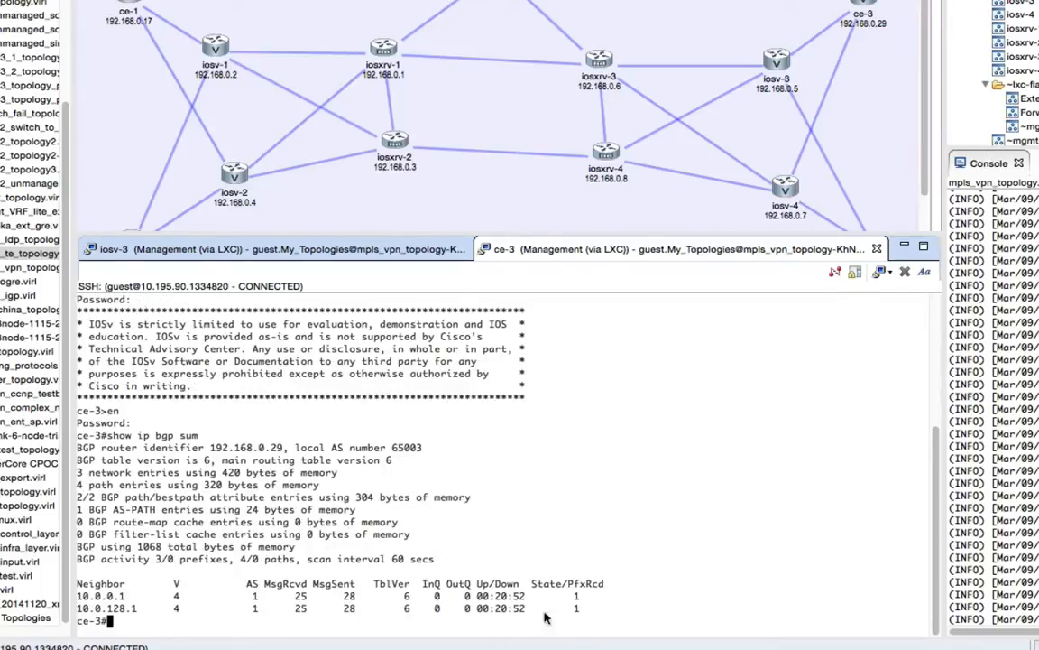
{"action": "type", "text": "show ip route"}
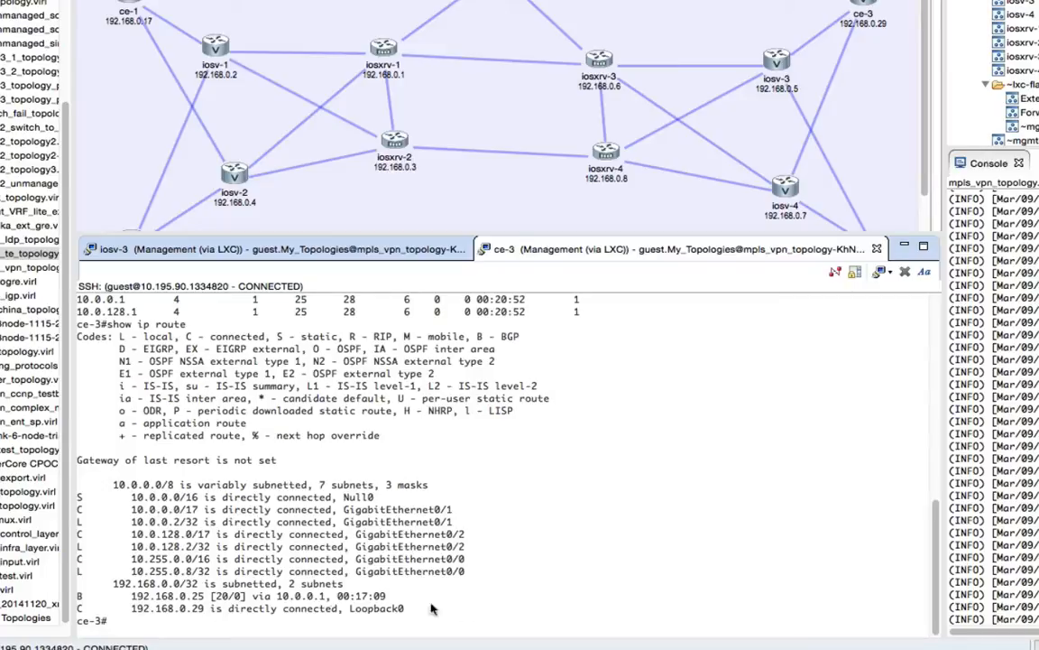
{"action": "type", "text": "ping"}
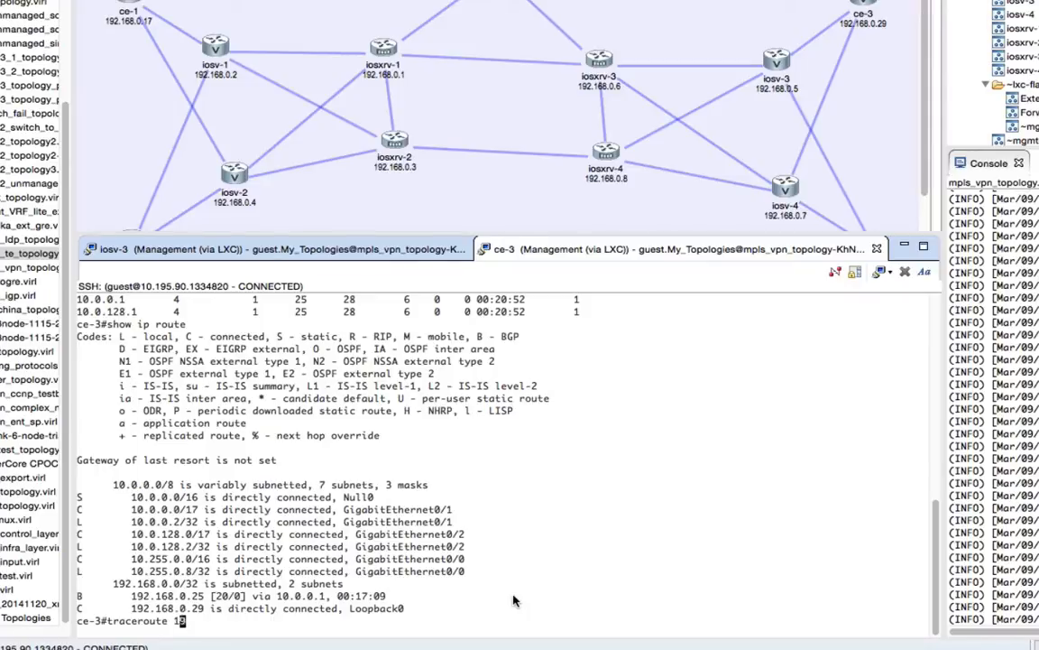
{"action": "type", "text": "92.168.0.25 source 192.168.0.29"}
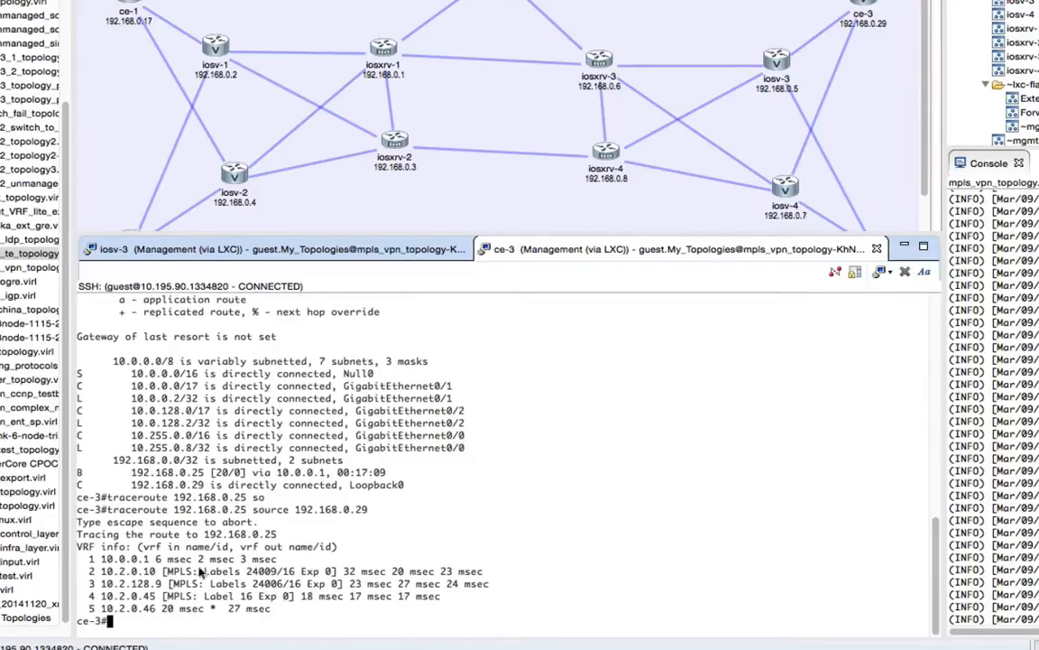
{"action": "mouse_move", "coordinate": [127, 621]}
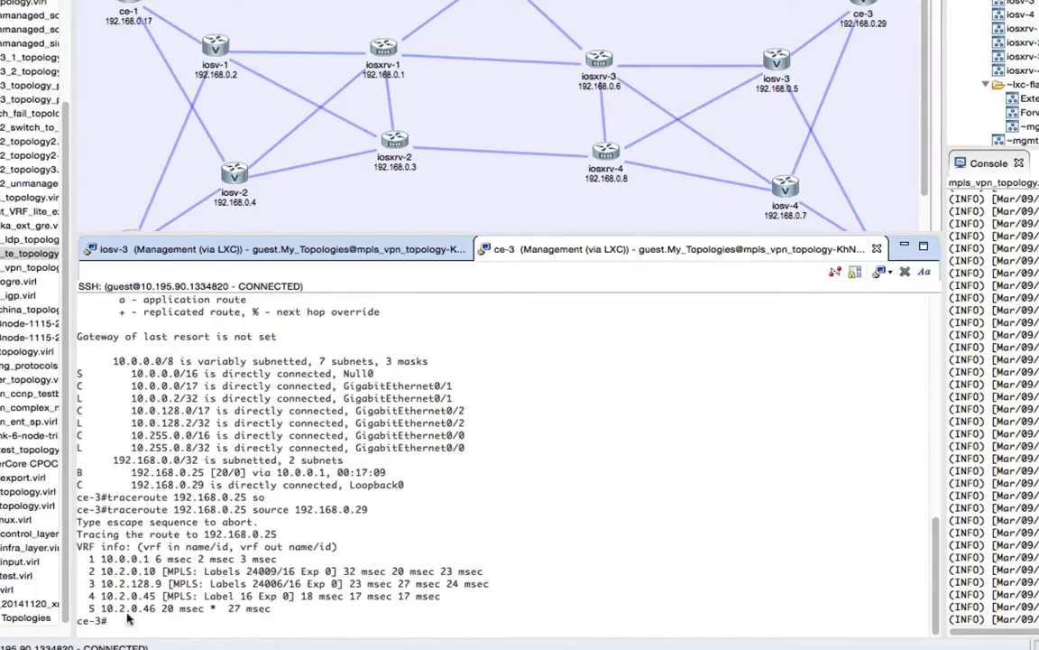
{"action": "mouse_move", "coordinate": [666, 570]}
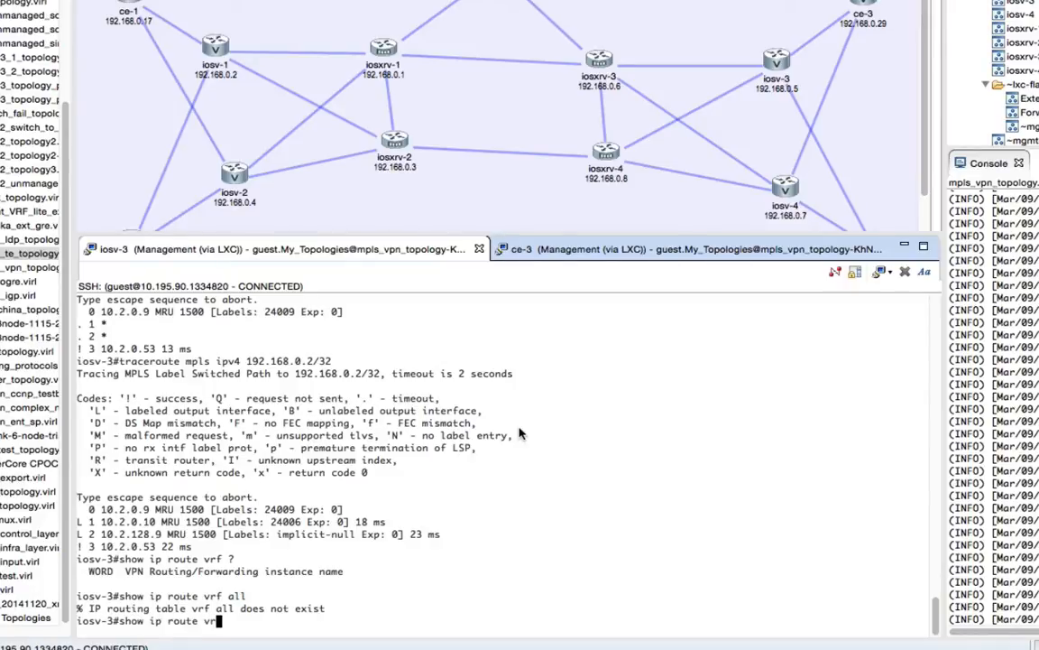
- Display the VRF red routing table with BGP routes to 192.168.0.17 and 192.168.0.21, then enter 'show ip route vrf green'
{"action": "key", "text": "enter"}
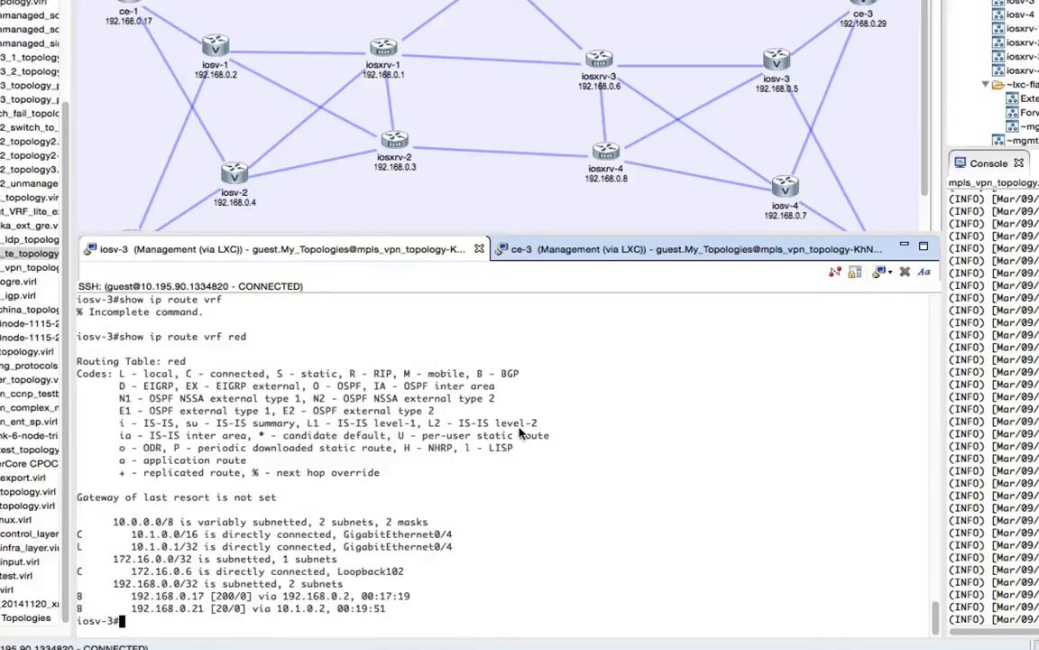
{"action": "type", "text": "show ip route vrf"}
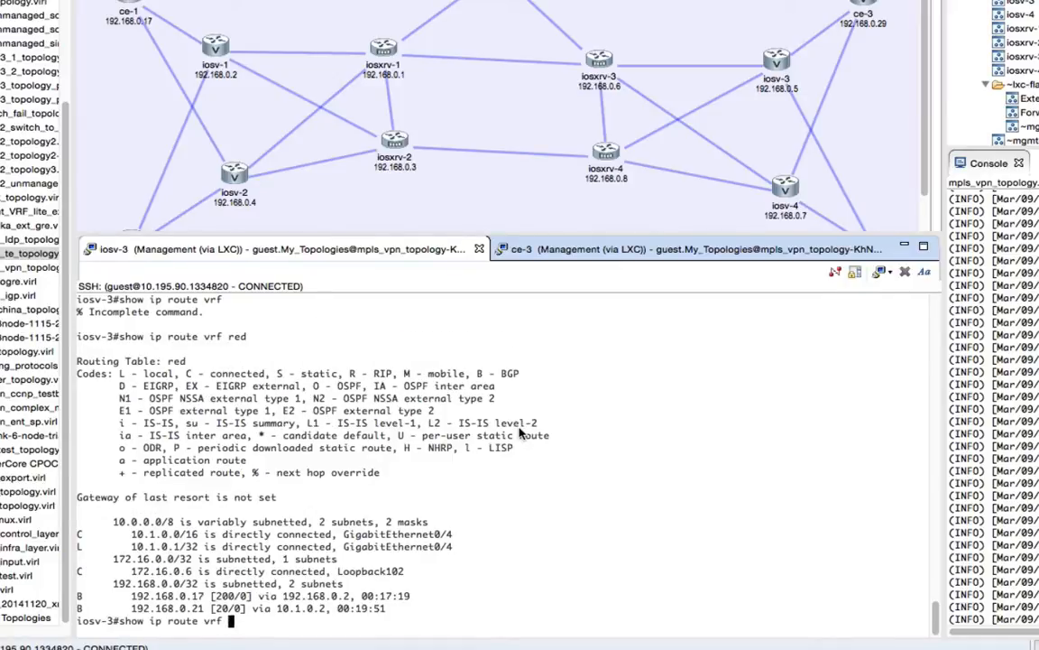
{"action": "type", "text": "green"}
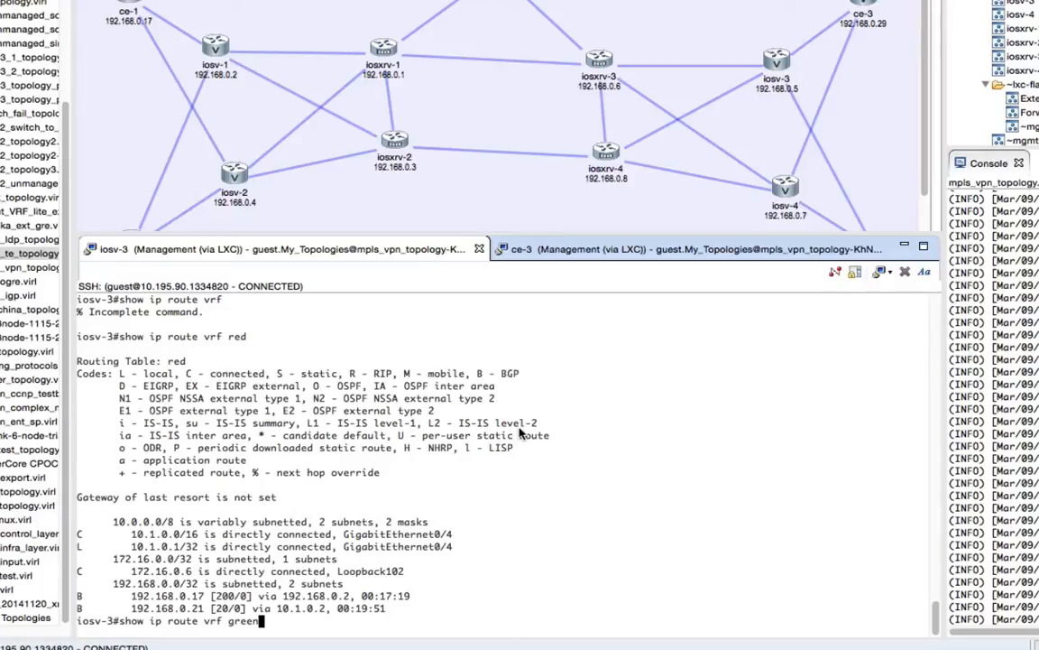